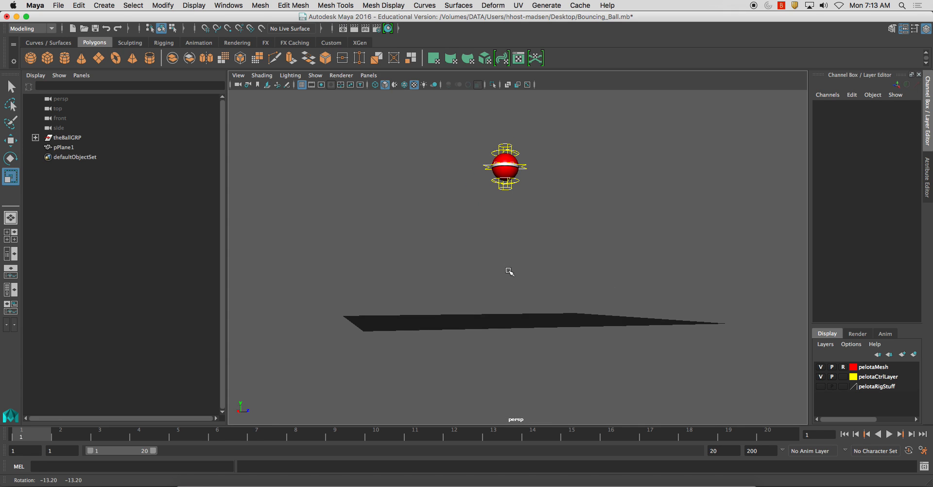
- Orbit the perspective view around the ball and ground plane
left_click_drag(508, 271, 568, 250)
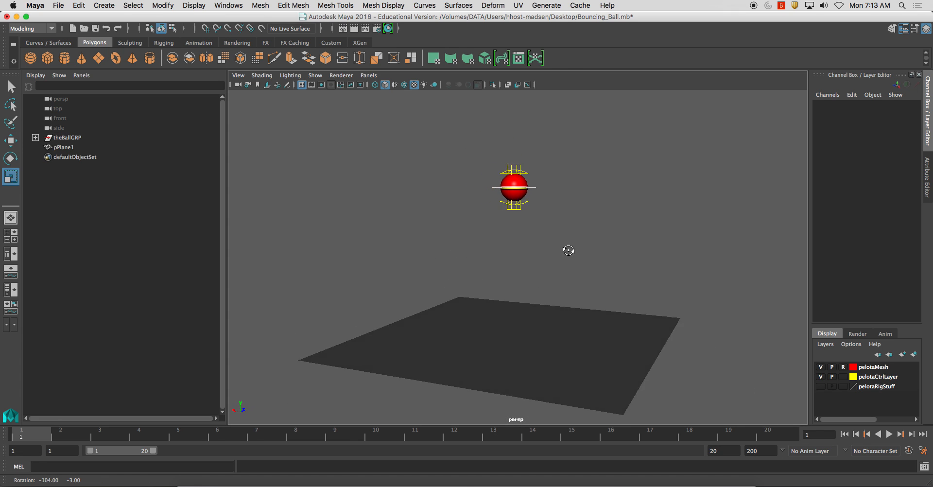
key("r")
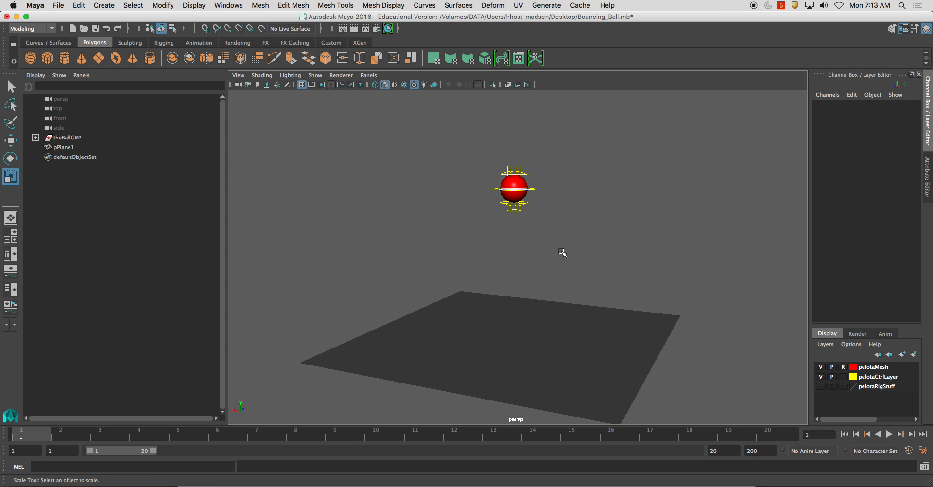
left_click_drag(562, 253, 479, 252)
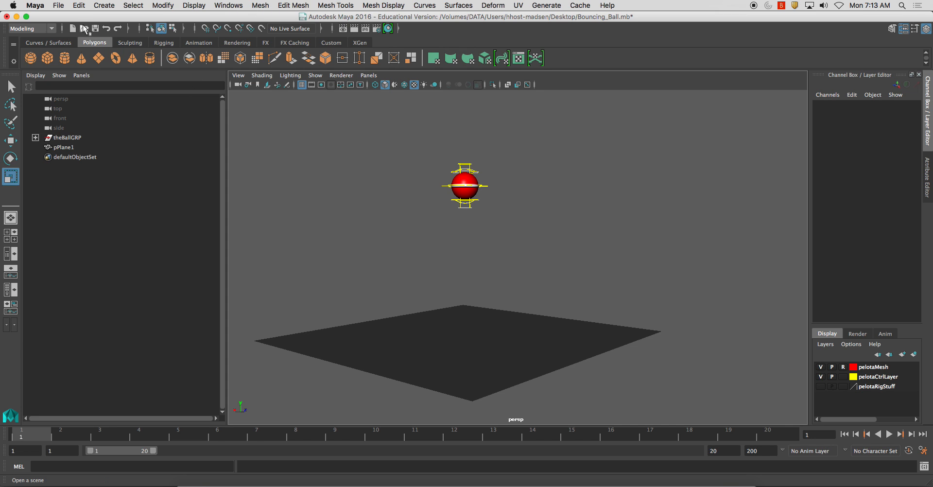
- Switch to the Rendering menu set, then play and stop the bouncing ball animation
left_click(31, 28)
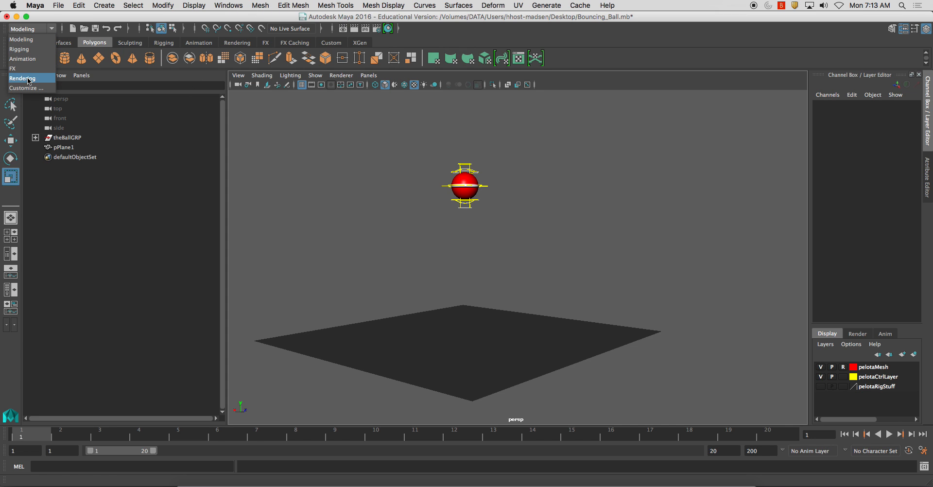
left_click(23, 78)
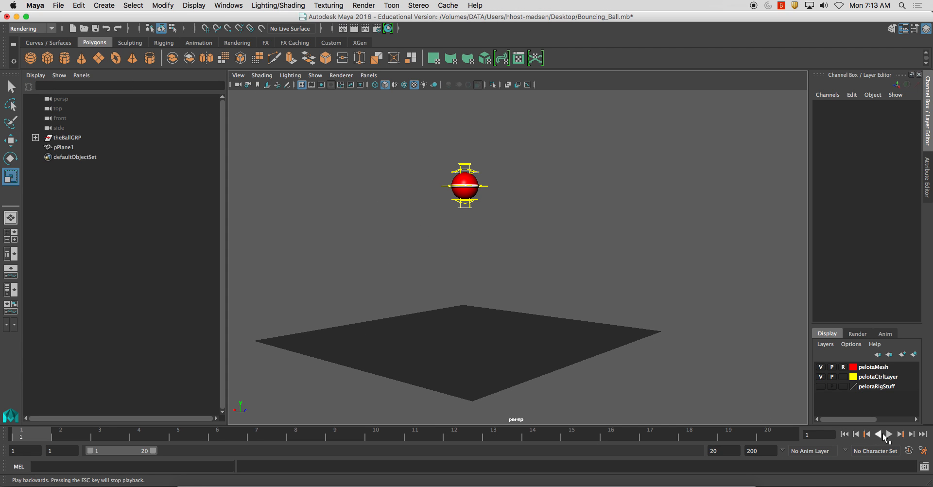
left_click(886, 433)
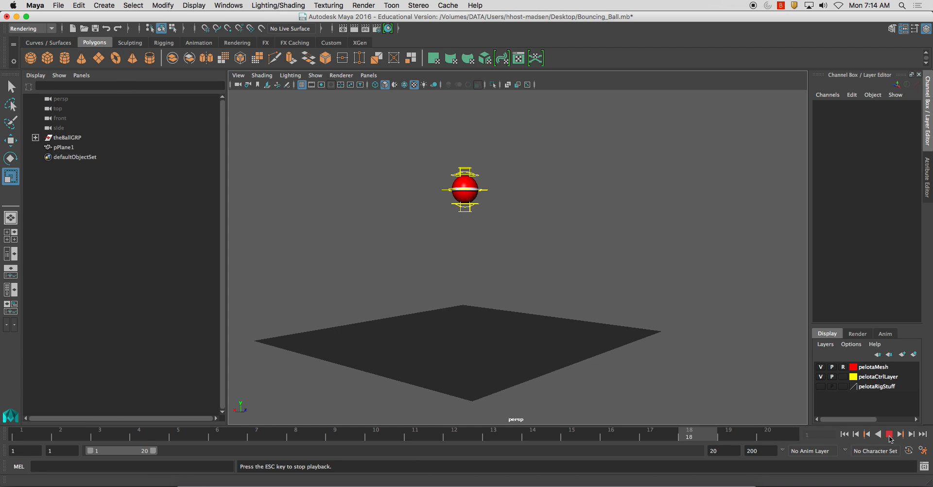
left_click(889, 433)
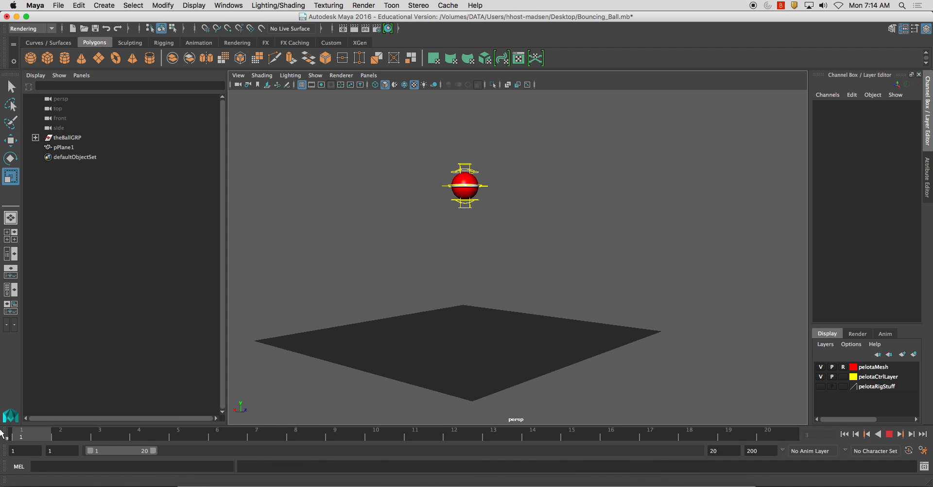
- In Render Settings' Scene tab, create a Physical Sun and Sky for mental ray
left_click(363, 6)
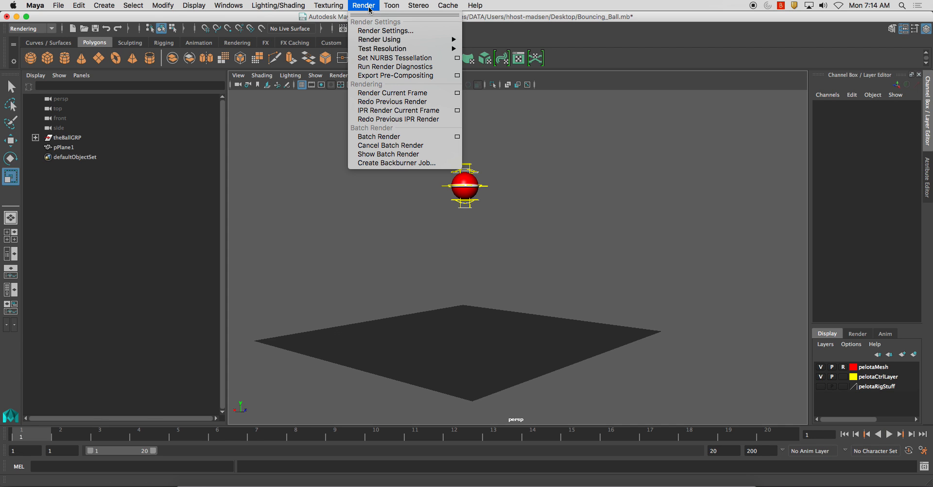
left_click(384, 30)
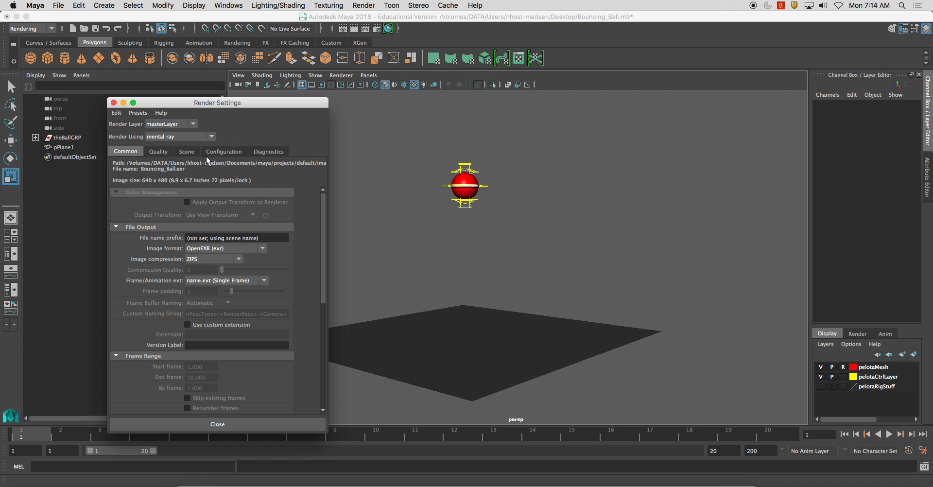
left_click(185, 151)
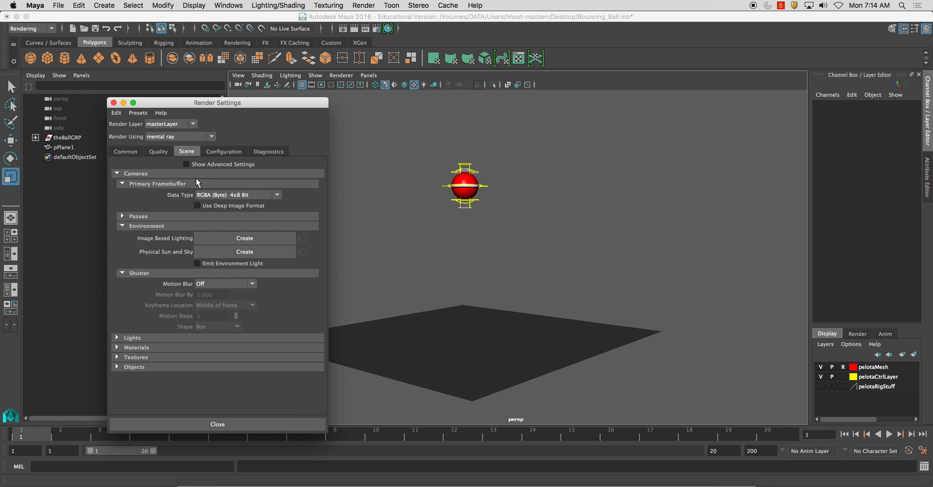
left_click(243, 251)
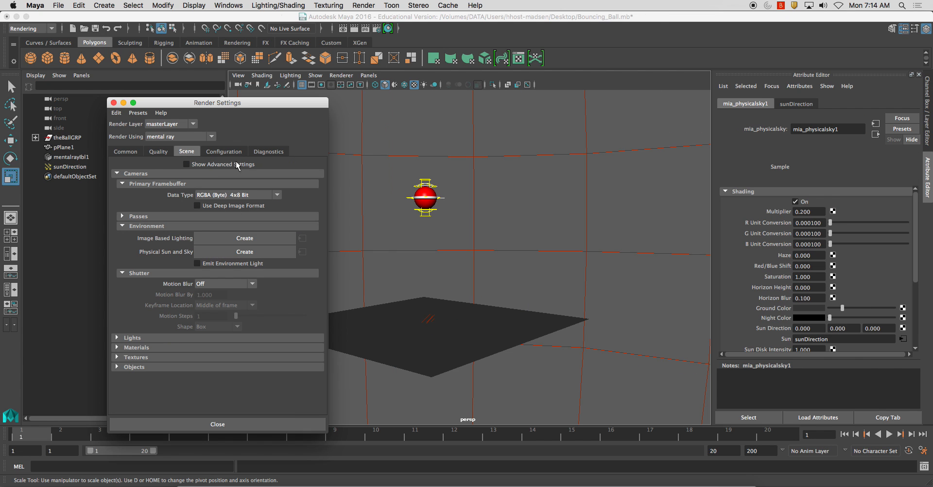
left_click(244, 251)
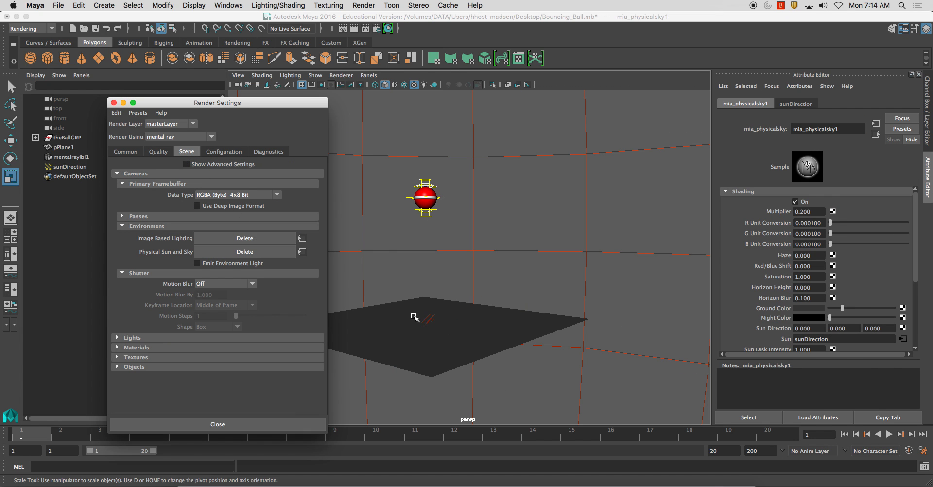
left_click(158, 151)
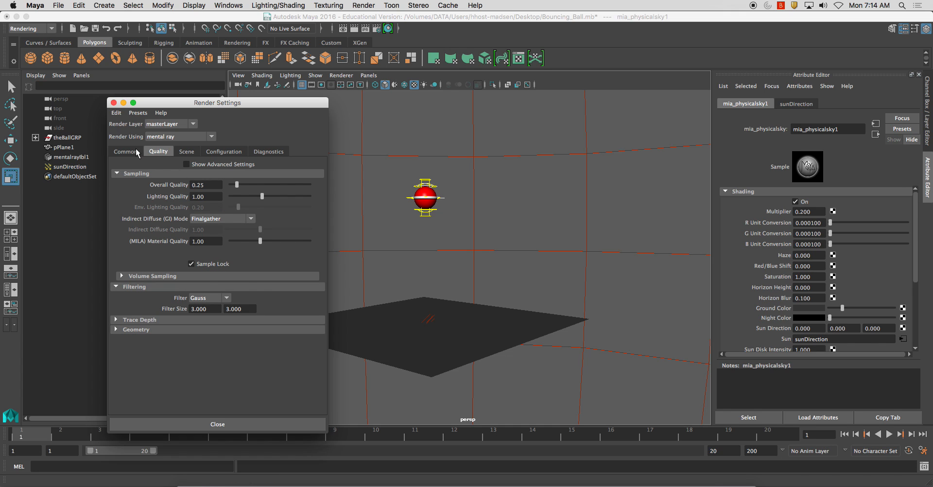
- In the Common tab, set the image format to JPEG so output reads Bouncing_Ball.jpg
left_click(125, 151)
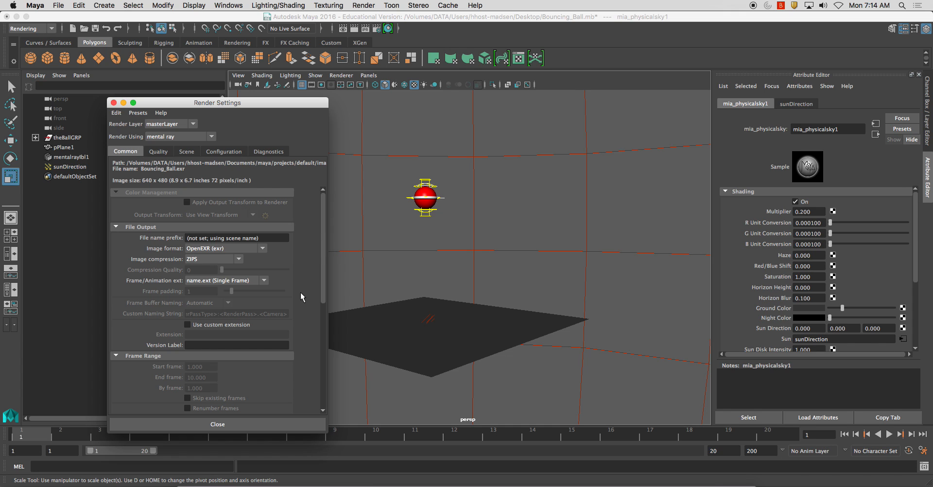
mouse_move(205, 190)
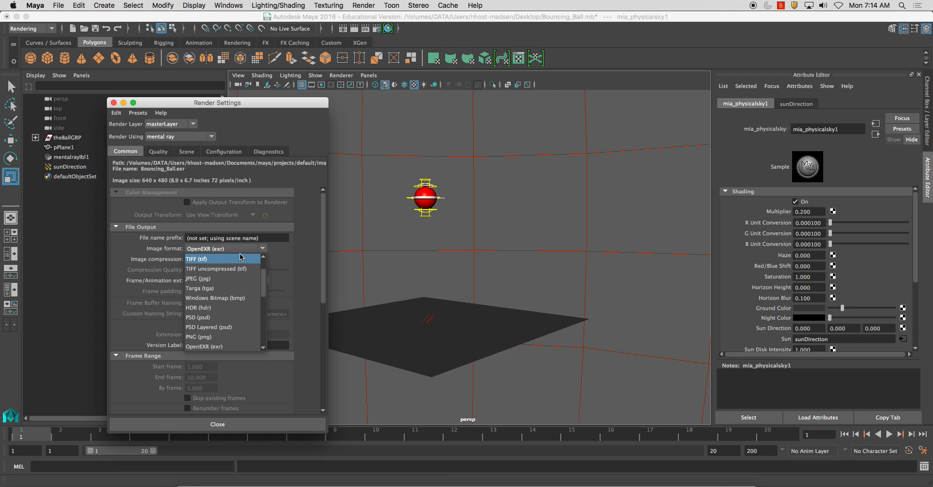
mouse_move(232, 279)
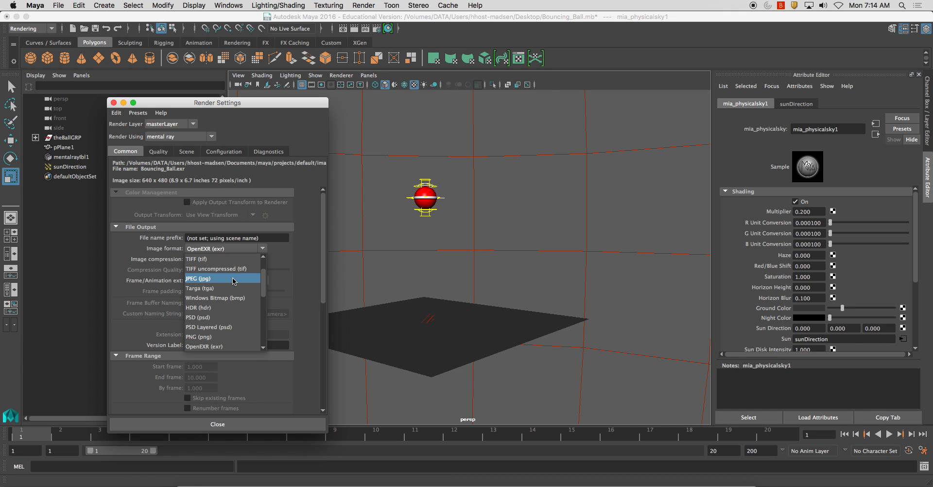
left_click(205, 278)
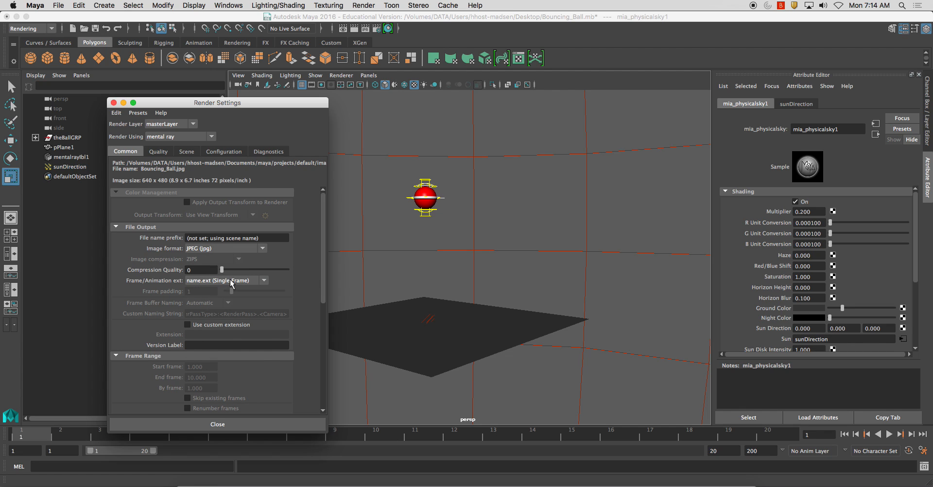
left_click(261, 248)
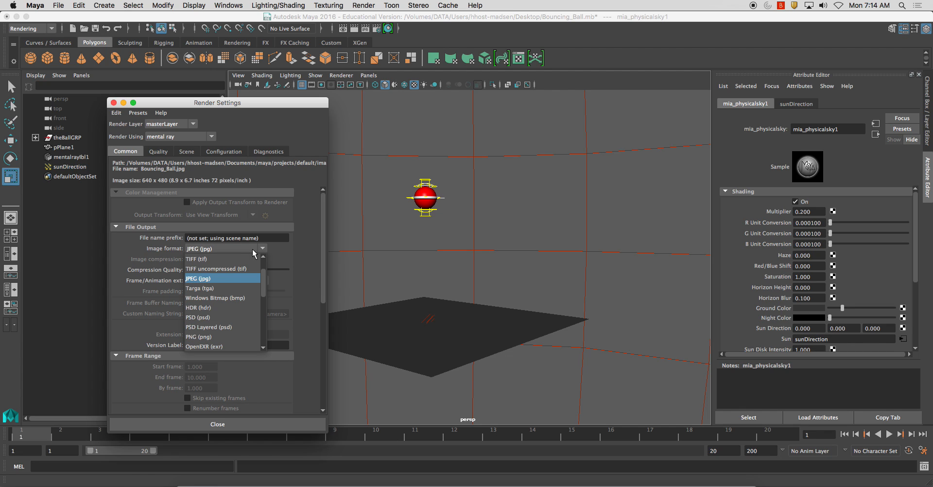
mouse_move(221, 259)
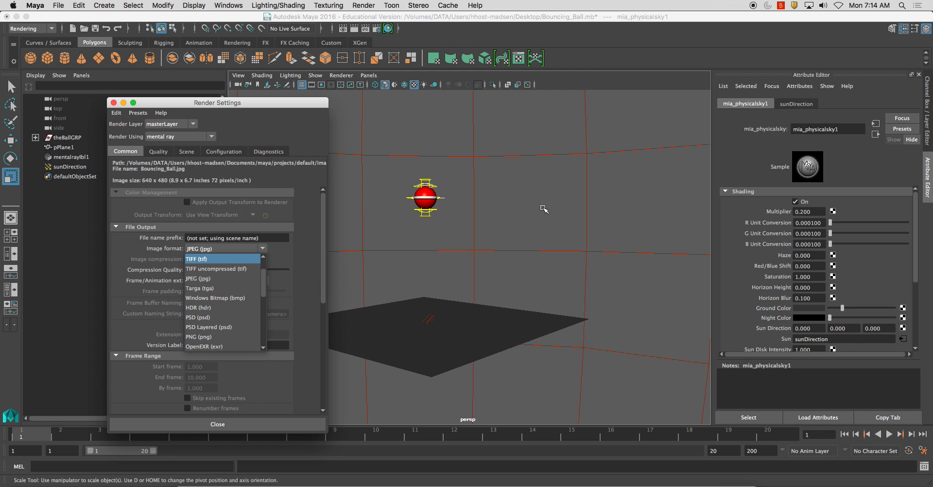
mouse_move(569, 197)
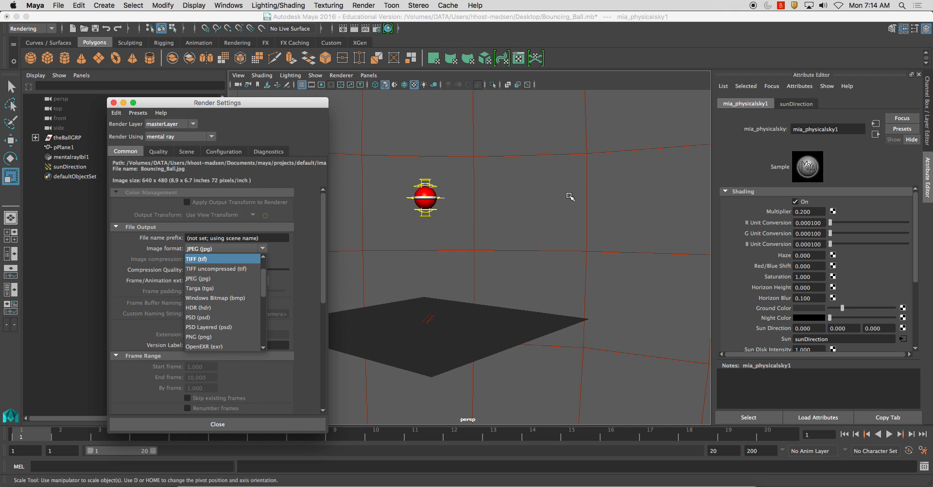
mouse_move(526, 252)
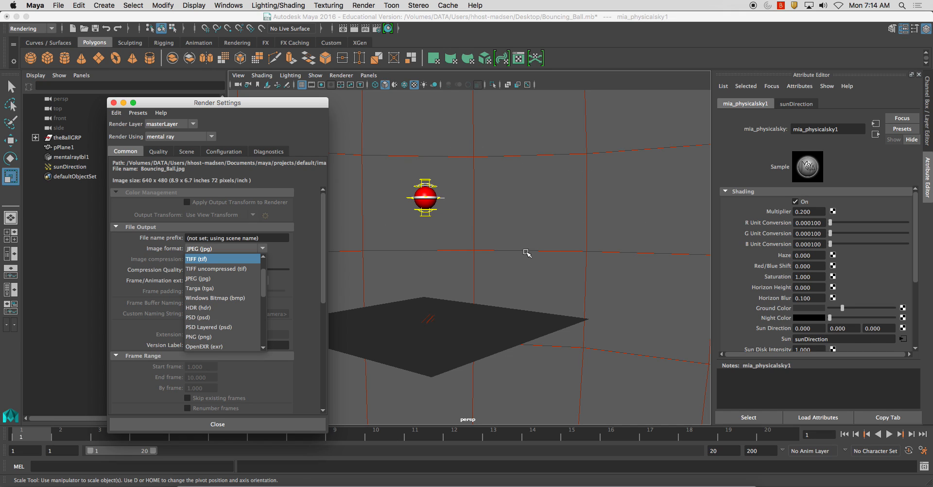
mouse_move(238, 337)
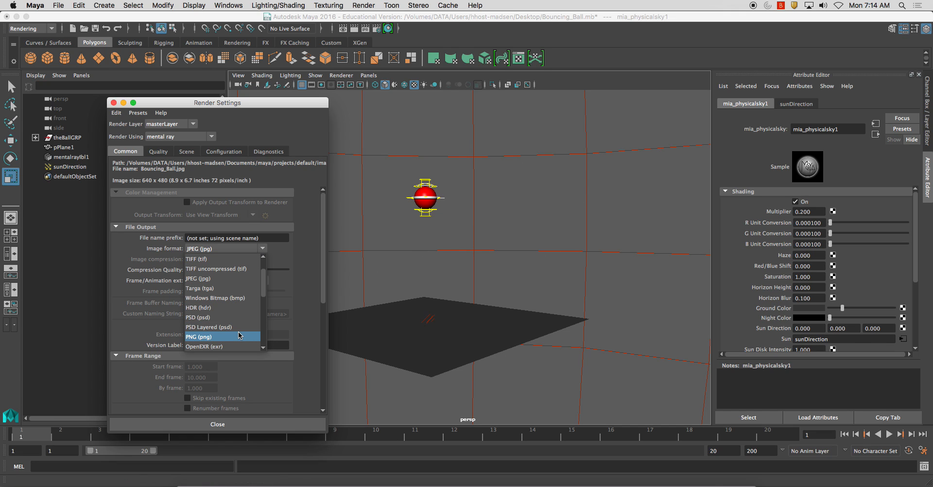
mouse_move(219, 341)
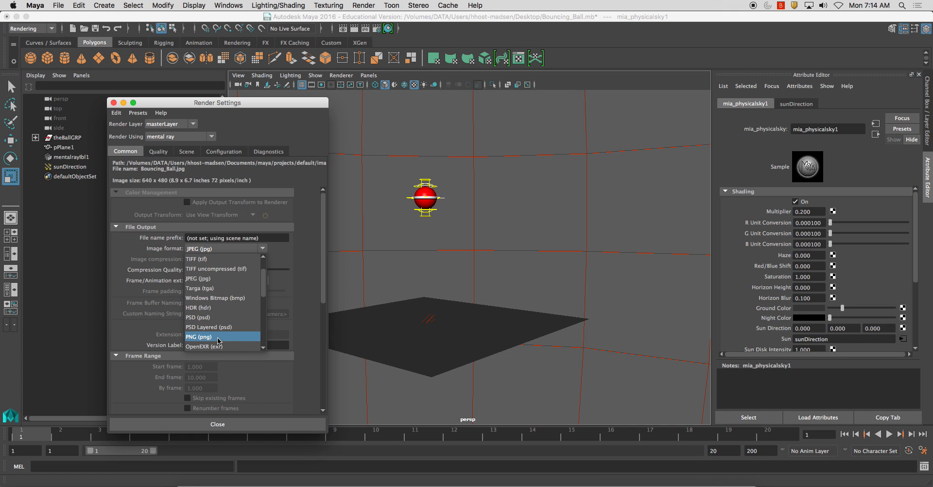
mouse_move(241, 307)
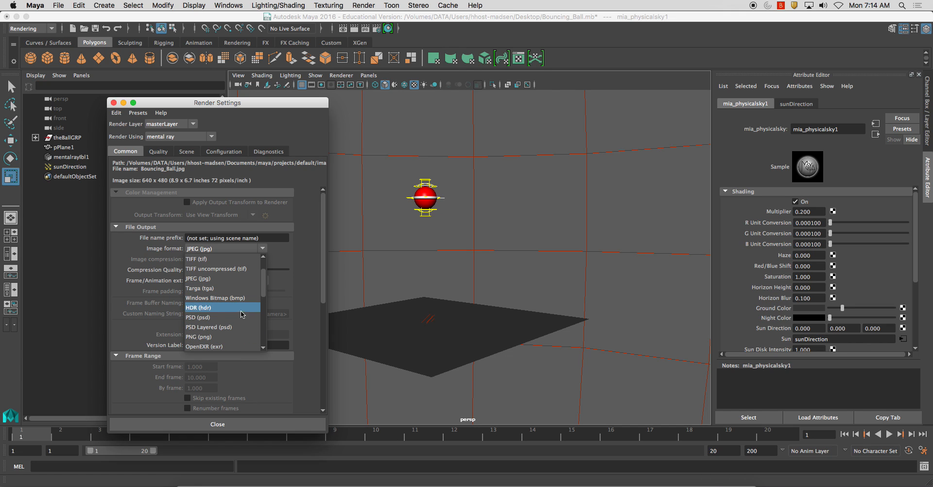
mouse_move(220, 297)
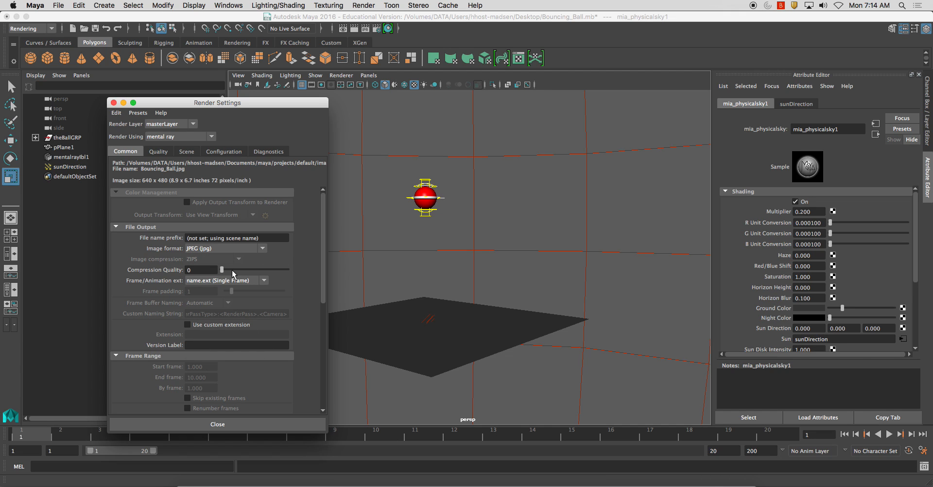
mouse_move(195, 286)
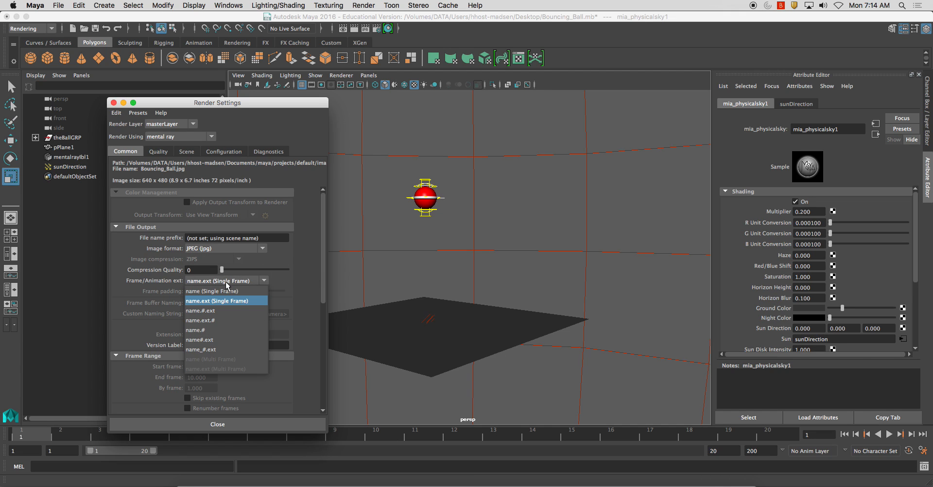
mouse_move(225, 310)
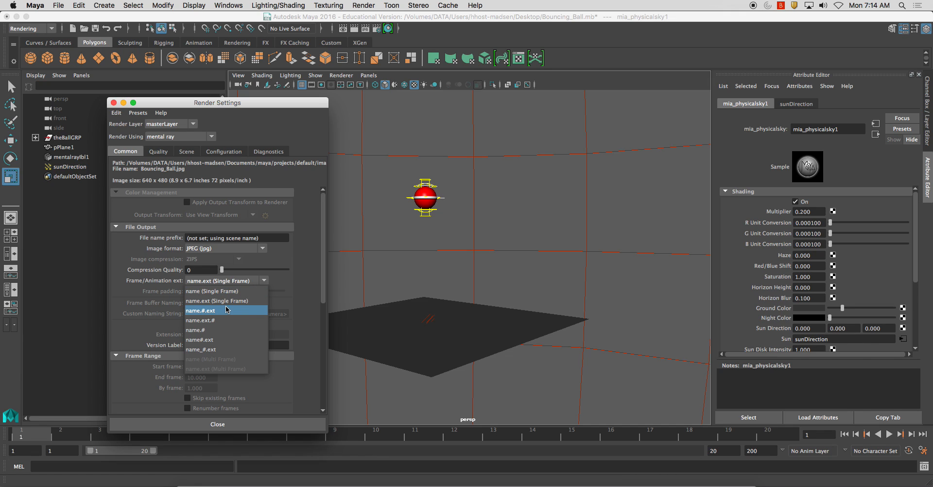
mouse_move(226, 310)
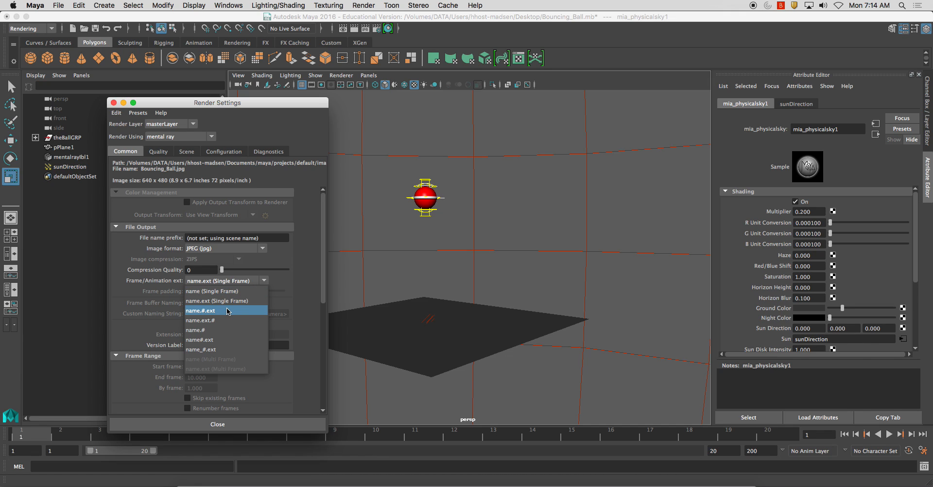
mouse_move(210, 340)
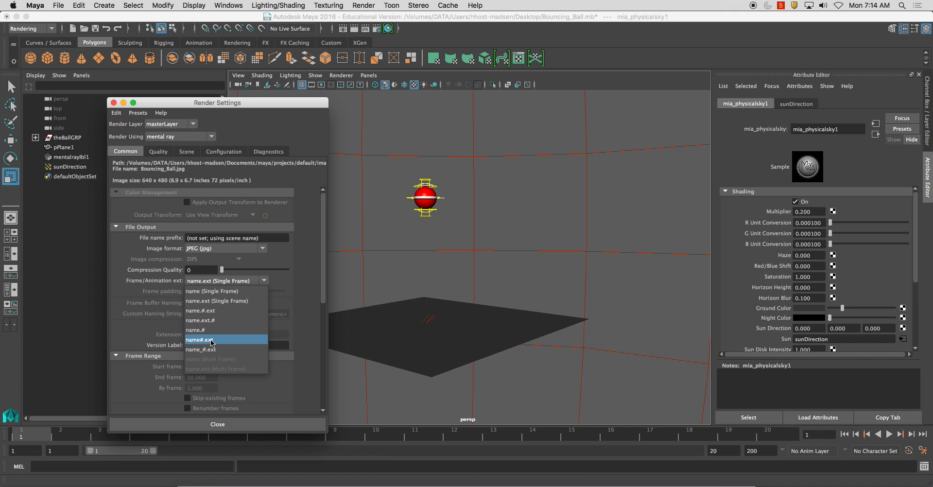
- Set Frame/Animation ext to name#.ext for a numbered Bouncing_Ball#.jpg sequence
left_click(200, 340)
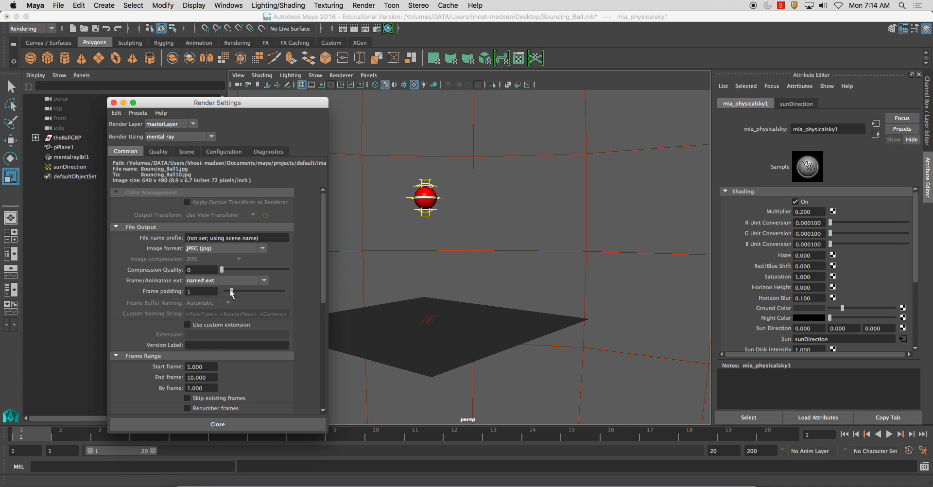
- Set frame padding to 5 digits and the end frame to 20
left_click_drag(231, 290, 254, 290)
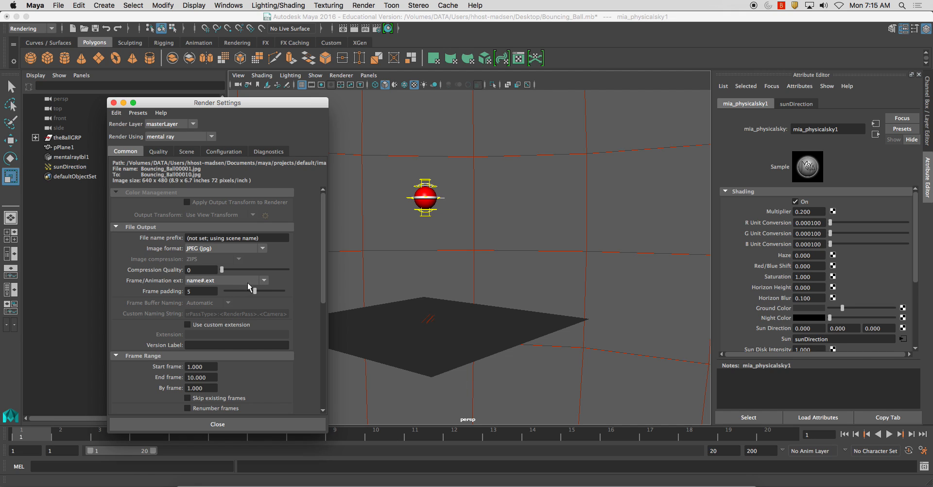
mouse_move(238, 247)
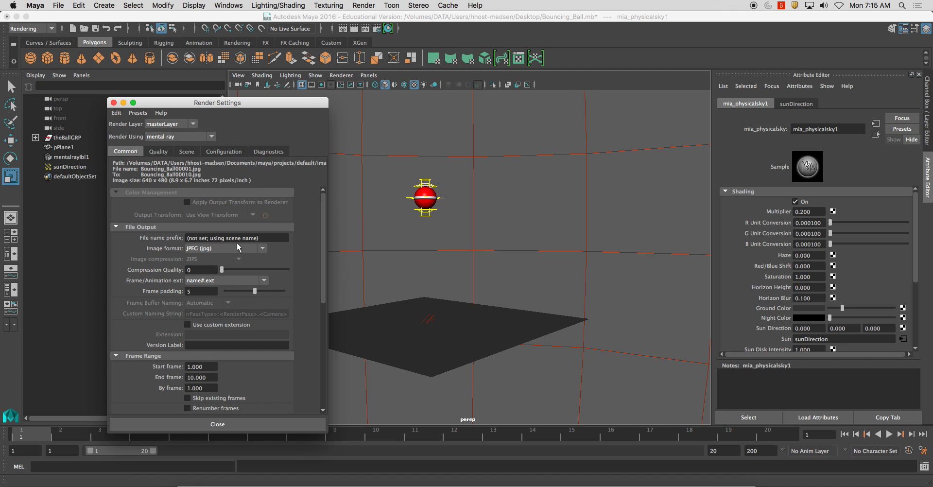
left_click_drag(255, 290, 232, 290)
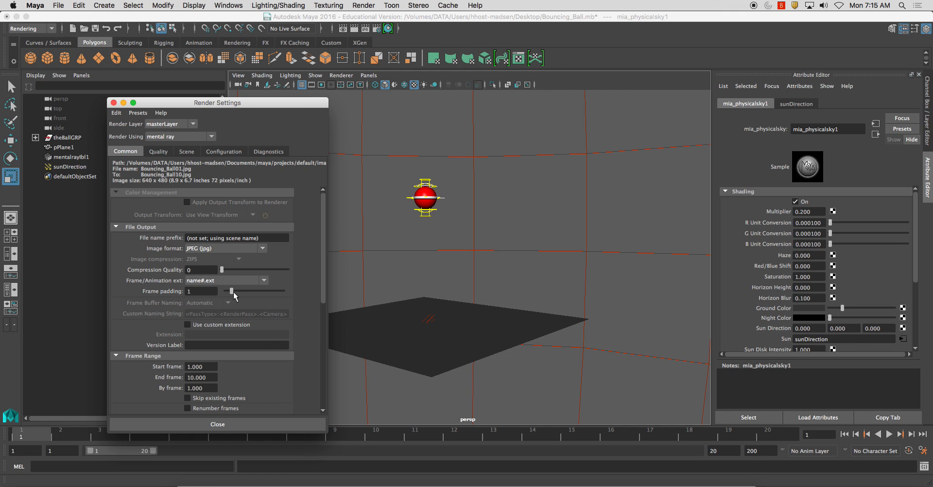
left_click_drag(231, 290, 226, 291)
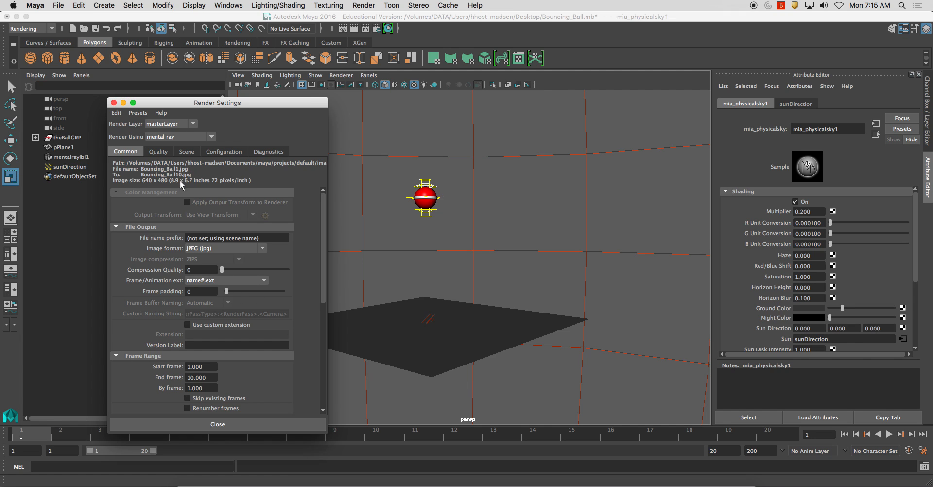
left_click_drag(226, 291, 242, 291)
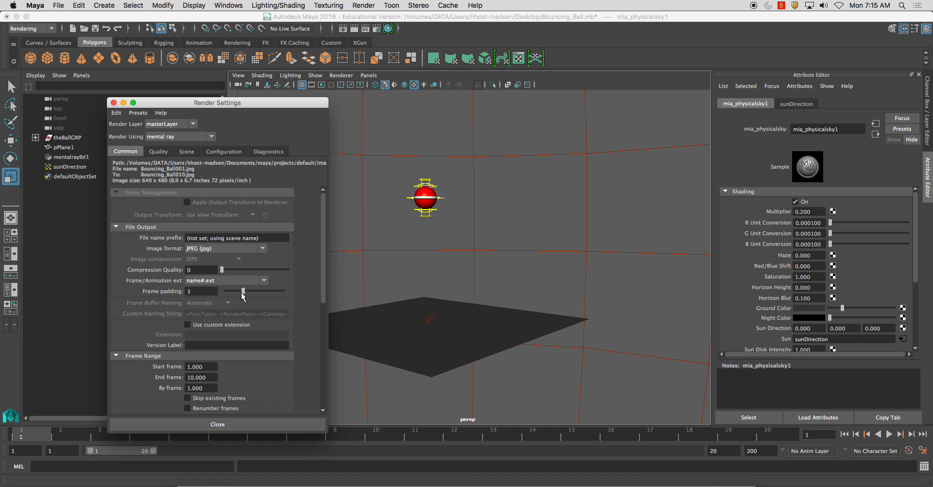
left_click_drag(243, 291, 254, 291)
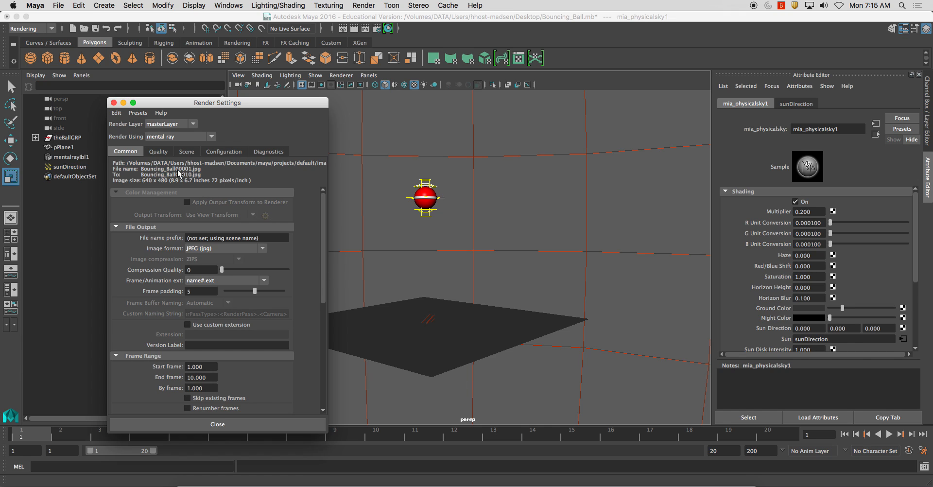
mouse_move(187, 177)
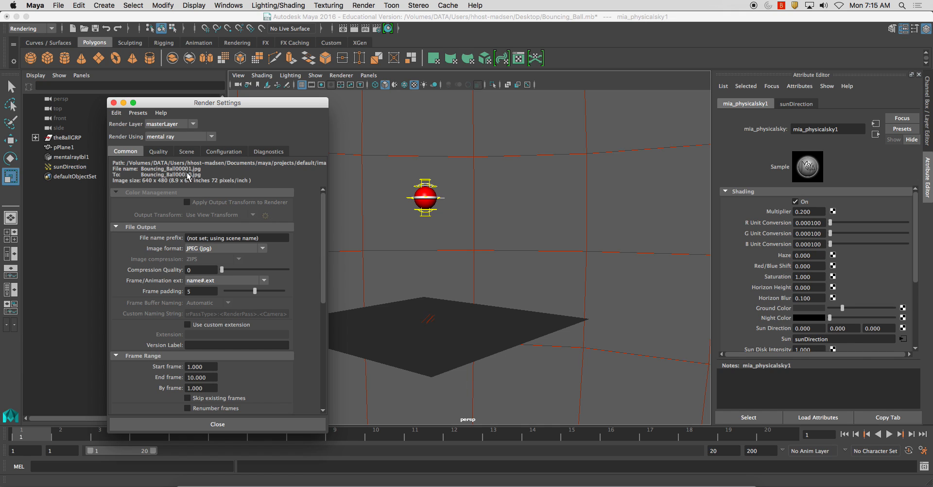
mouse_move(190, 174)
type("20.000")
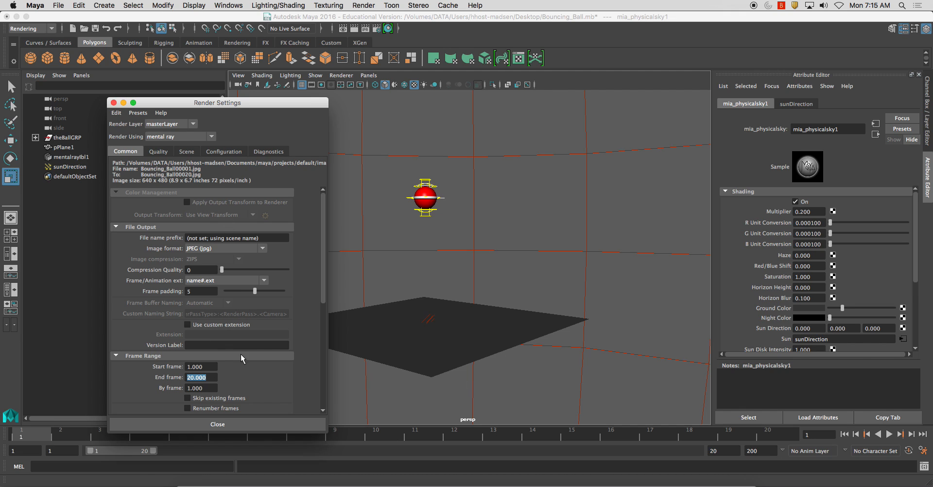
mouse_move(235, 361)
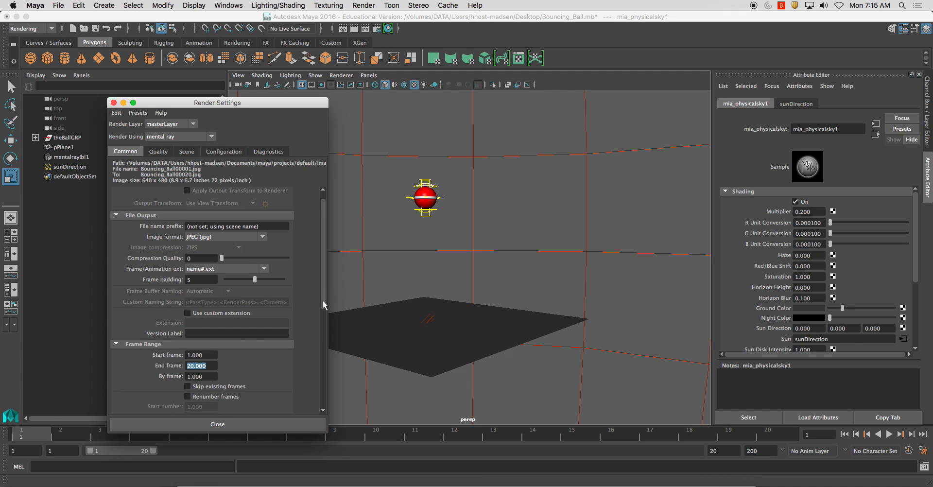
scroll("down", 3)
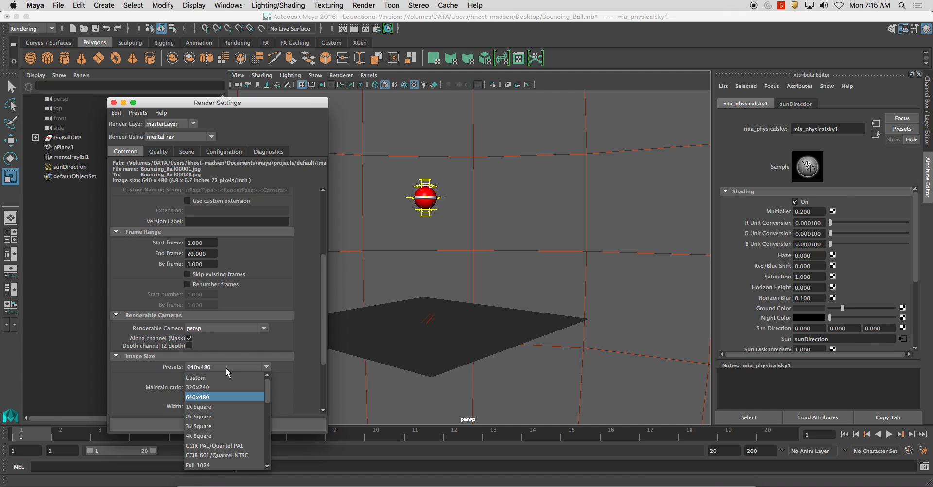
mouse_move(269, 403)
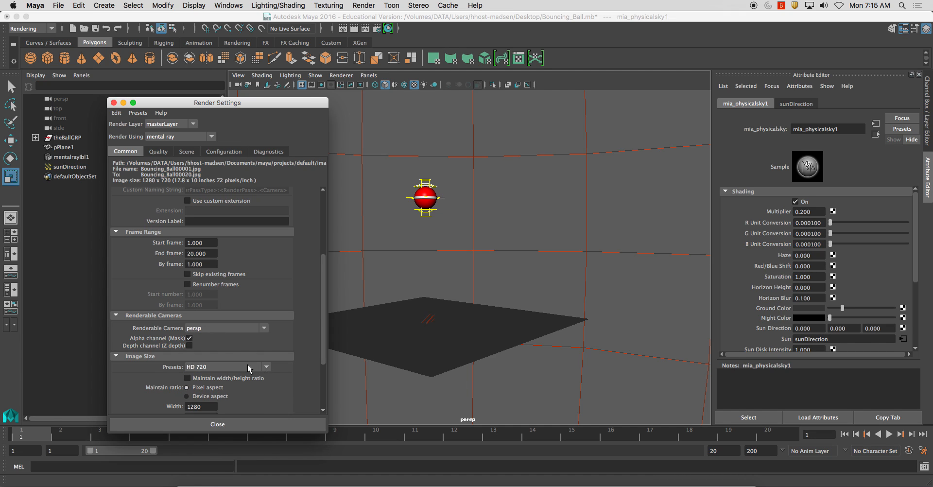
- Choose the HD 720 image size preset, 1280×720, keeping persp as renderable camera
scroll("down", 3)
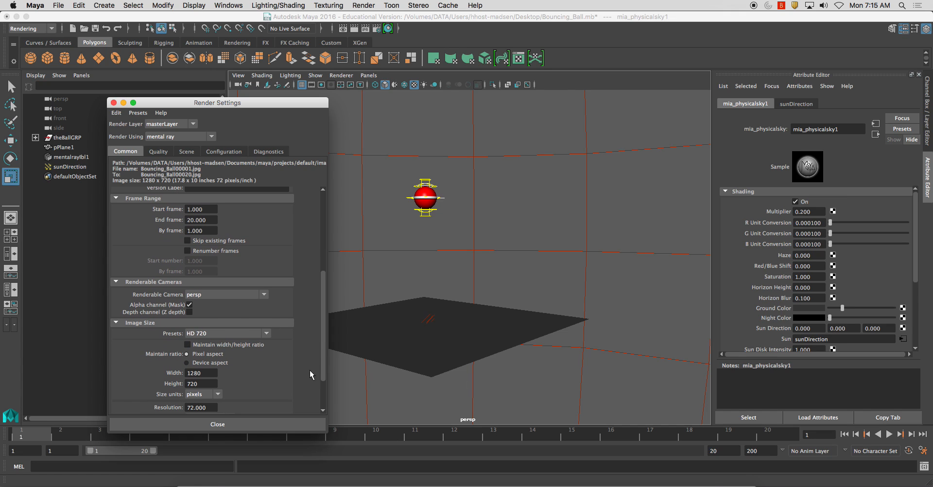
mouse_move(225, 355)
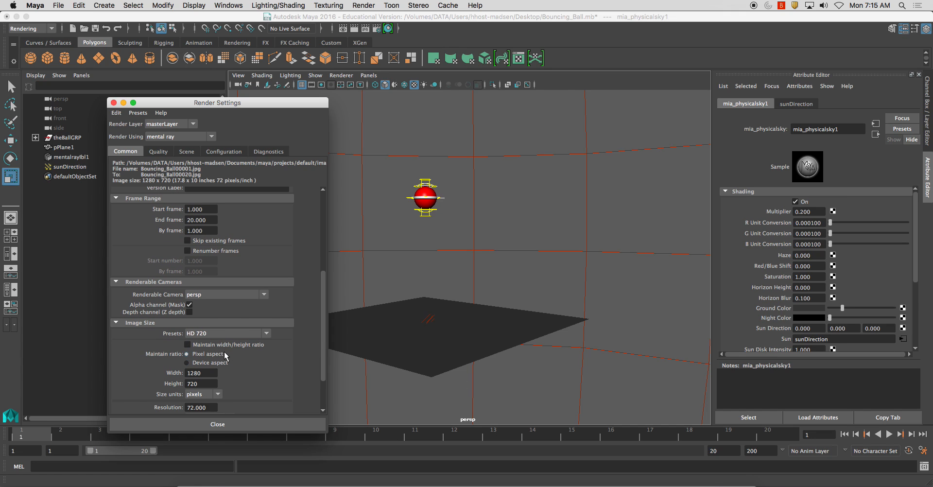
mouse_move(199, 340)
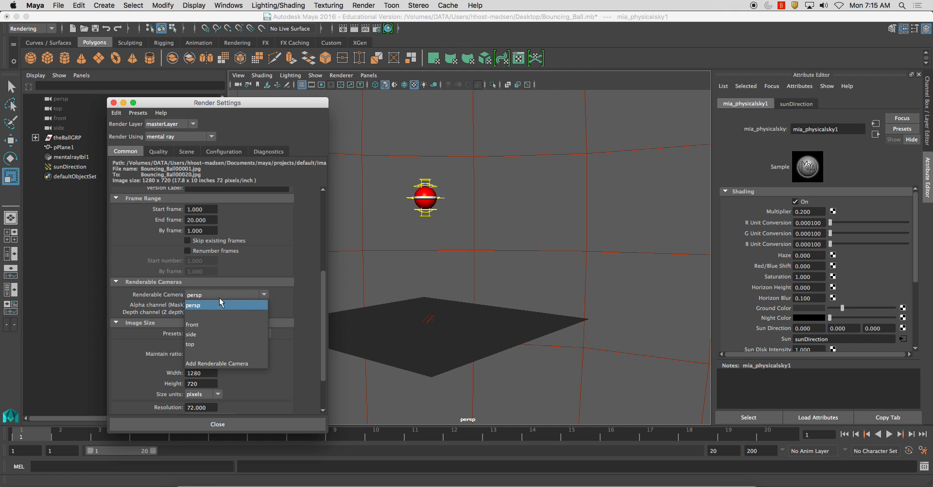
left_click(194, 305)
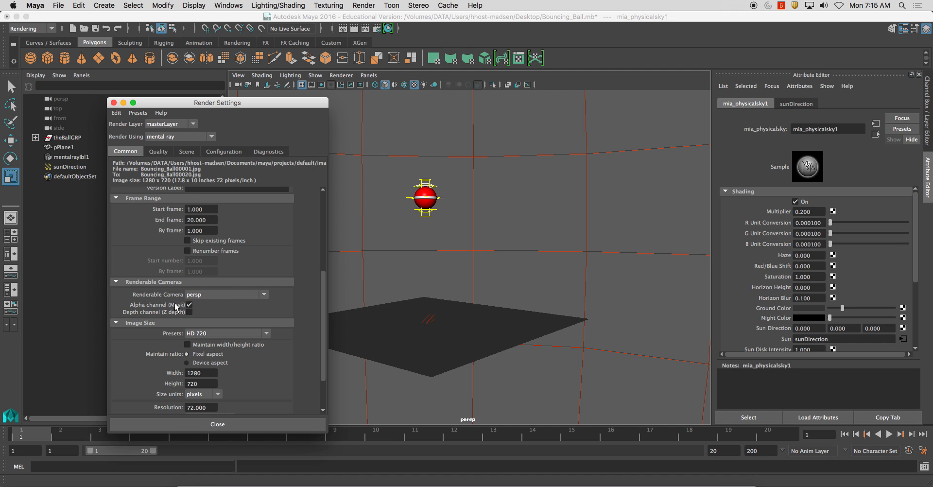
scroll("down", 3)
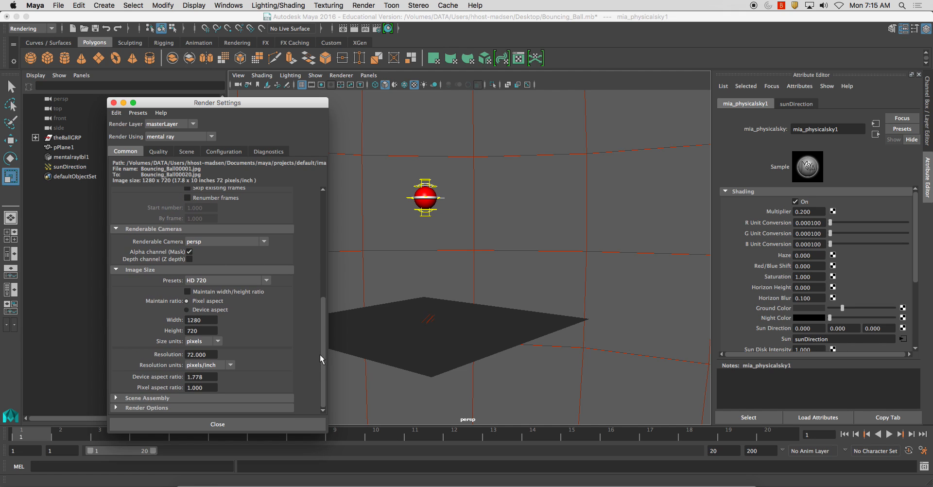
mouse_move(322, 316)
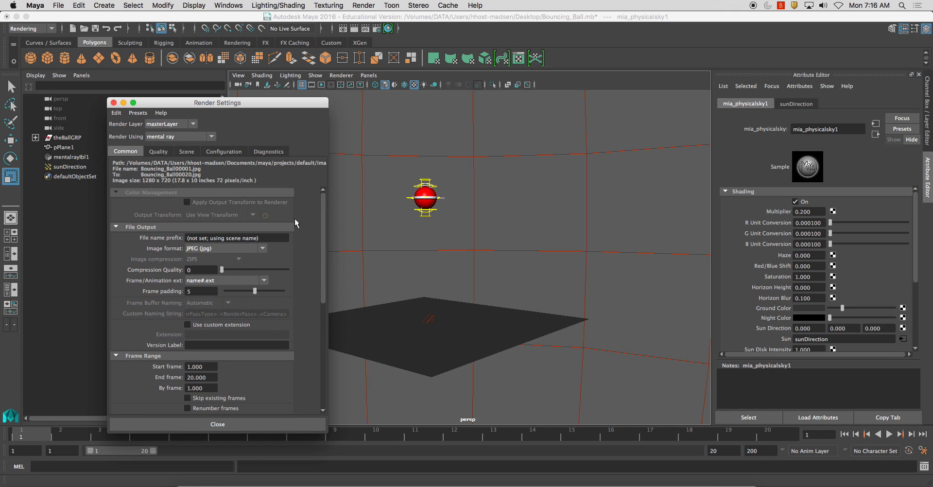
mouse_move(243, 218)
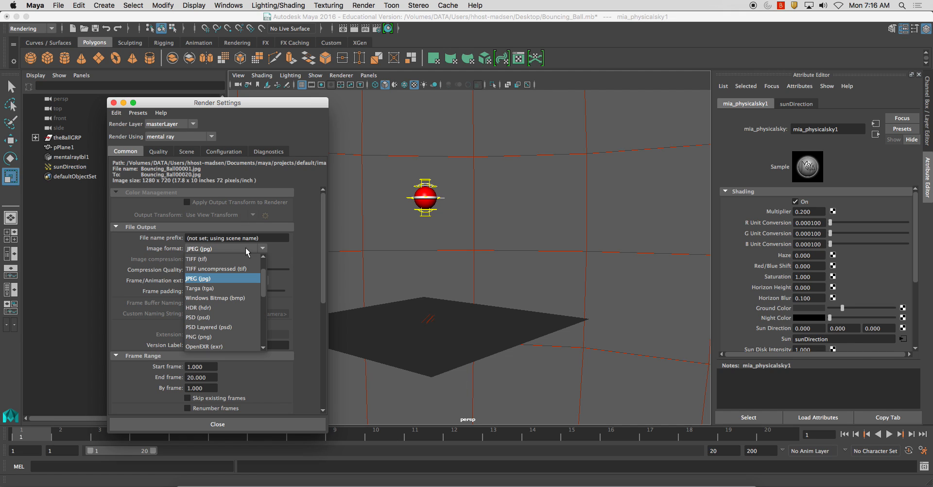
left_click(198, 278)
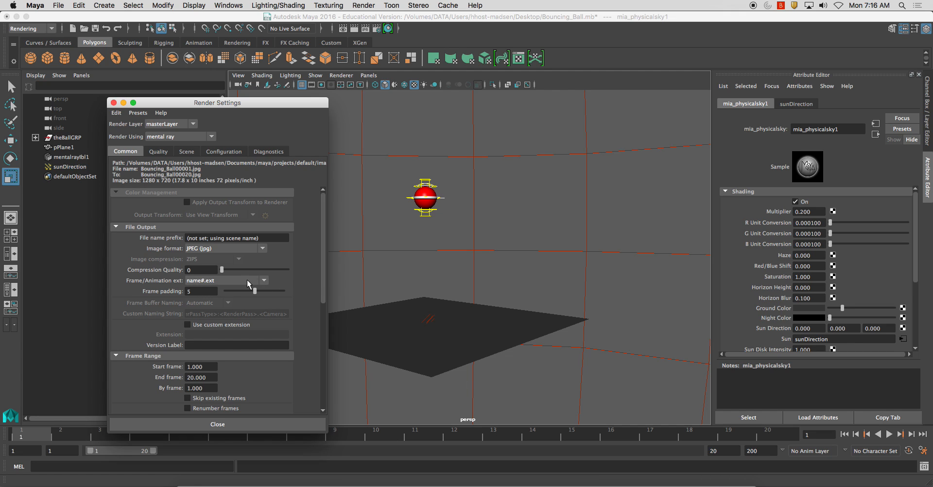
scroll("down", 3)
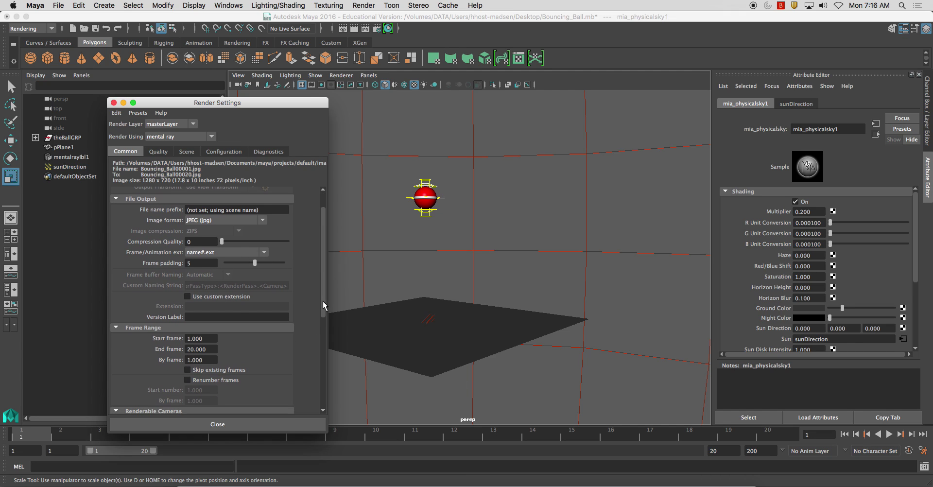
scroll("up", 3)
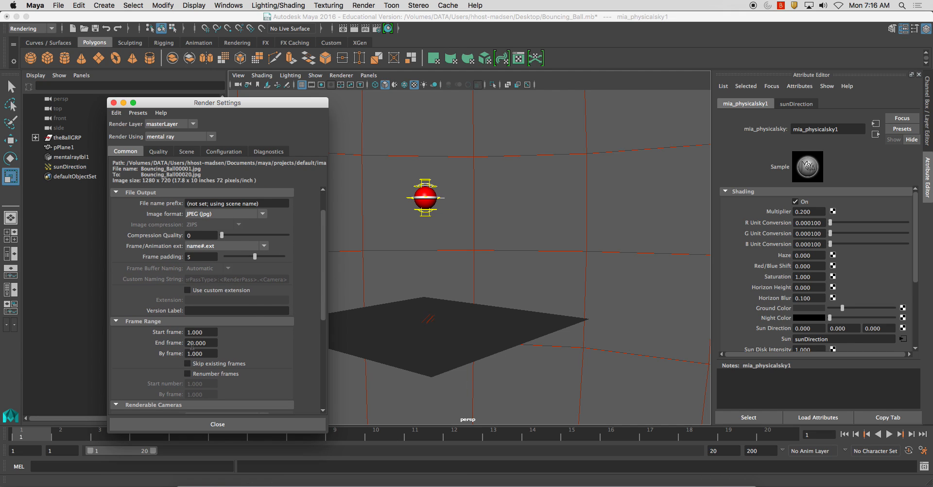
scroll("down", 3)
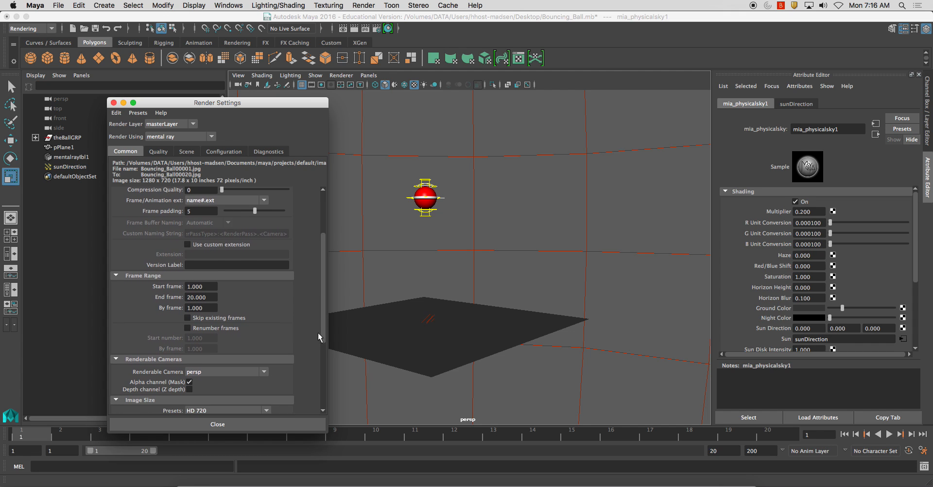
scroll("down", 3)
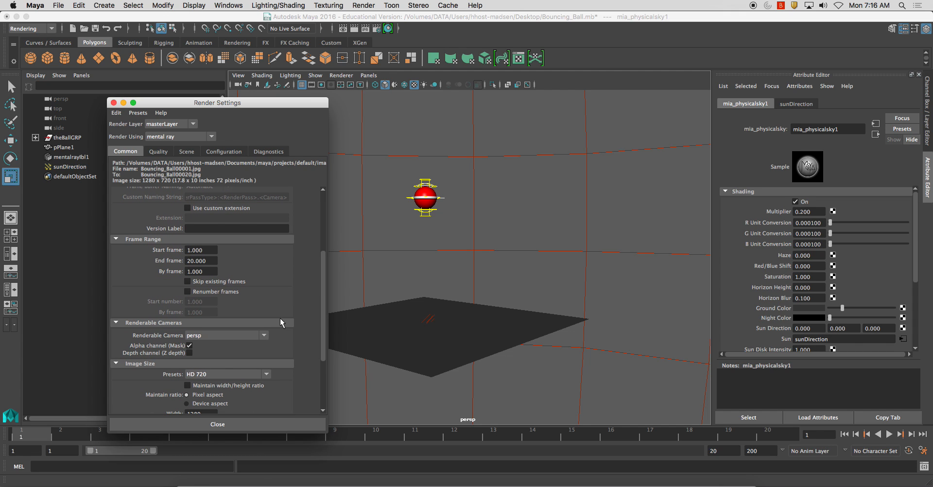
scroll("down", 3)
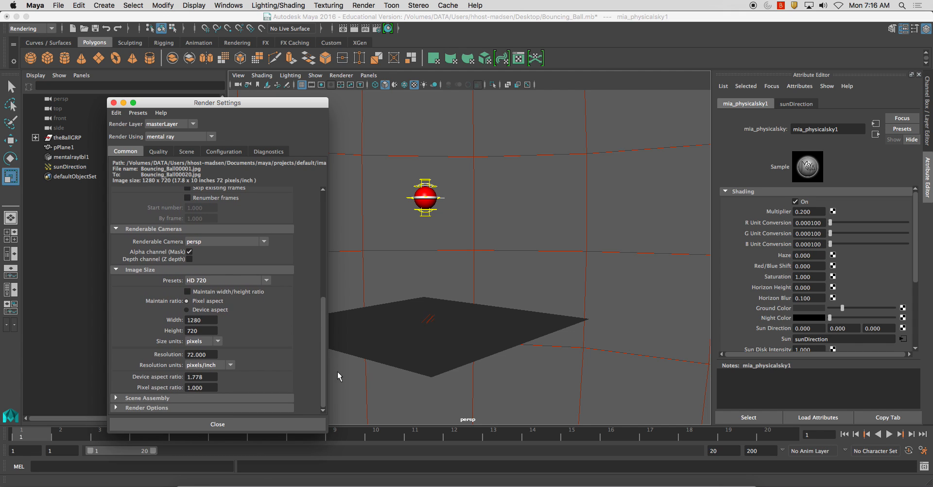
left_click(186, 151)
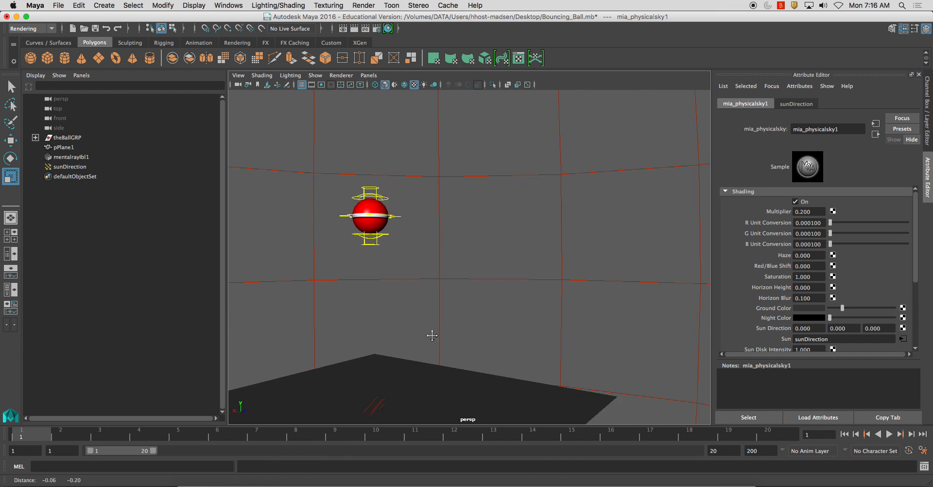
- Show the 1280×720 Resolution Gate in the perspective view and scrub to a later frame
left_click(64, 147)
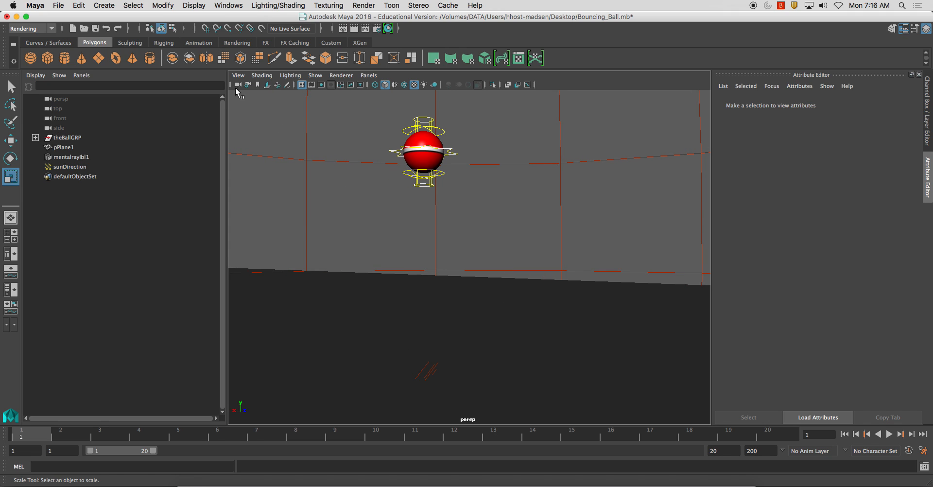
left_click(237, 75)
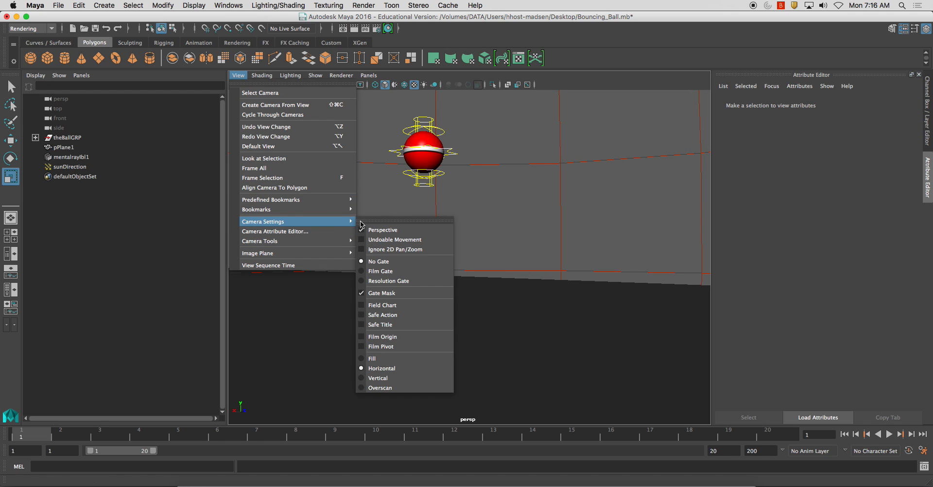
left_click(388, 280)
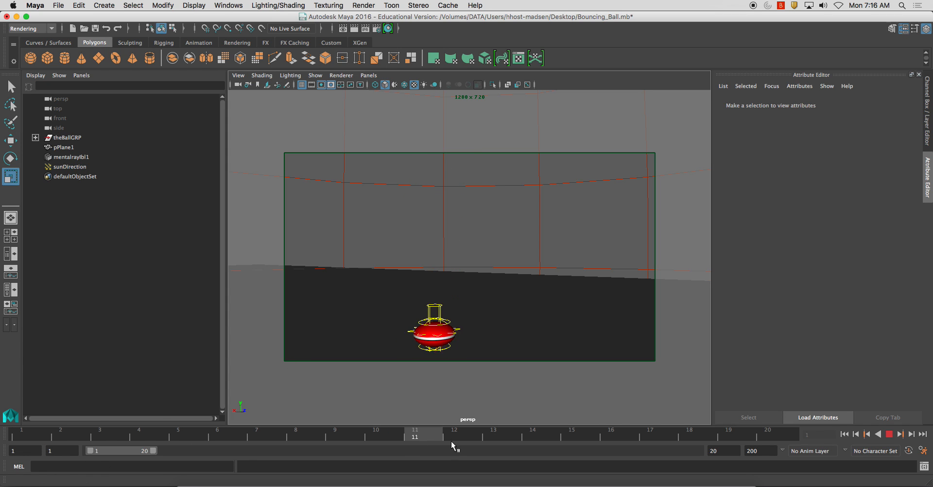
left_click(571, 433)
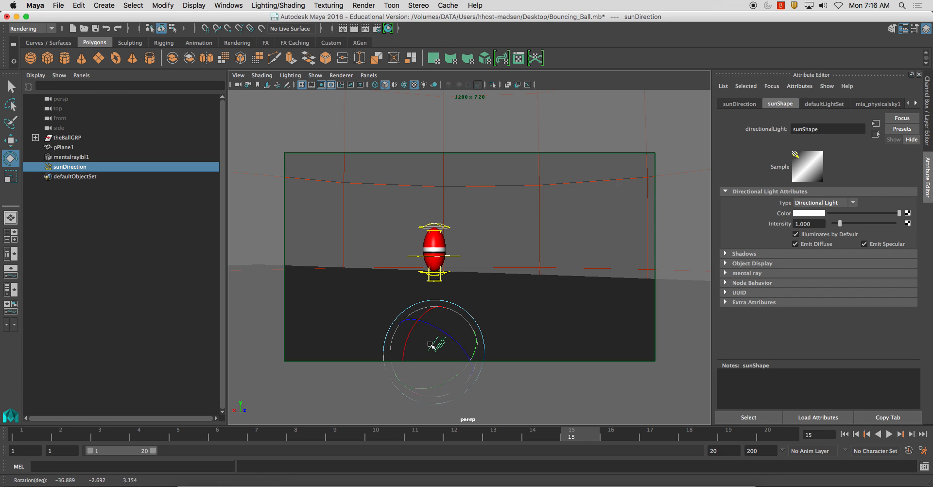
- Rotate the sunDirection light to a new angle
left_click_drag(433, 345, 449, 369)
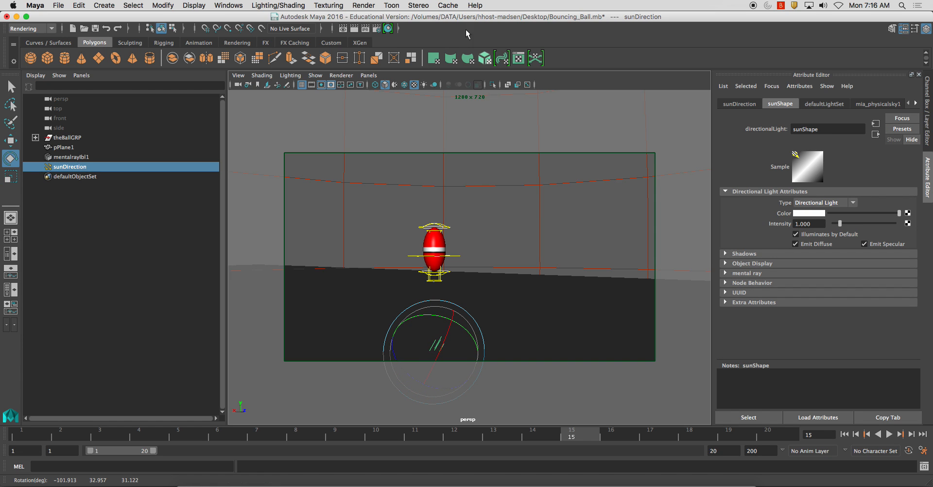
left_click(362, 6)
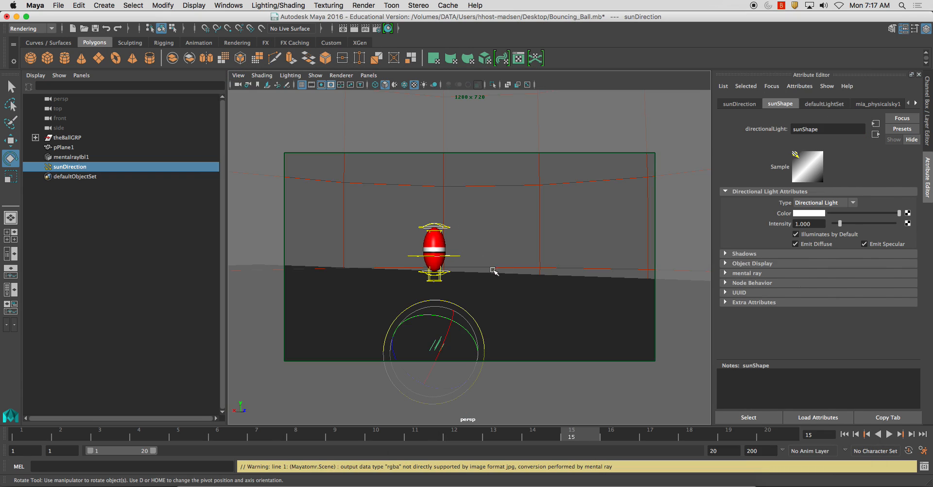
left_click(64, 147)
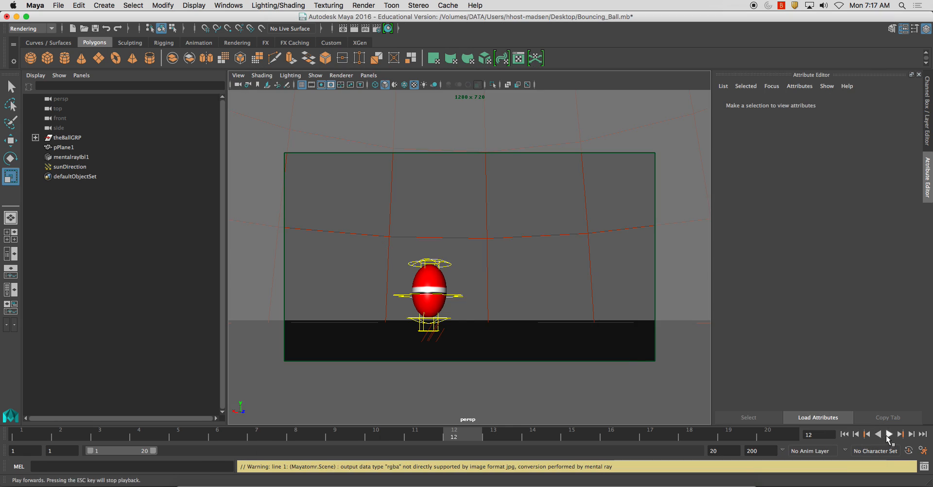
- Play back the bouncing ball animation and stop it
left_click(889, 434)
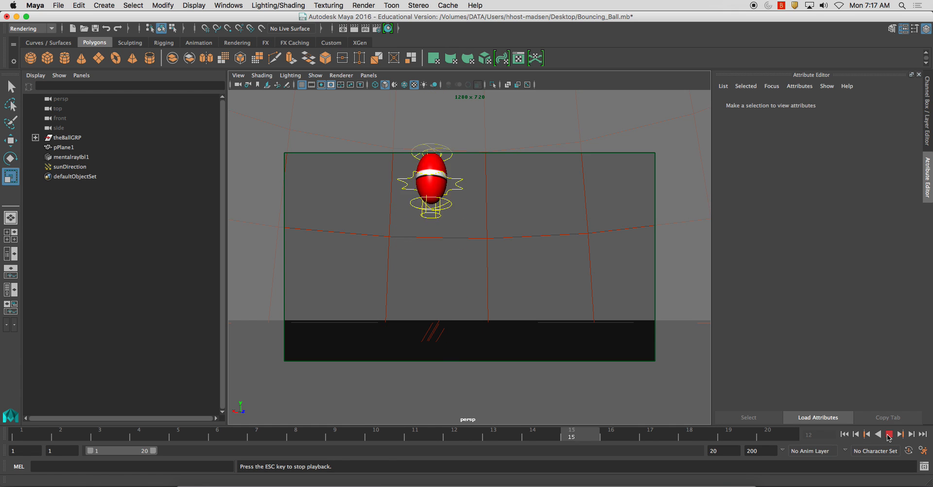
left_click(889, 434)
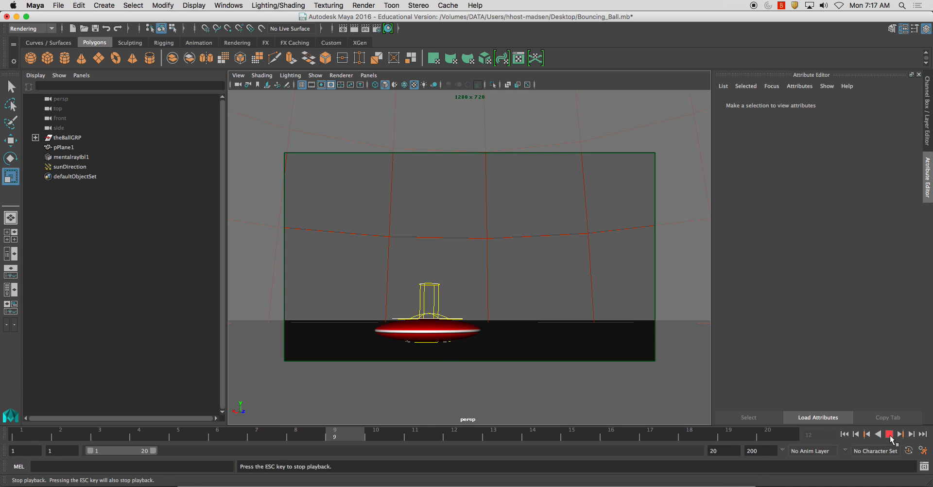
left_click(889, 433)
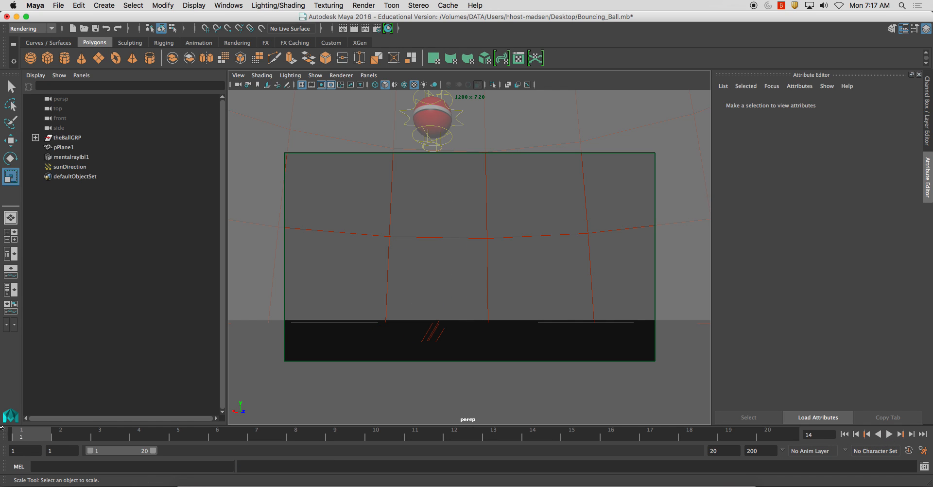
- Set the project to a new Desktop folder named Render with a default workspace
left_click(843, 433)
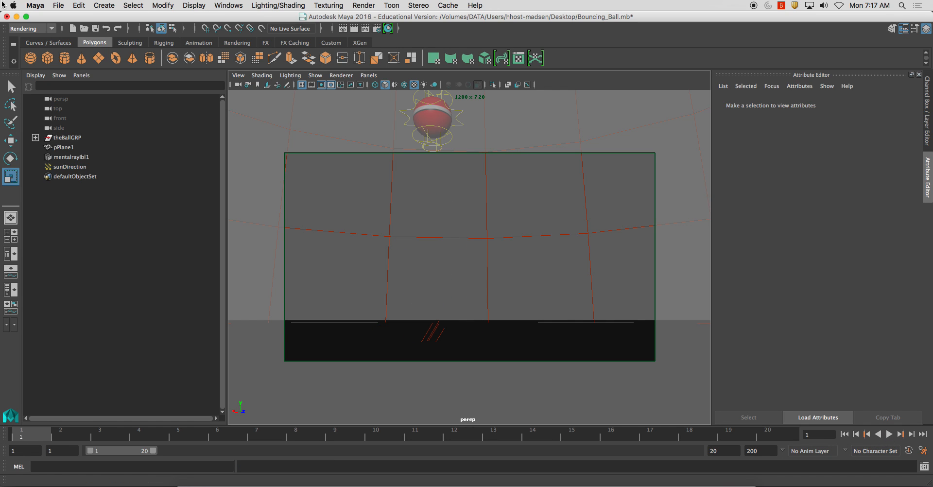
left_click(59, 6)
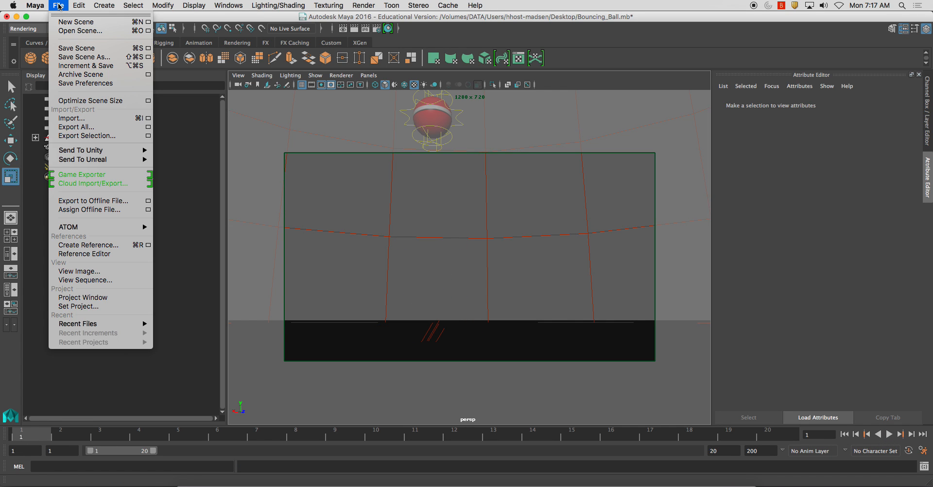
left_click(77, 306)
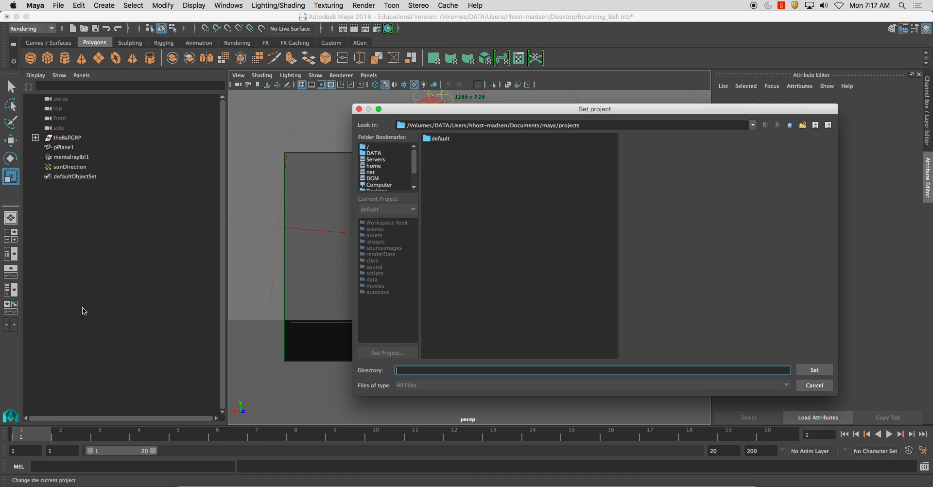
left_click(378, 189)
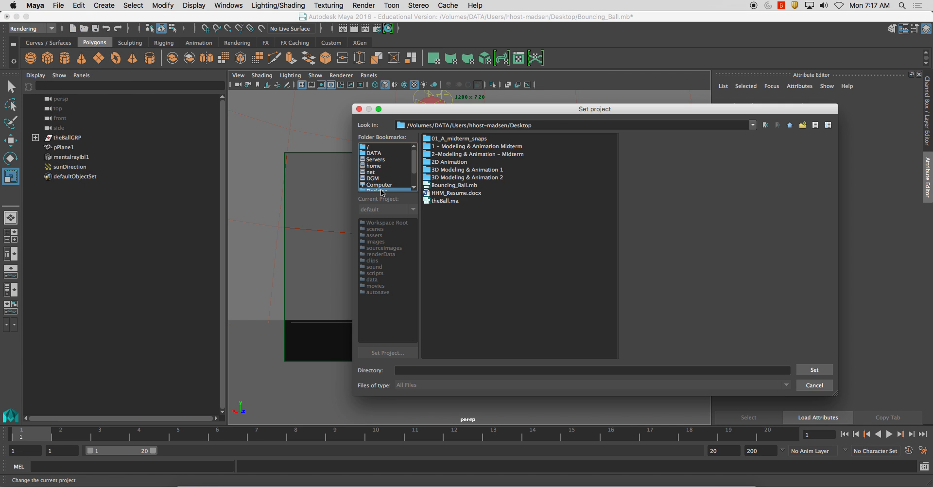
mouse_move(455, 243)
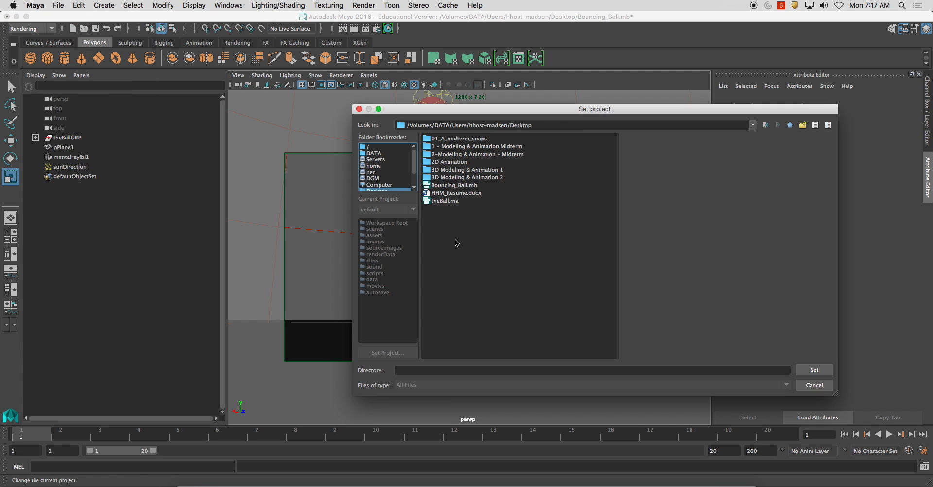
left_click(802, 125)
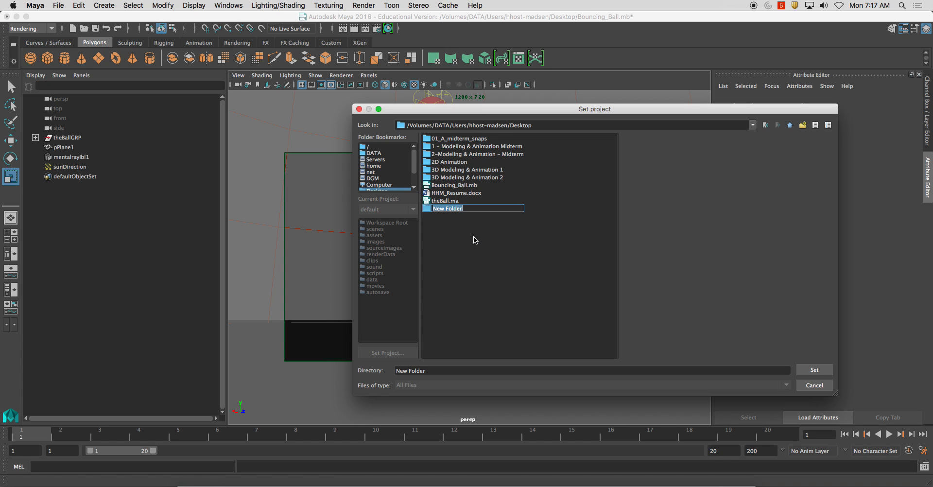
type("Render")
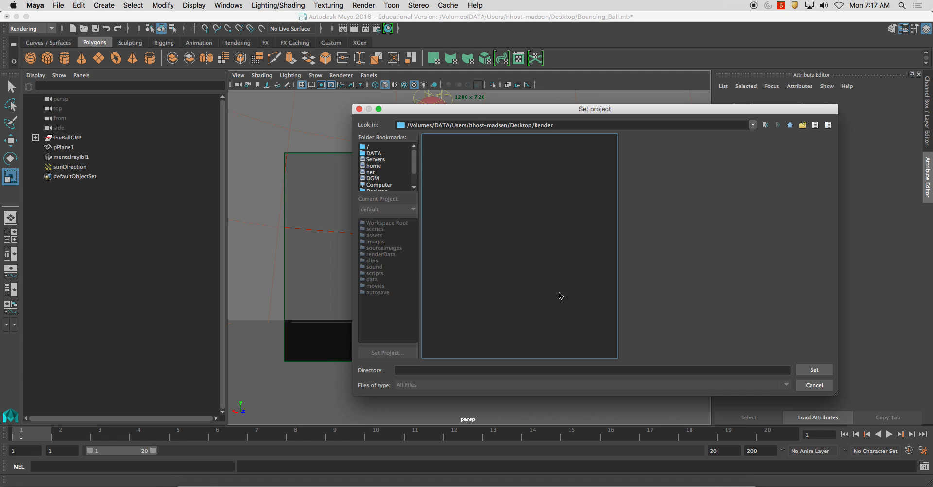
left_click(813, 369)
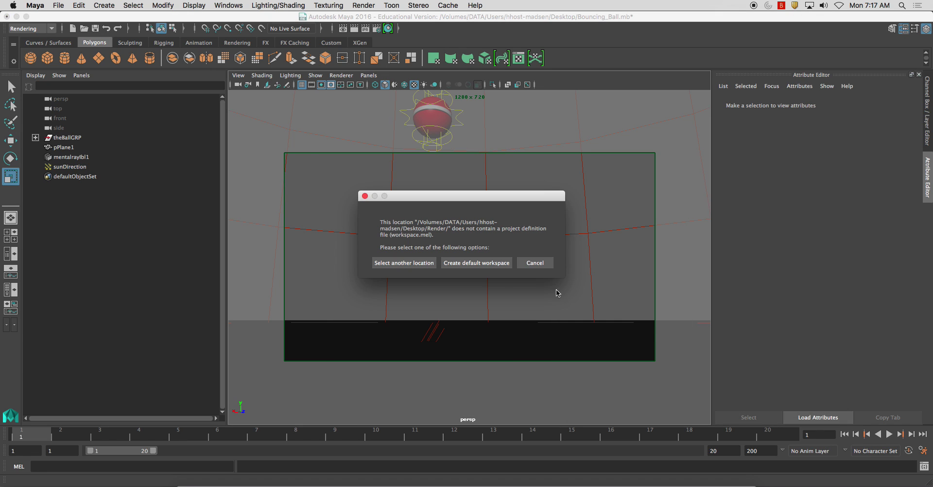
mouse_move(476, 262)
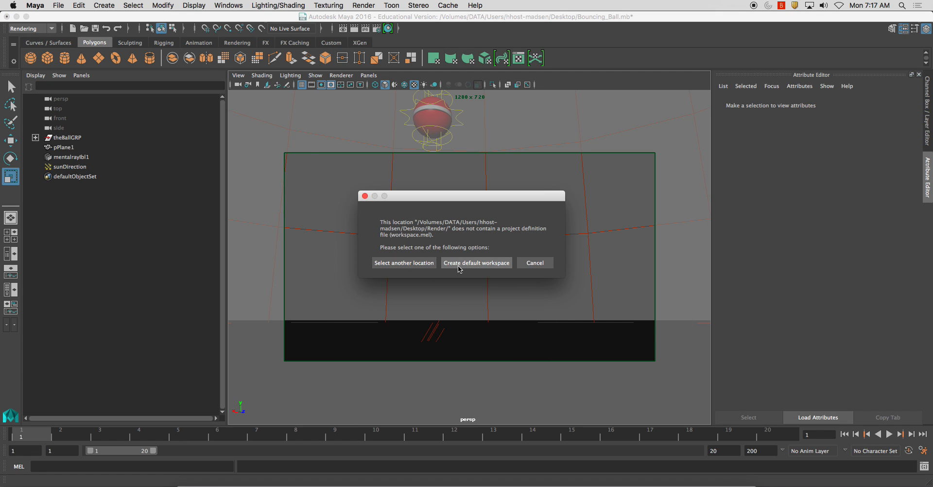
left_click(476, 263)
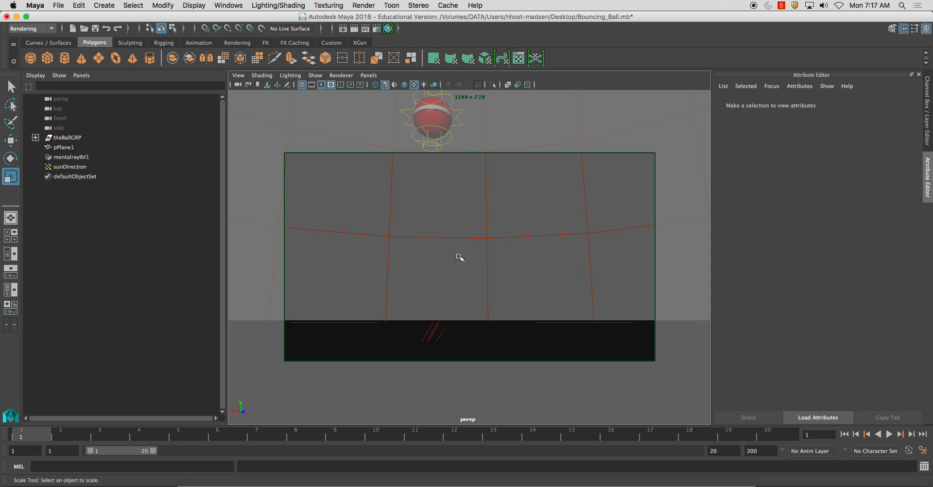
mouse_move(495, 218)
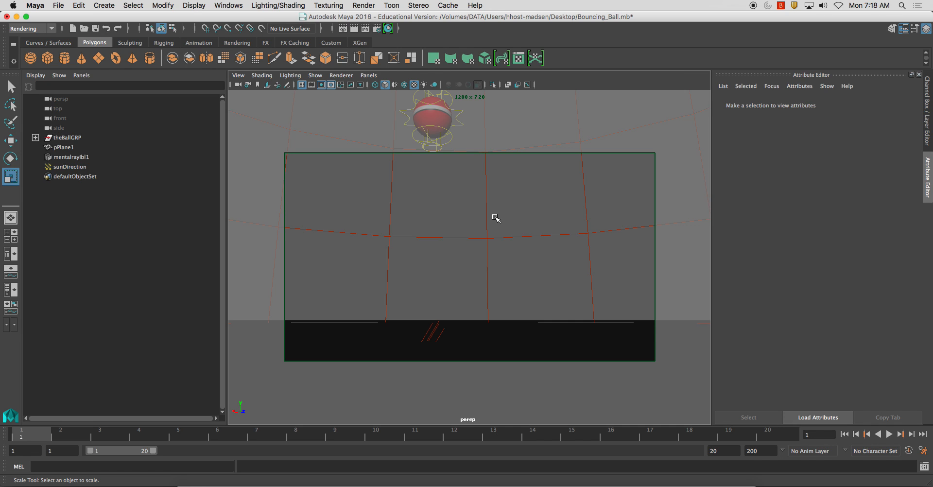
mouse_move(364, 6)
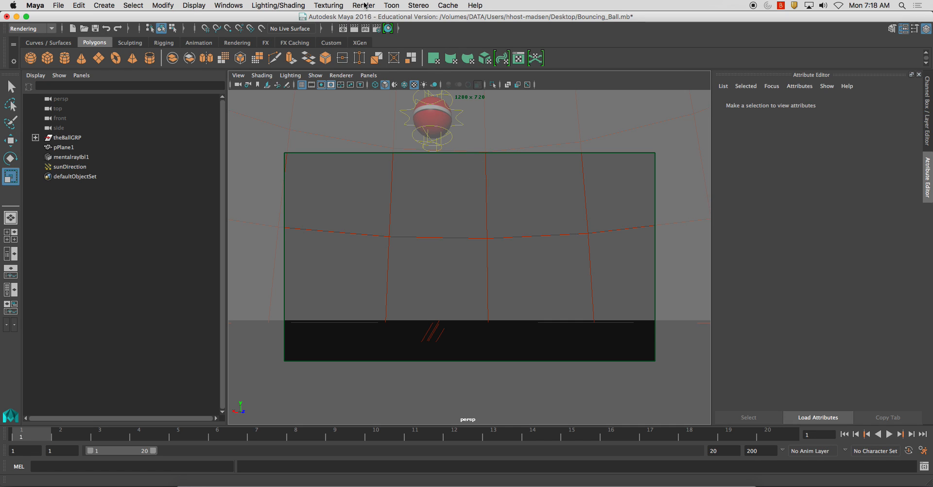
- Launch a Batch Render of all frames with mental ray
left_click(362, 6)
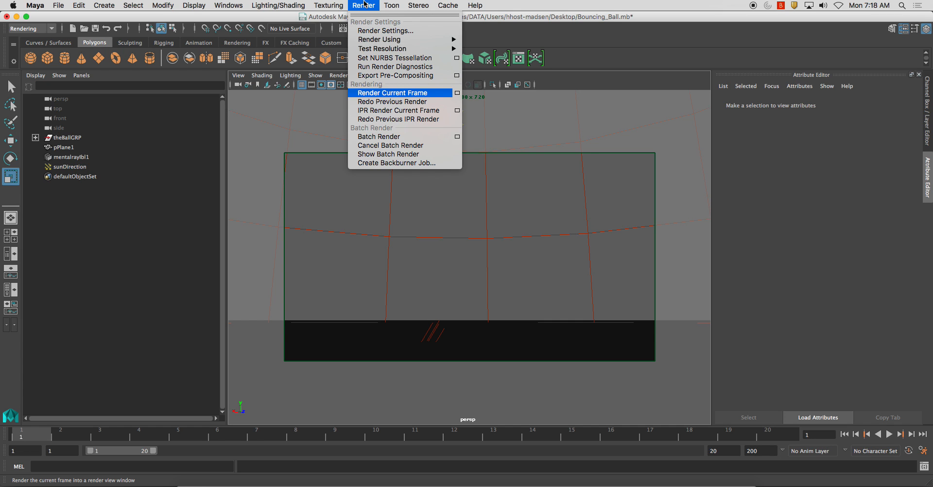
mouse_move(378, 136)
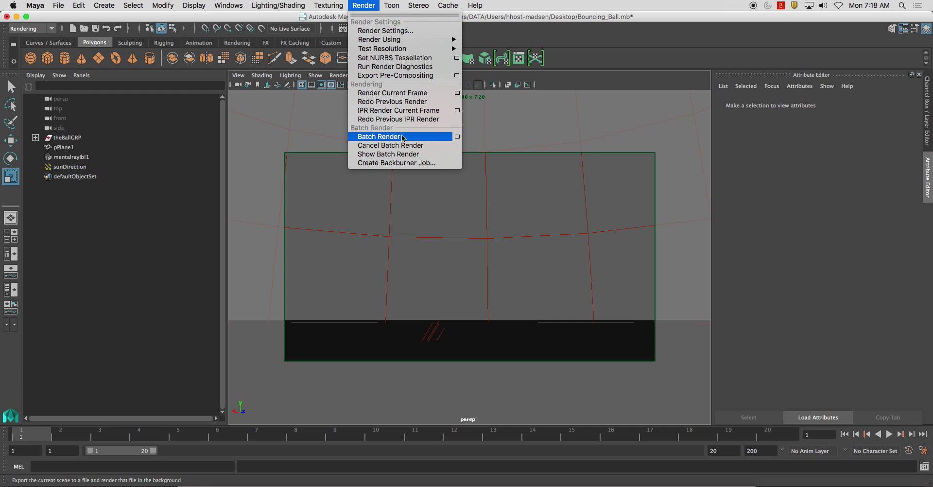
left_click(380, 136)
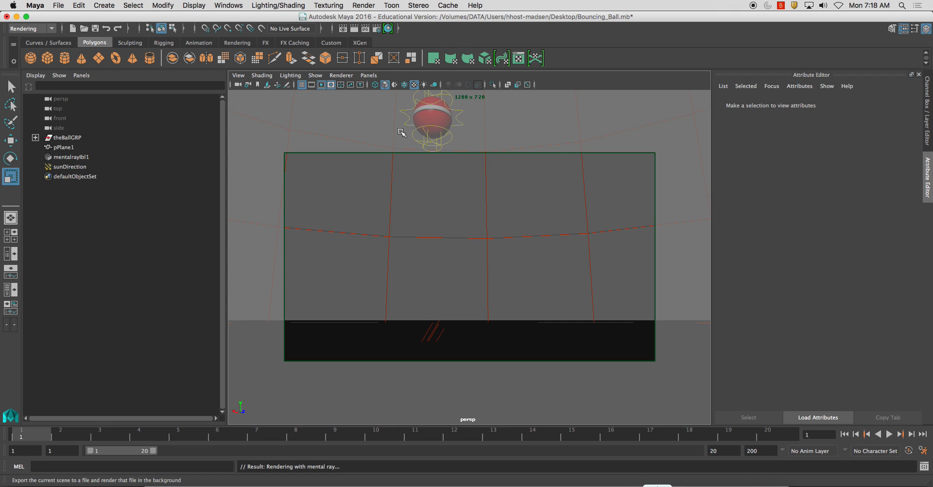
mouse_move(309, 469)
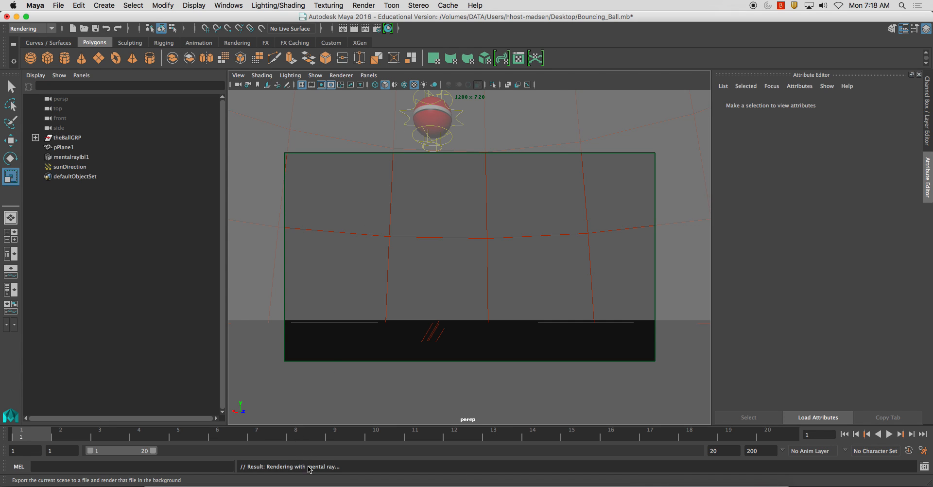
mouse_move(308, 467)
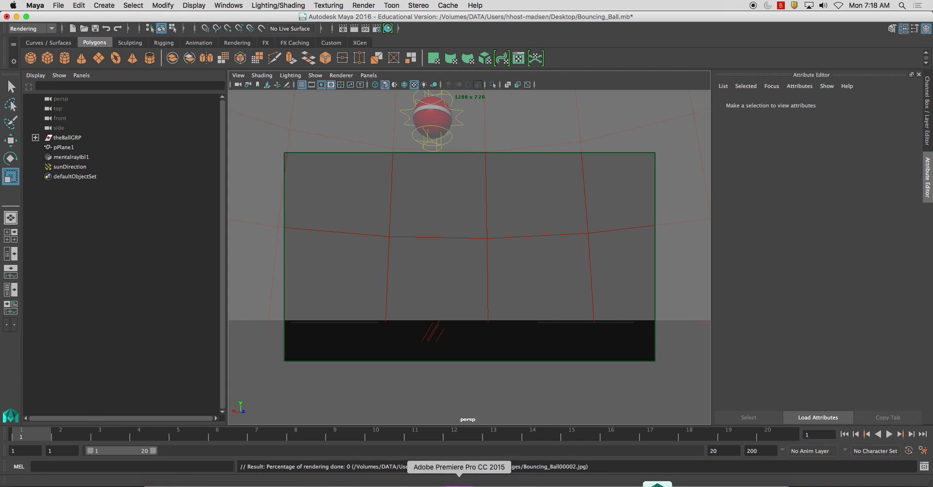
- Launch Premiere Pro and start a new project
left_click(459, 470)
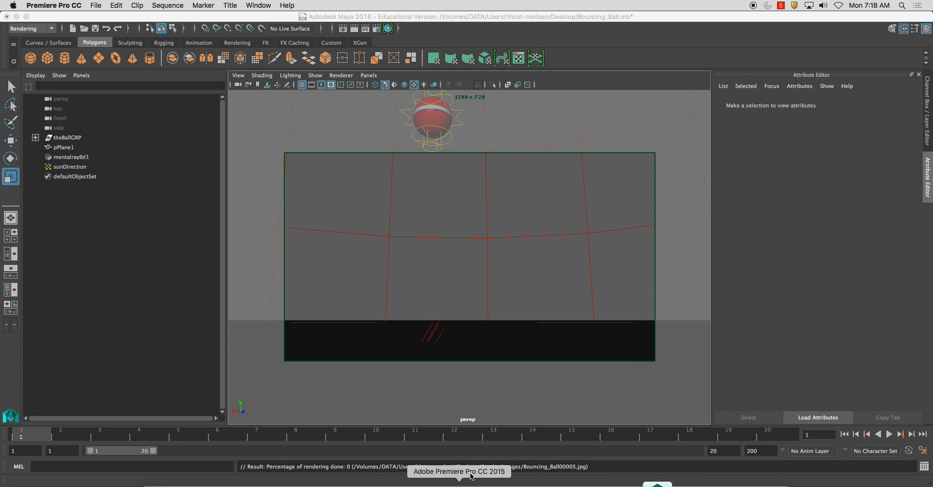
left_click(457, 471)
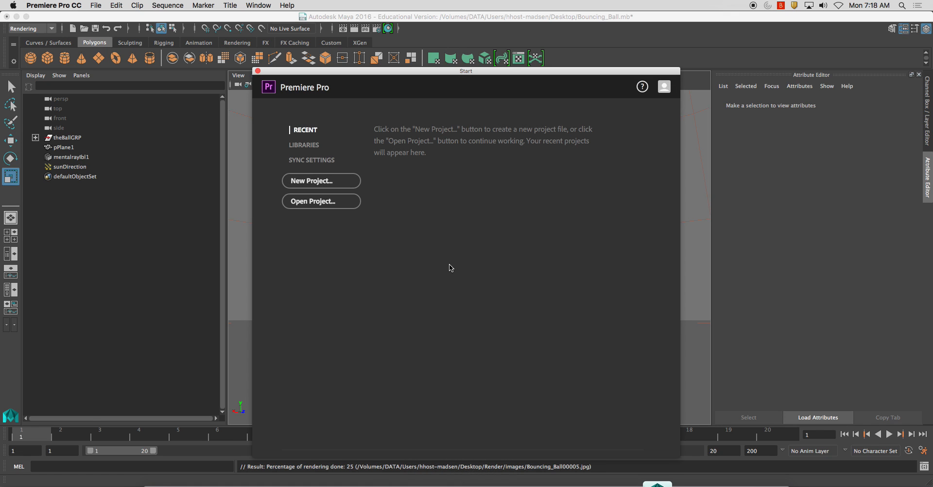
left_click(321, 180)
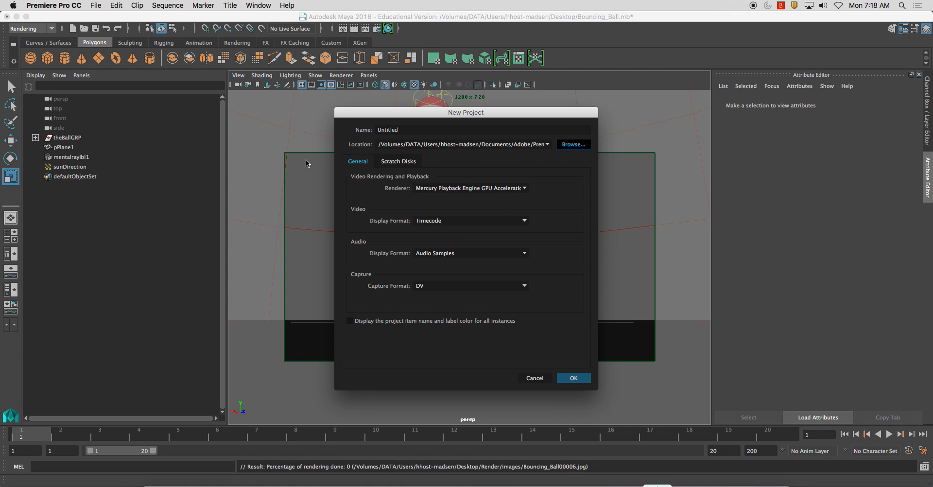
- Set the new project's location to the Render folder on the Desktop
left_click(571, 144)
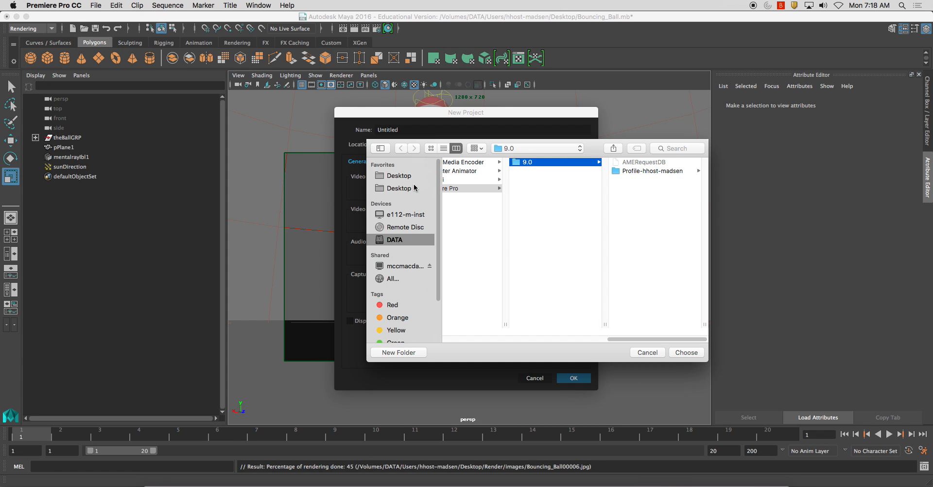
left_click(397, 175)
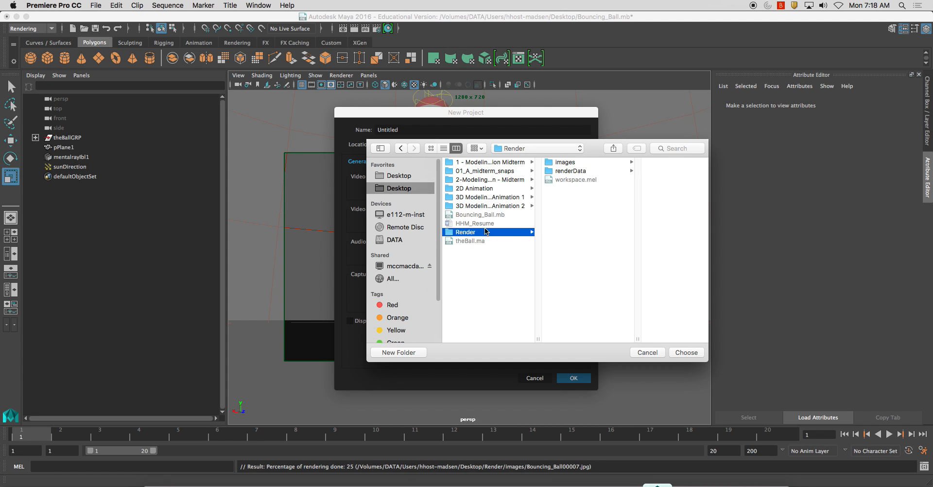
mouse_move(552, 184)
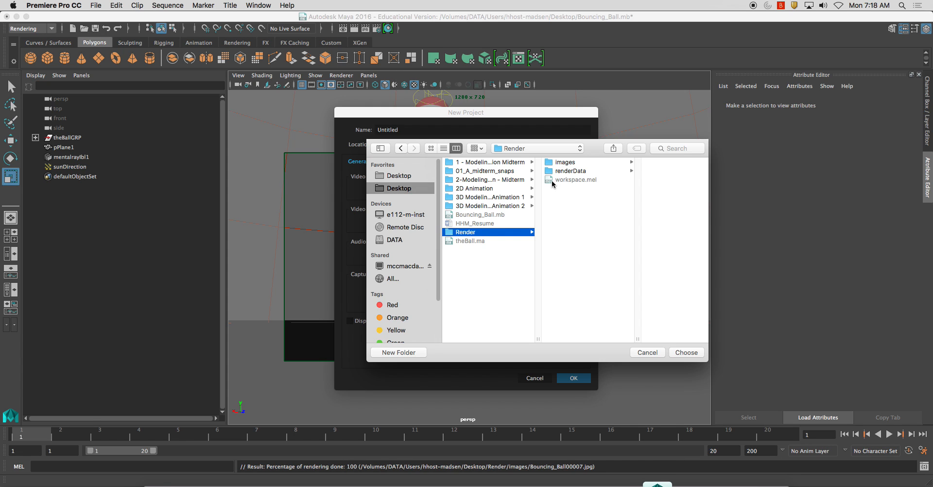
mouse_move(595, 176)
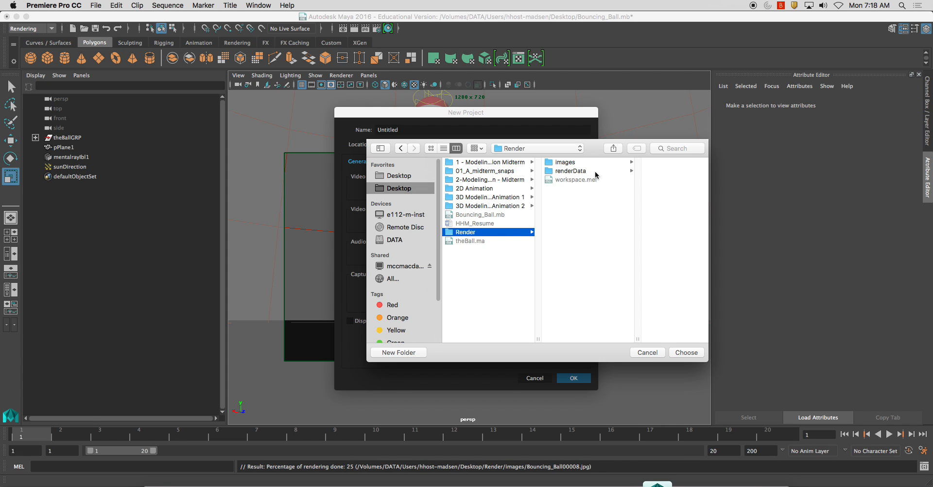
mouse_move(565, 239)
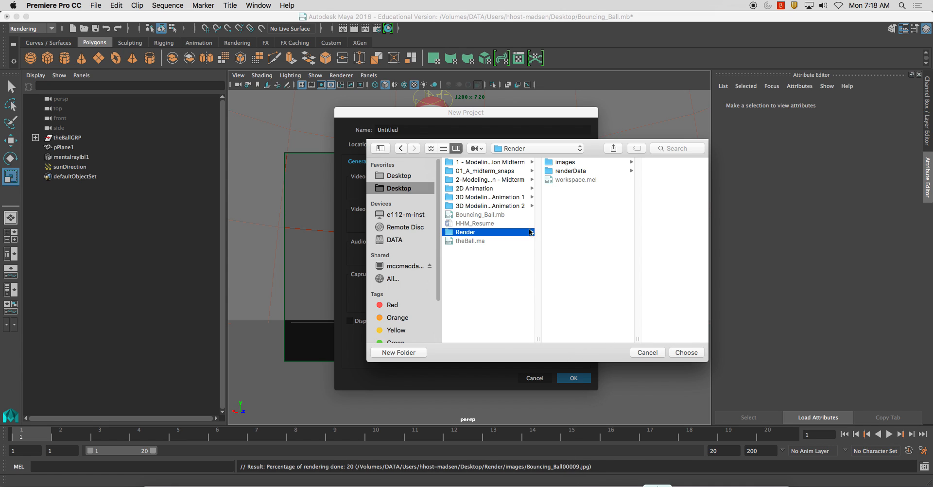
left_click(685, 353)
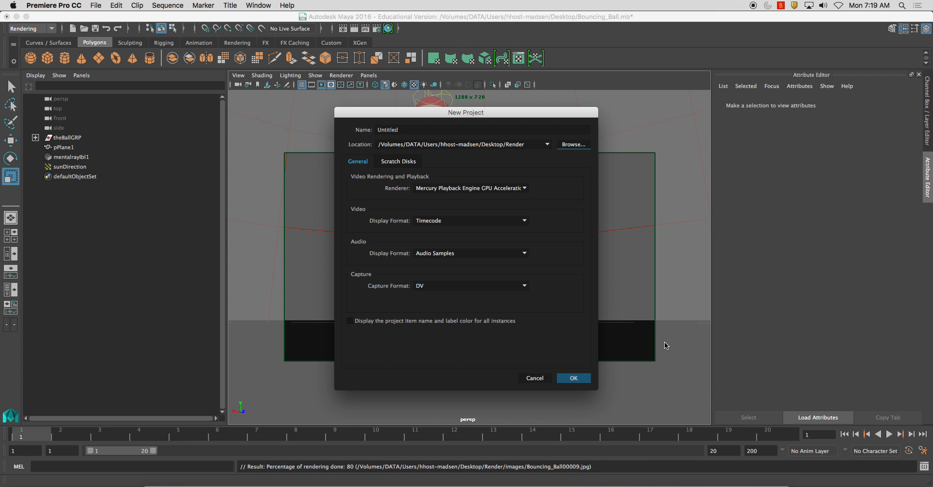
mouse_move(414, 263)
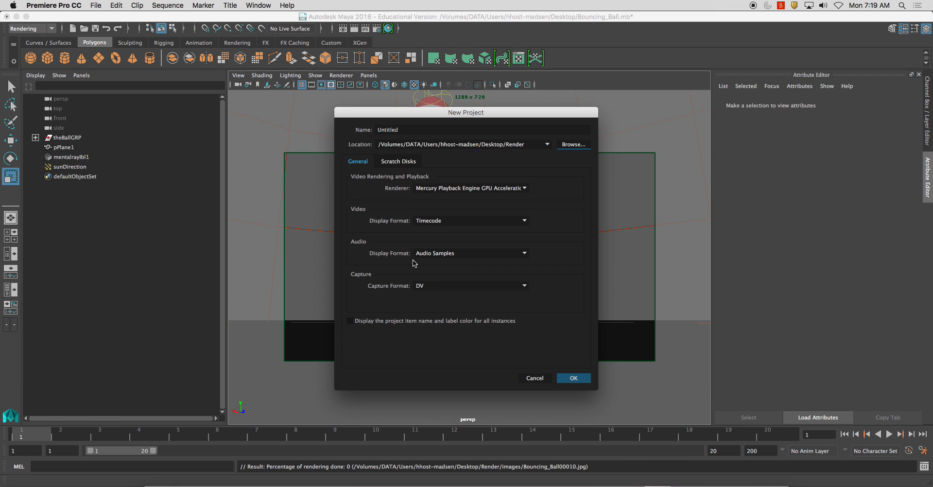
left_click(573, 378)
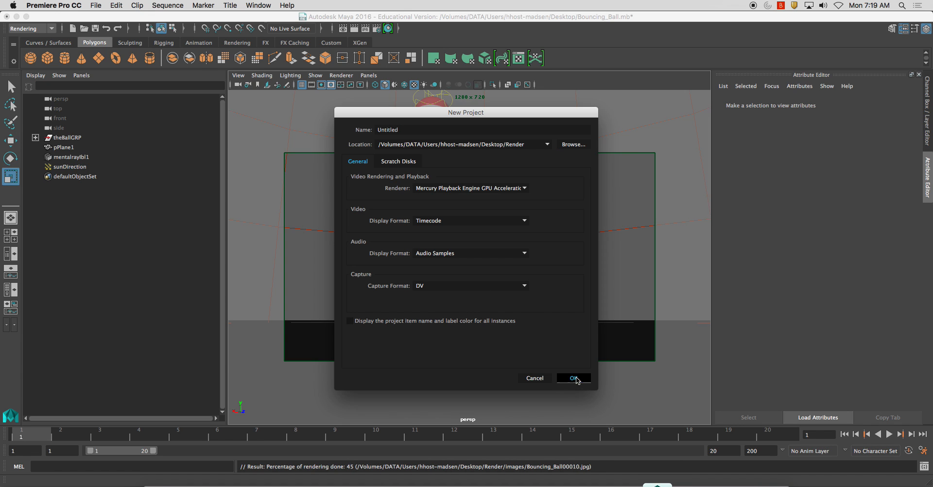
- Confirm creating the Untitled project in the Desktop Render folder
left_click(572, 378)
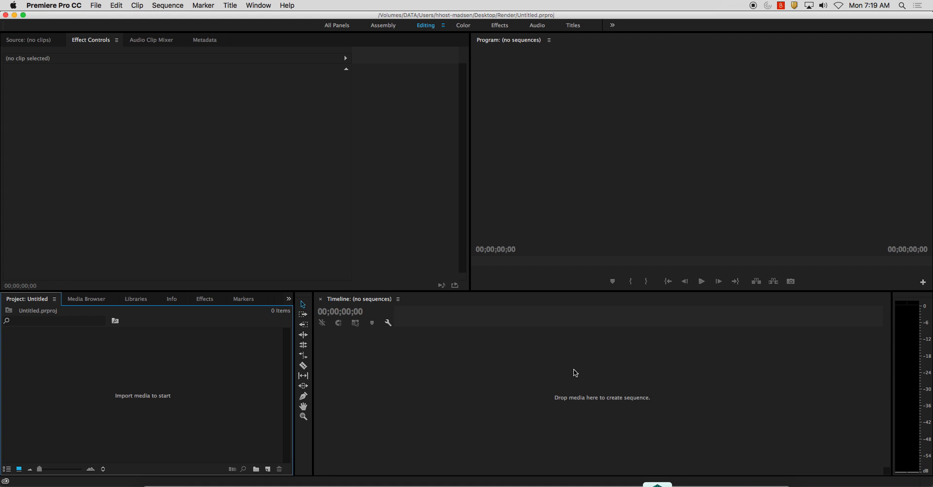
mouse_move(572, 432)
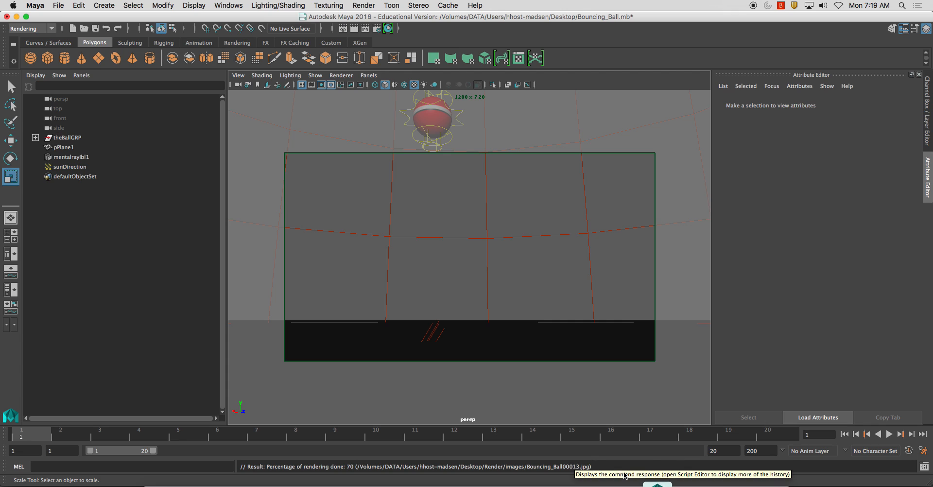
mouse_move(407, 461)
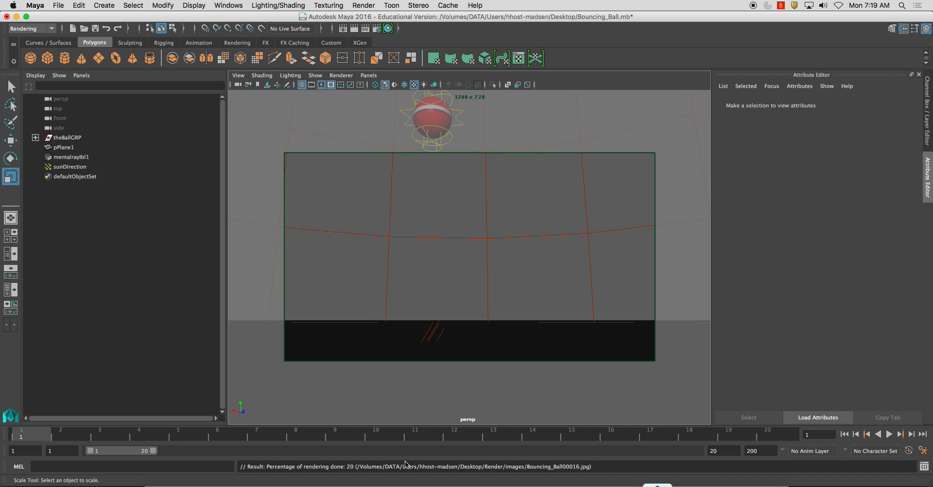
mouse_move(600, 474)
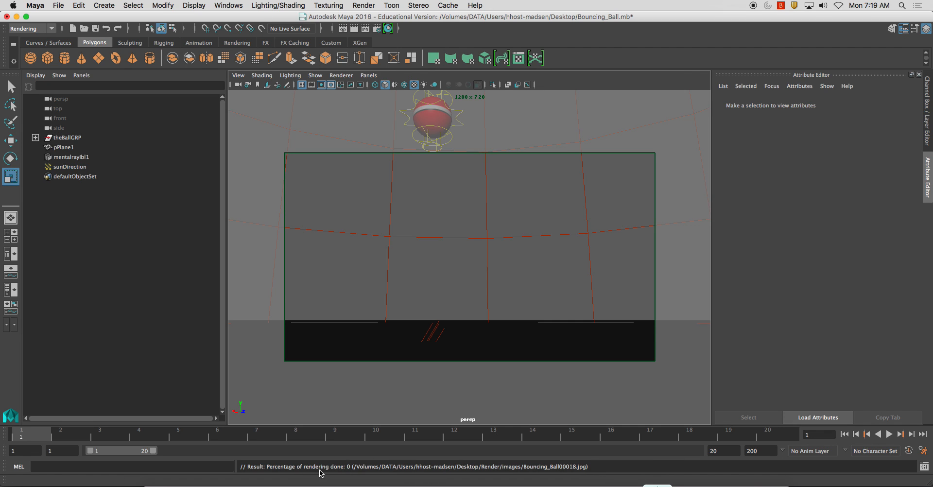
mouse_move(490, 470)
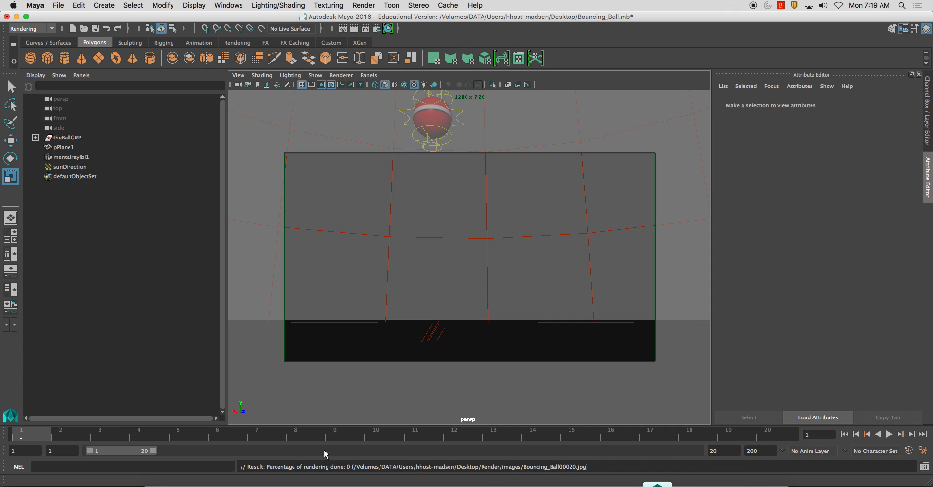
mouse_move(570, 476)
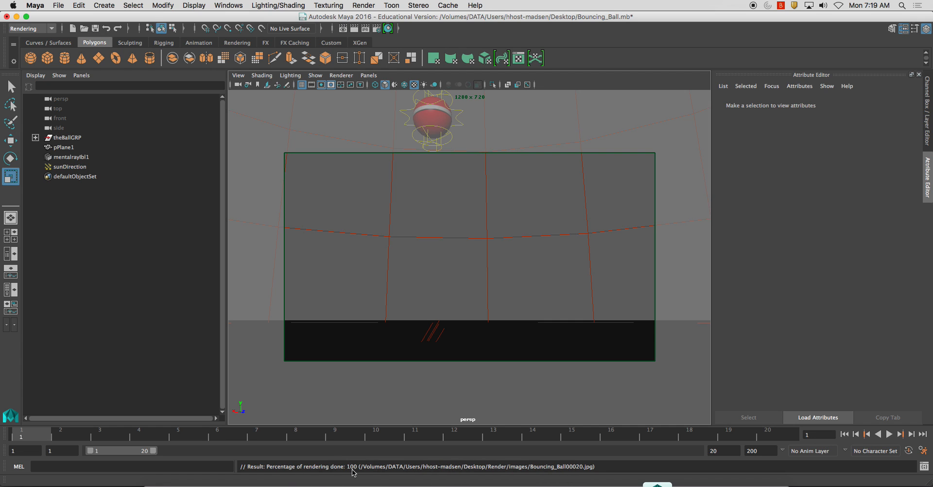
mouse_move(299, 470)
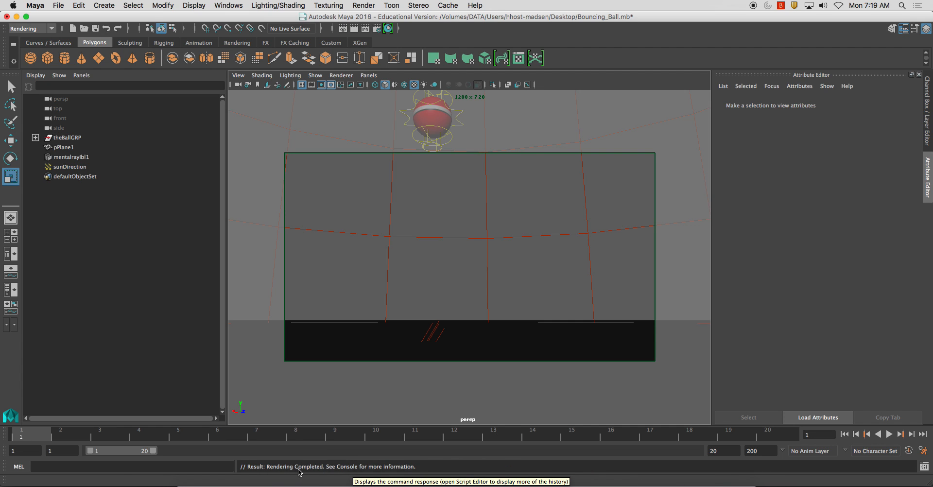
mouse_move(926, 467)
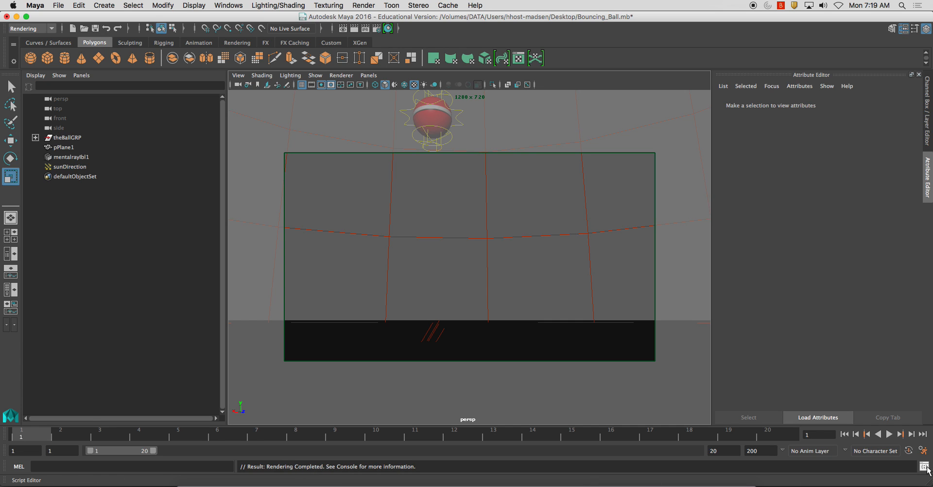
- Review Maya's render log in the Script Editor, then return to the empty Premiere project
left_click(923, 466)
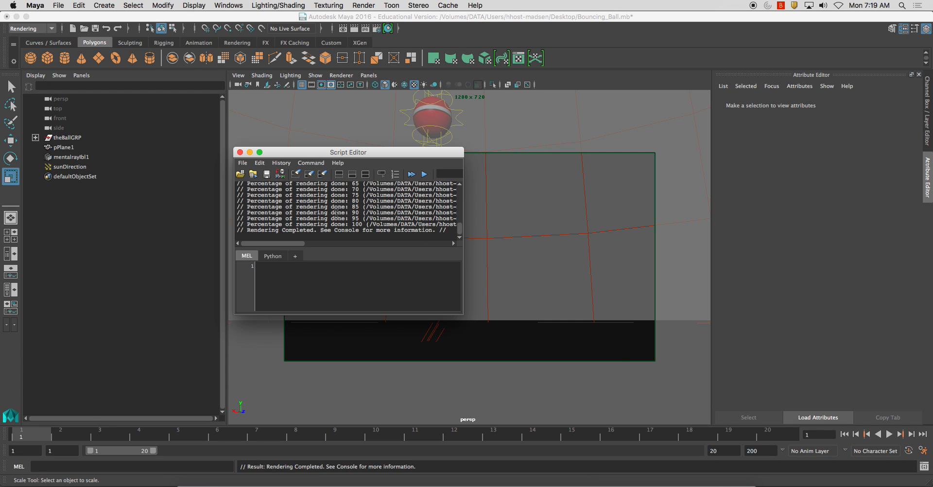
left_click(240, 152)
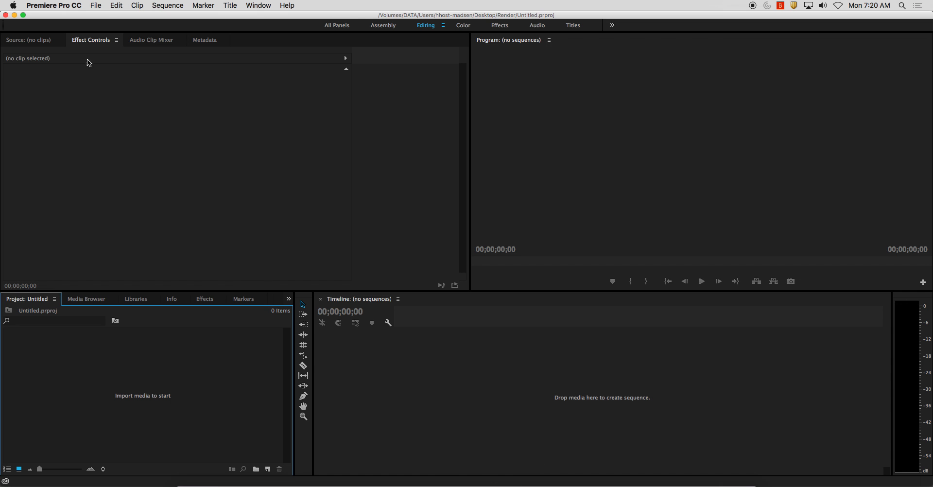
mouse_move(96, 6)
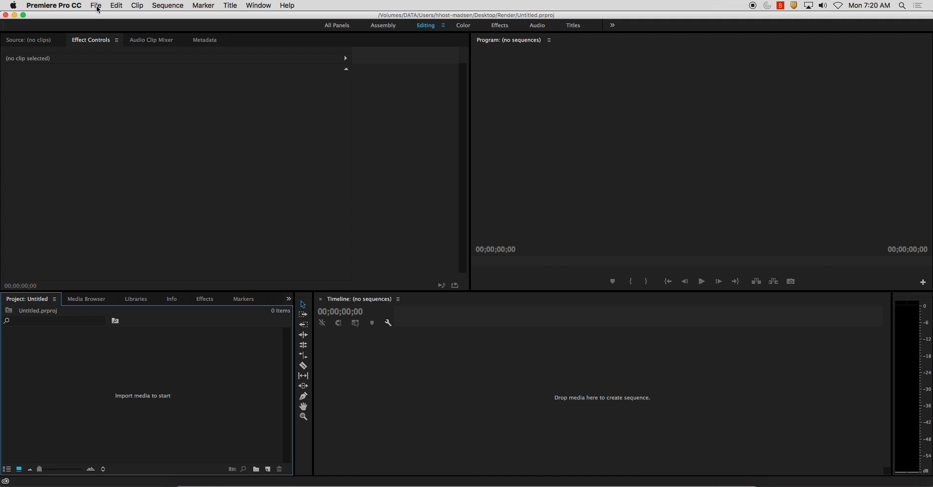
left_click(95, 6)
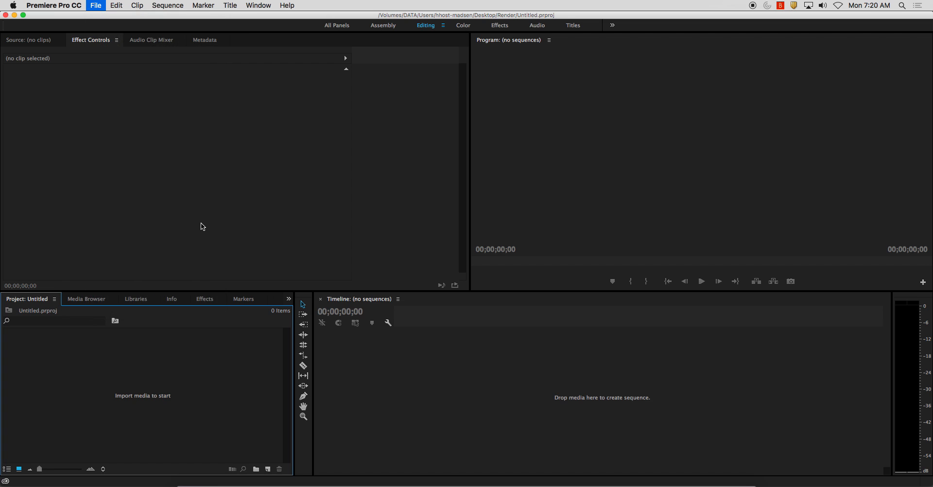
left_click(95, 6)
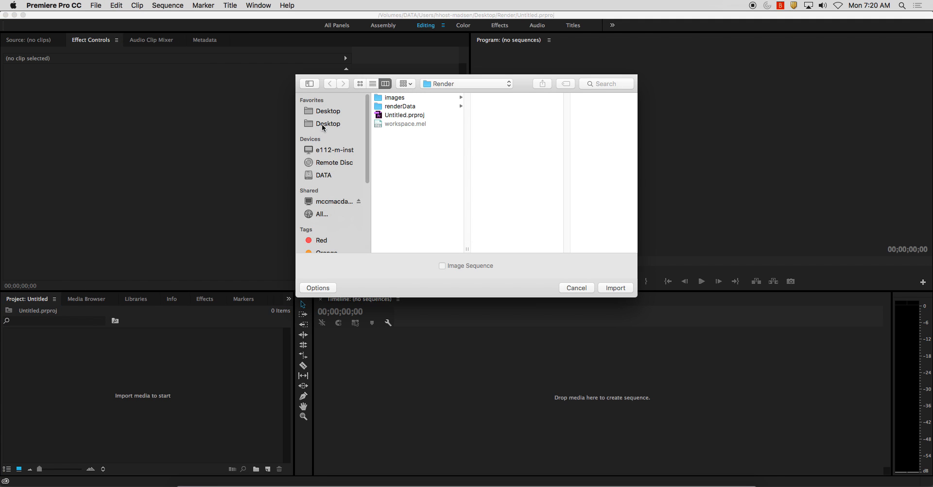
left_click(614, 287)
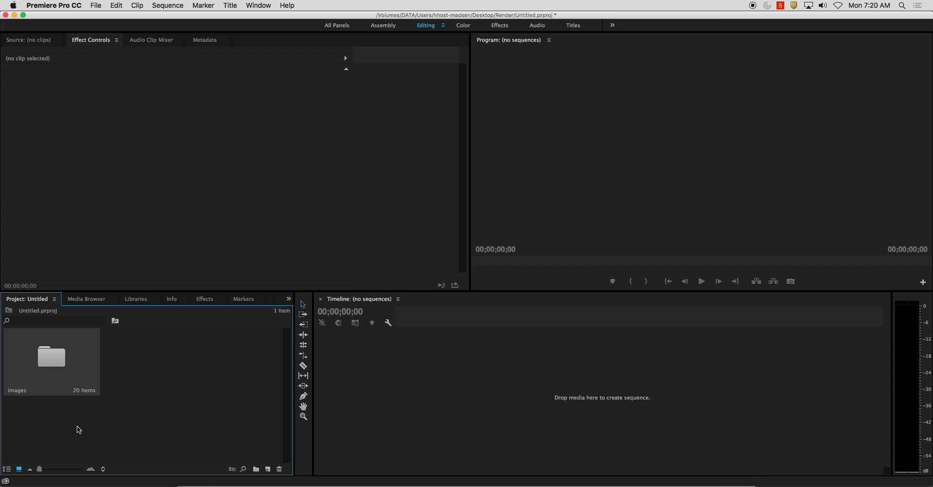
double_click(51, 356)
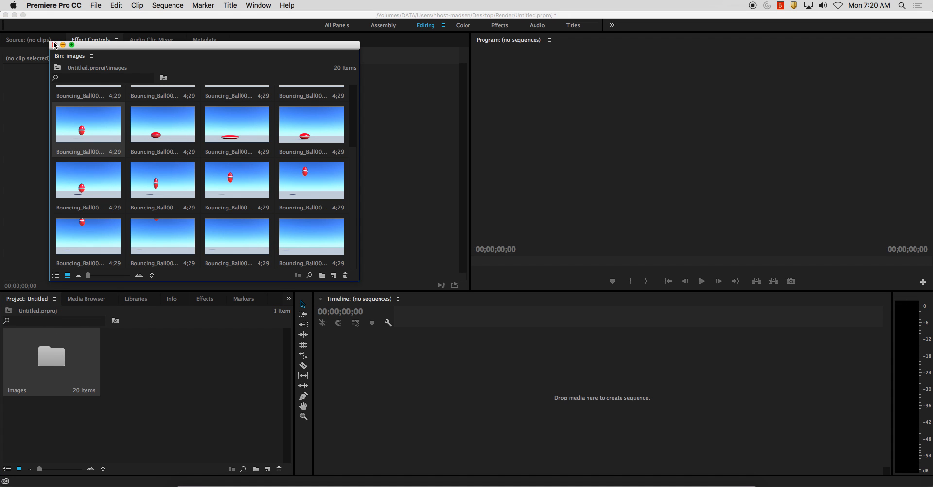
left_click(55, 45)
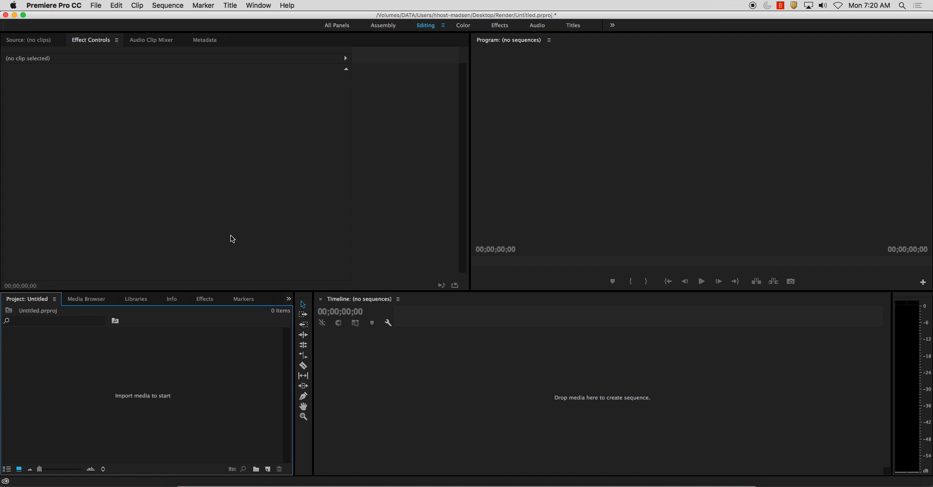
mouse_move(96, 5)
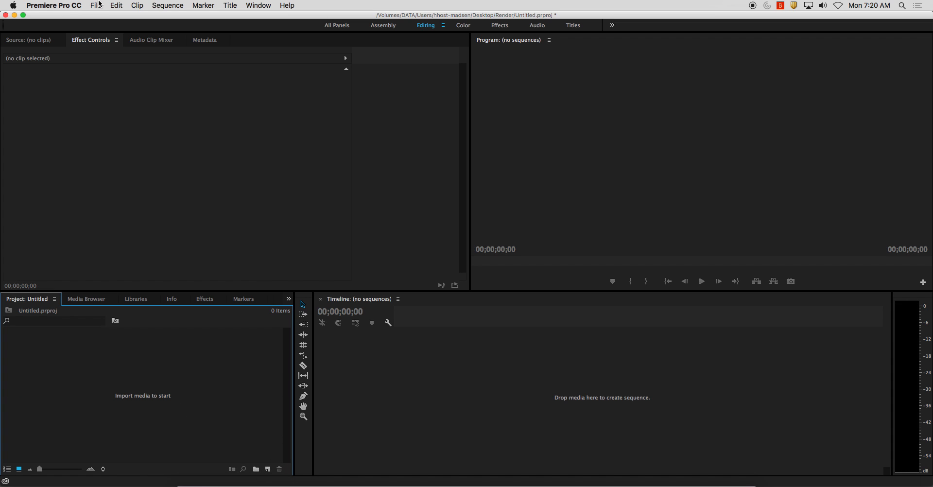
- Import Bouncing_Ball00001.jpg with Image Sequence enabled as one 20-frame clip
left_click(94, 5)
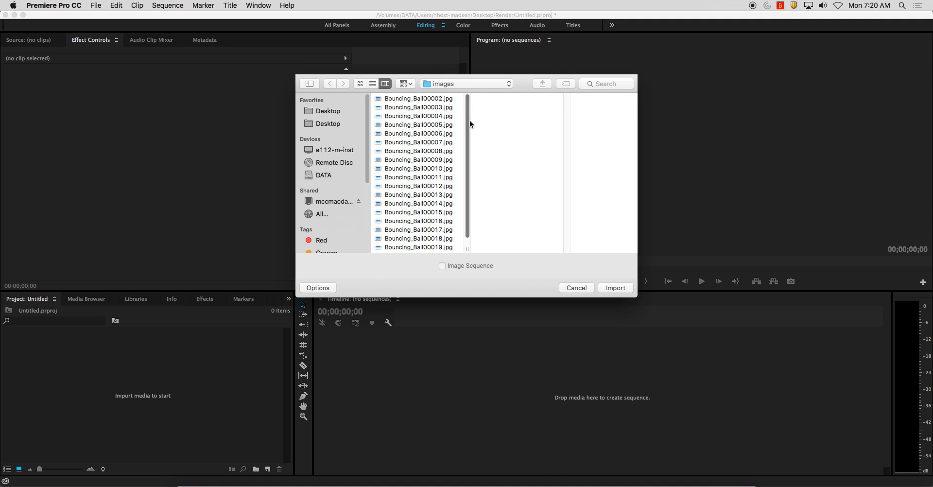
scroll("up", 3)
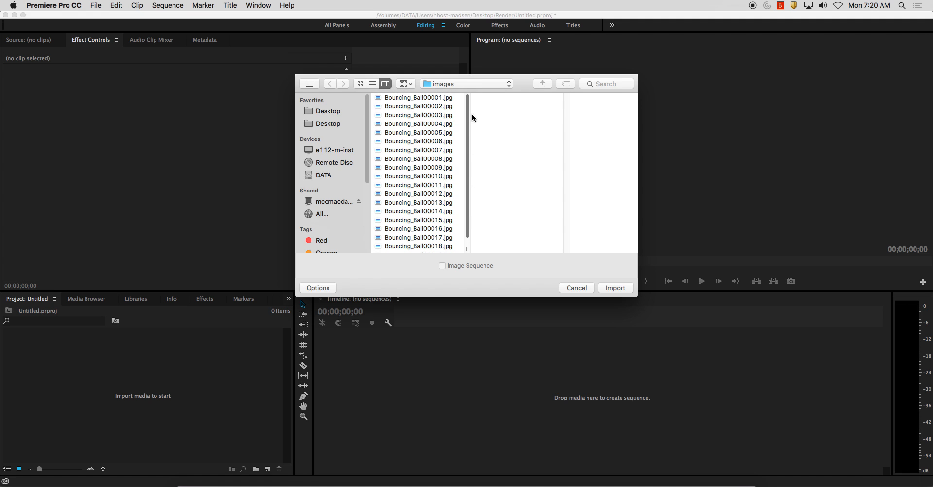
left_click(418, 97)
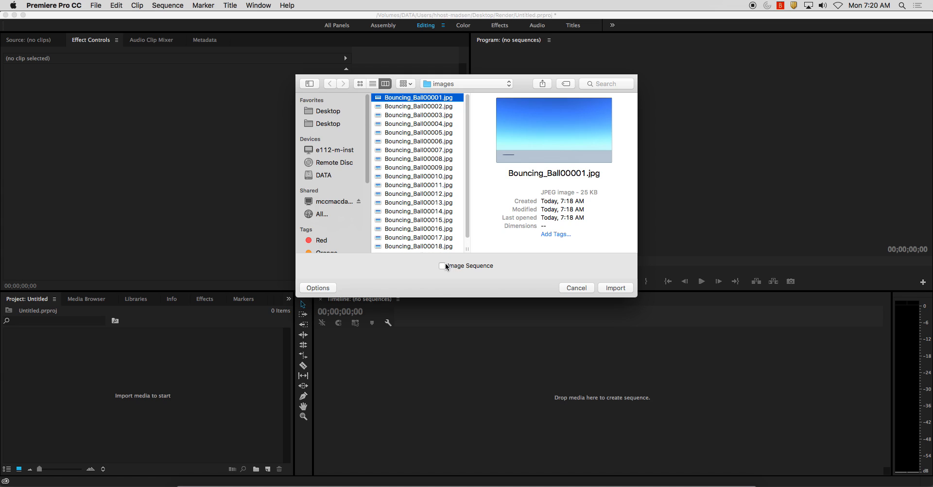
left_click(442, 265)
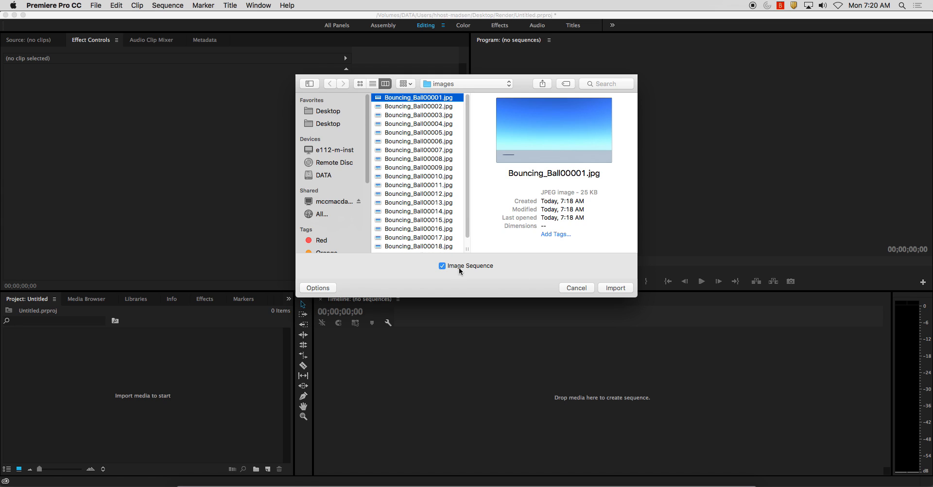
mouse_move(75, 352)
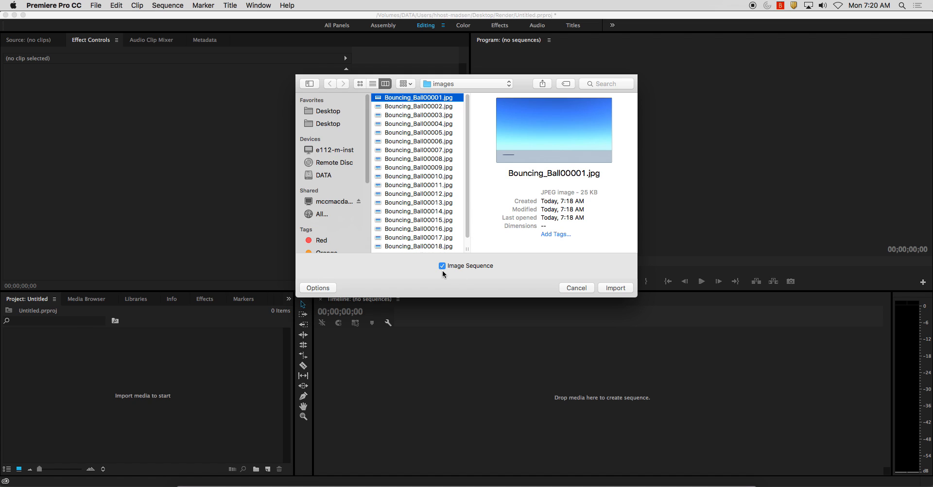
mouse_move(434, 102)
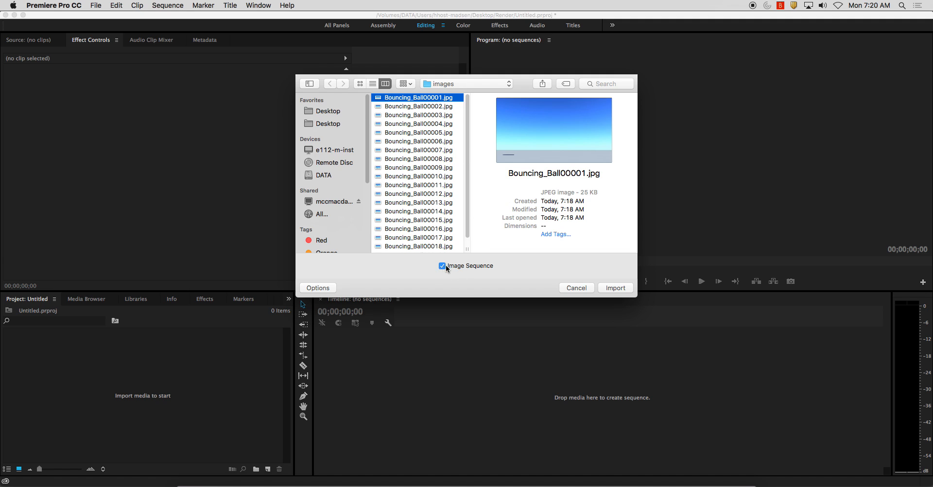
left_click(614, 288)
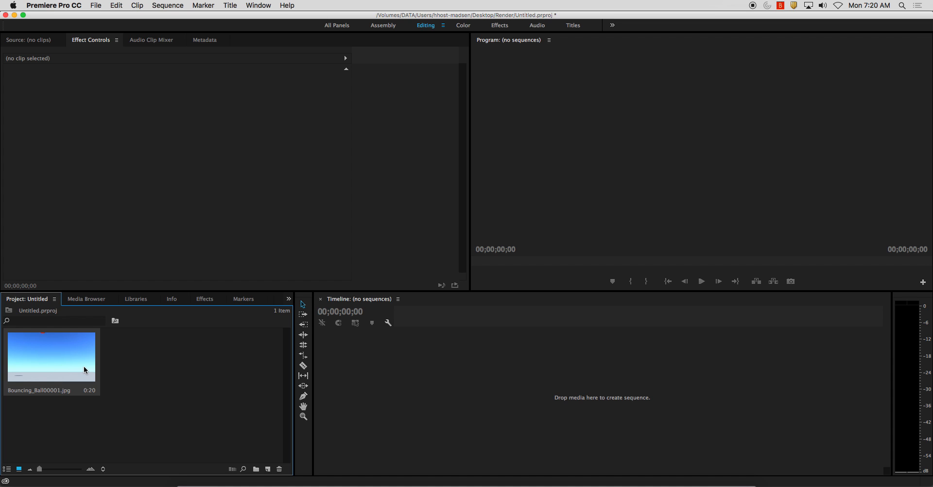
- Interpret the image-sequence clip at an assumed frame rate of 24 fps
right_click(50, 356)
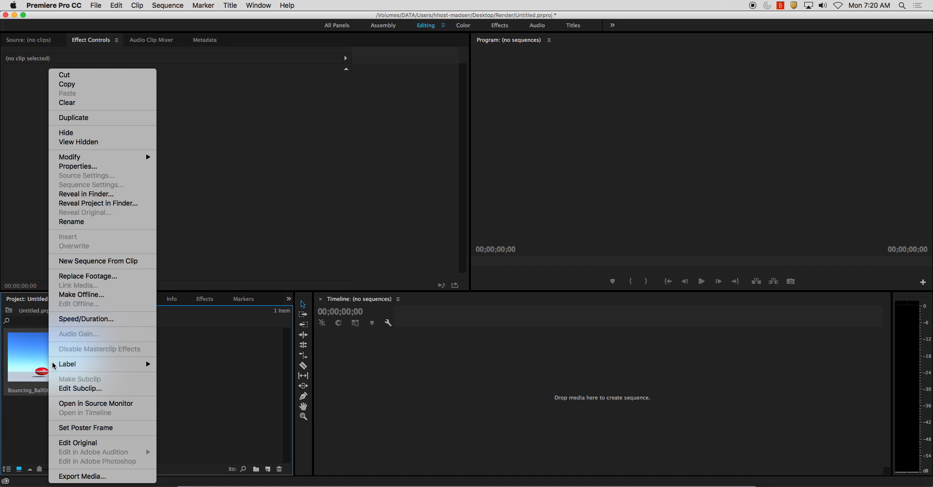
mouse_move(122, 178)
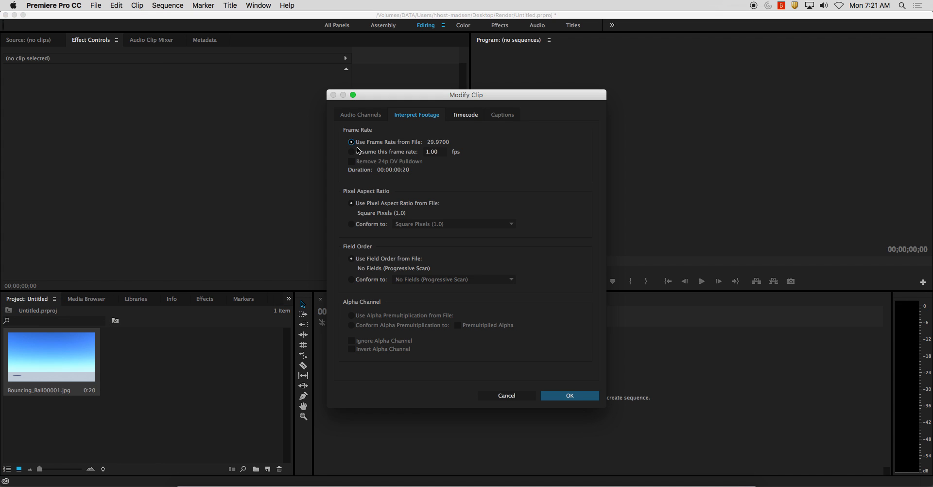
mouse_move(354, 156)
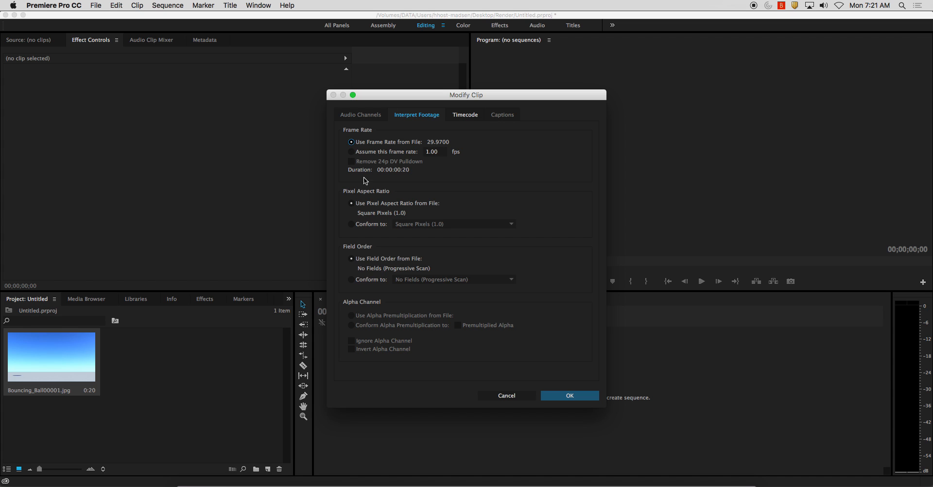
mouse_move(364, 153)
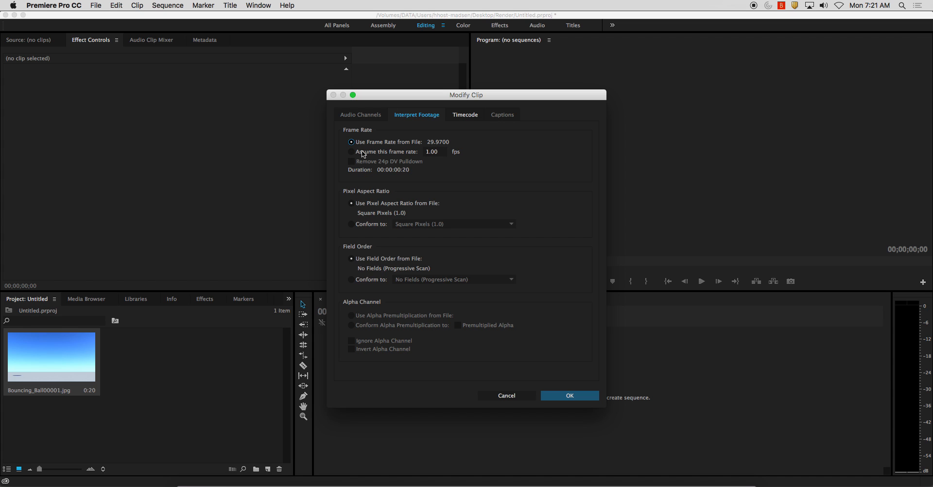
left_click(351, 152)
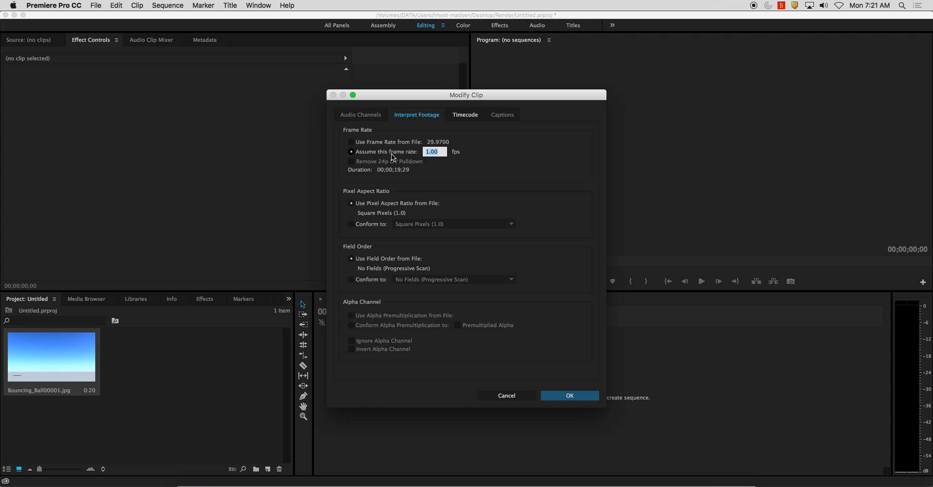
type("24")
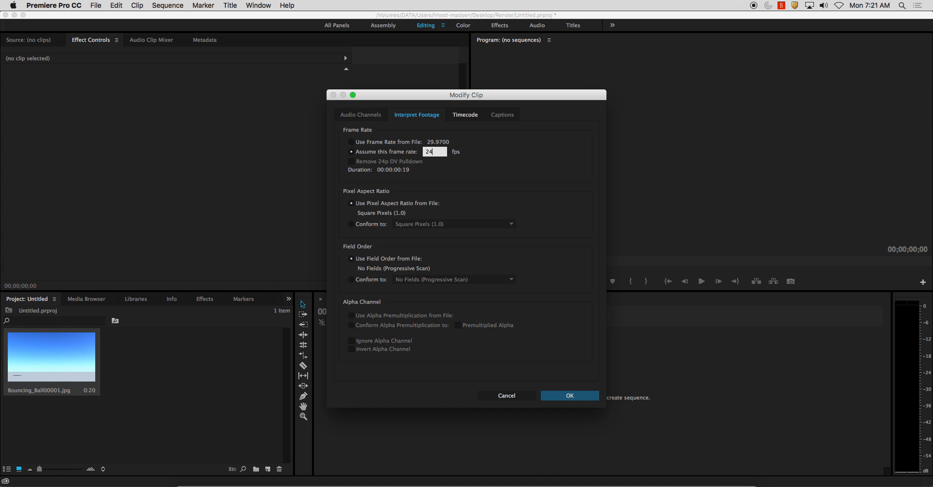
left_click(569, 395)
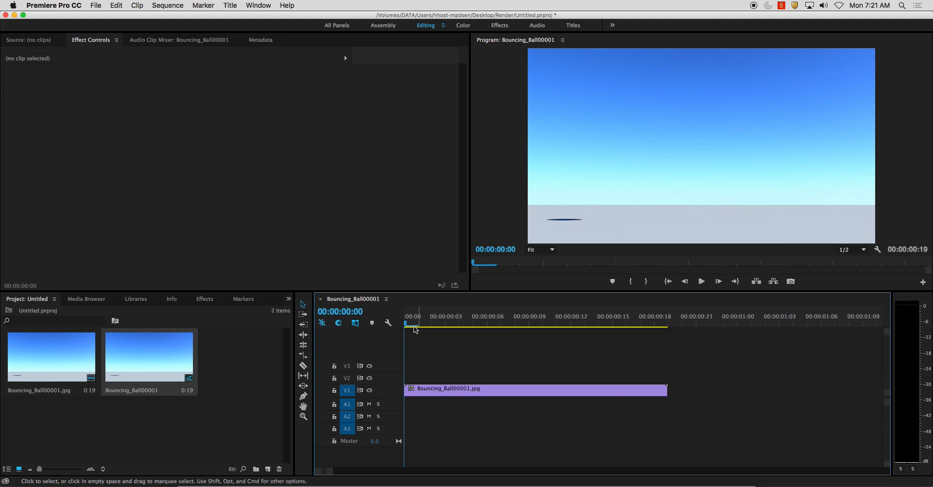
left_click(640, 316)
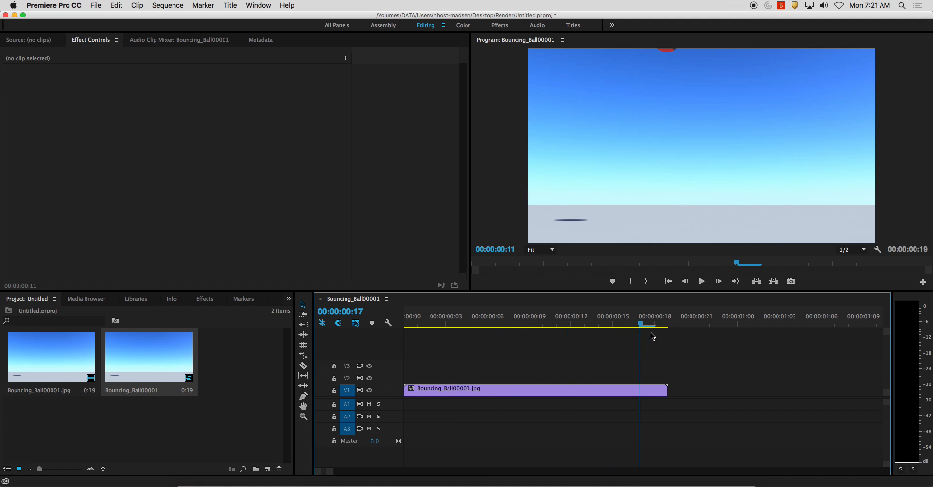
left_click(701, 281)
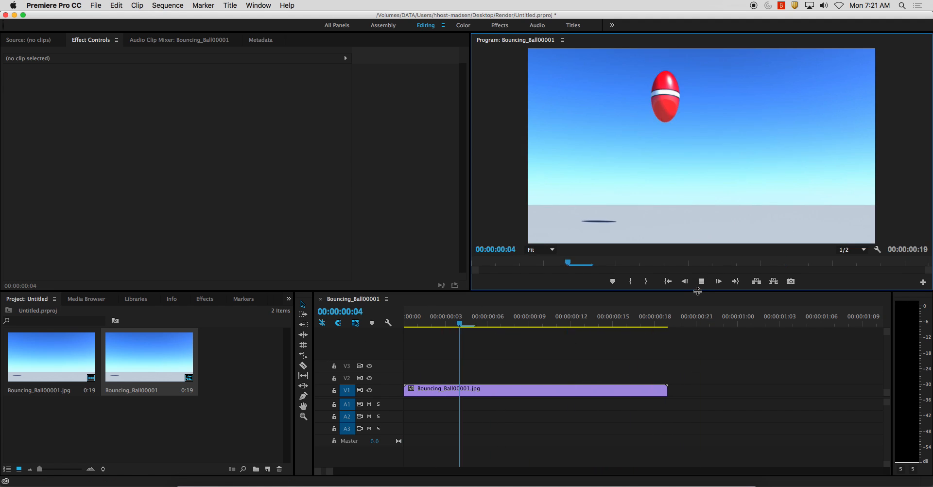
left_click(700, 280)
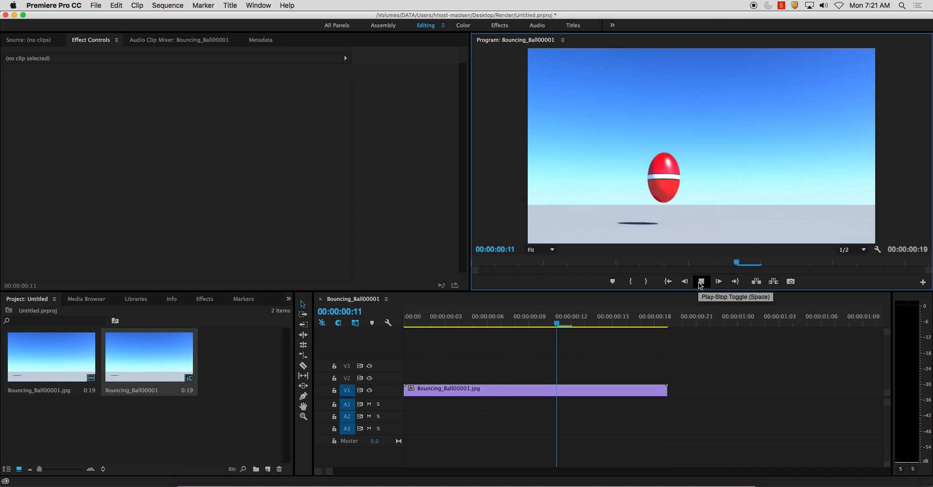
left_click(95, 6)
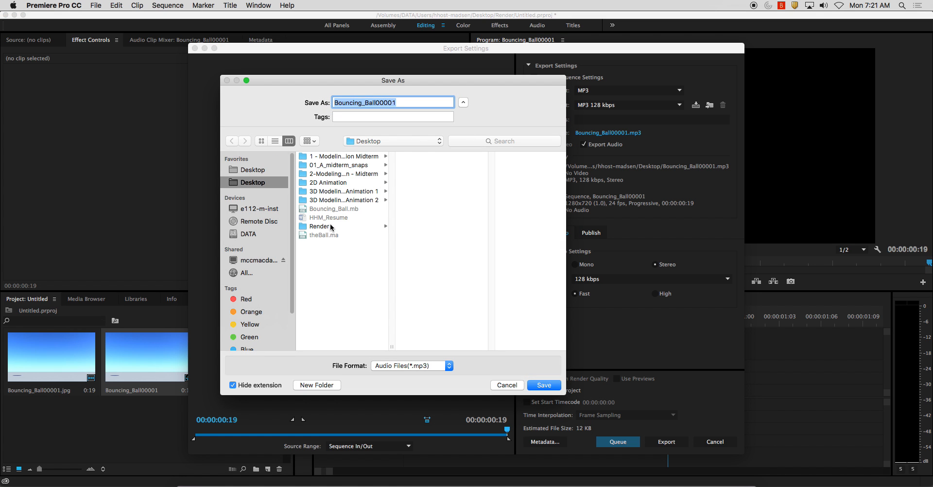
- Save the export output as Bouncing_Ball in the Desktop Render folder
left_click(320, 227)
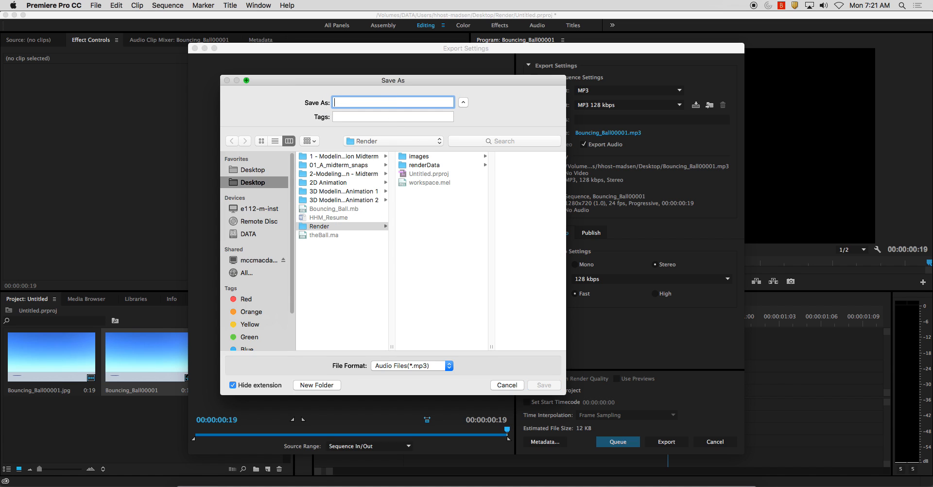
type("Bouncing_B")
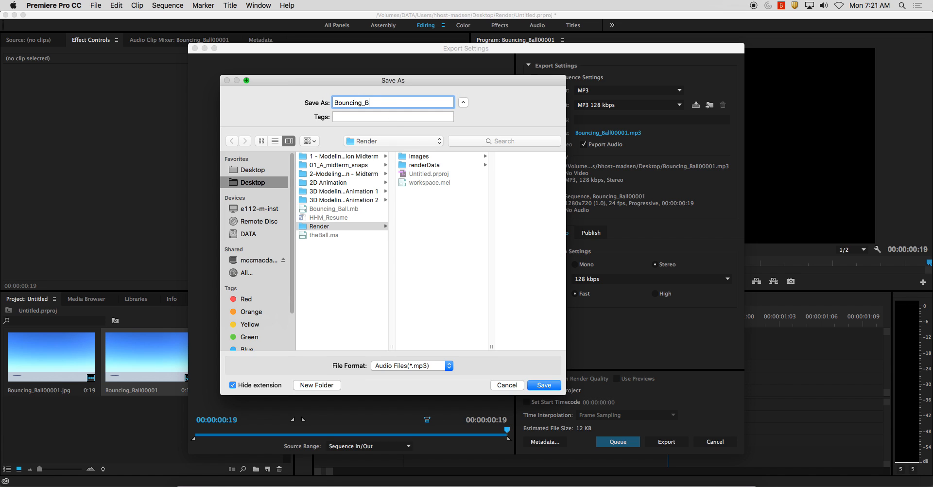
type("all")
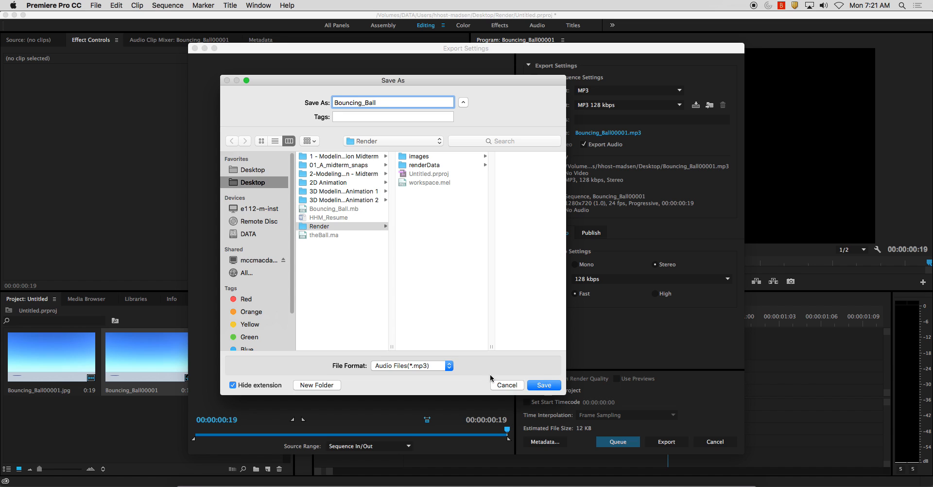
left_click(542, 385)
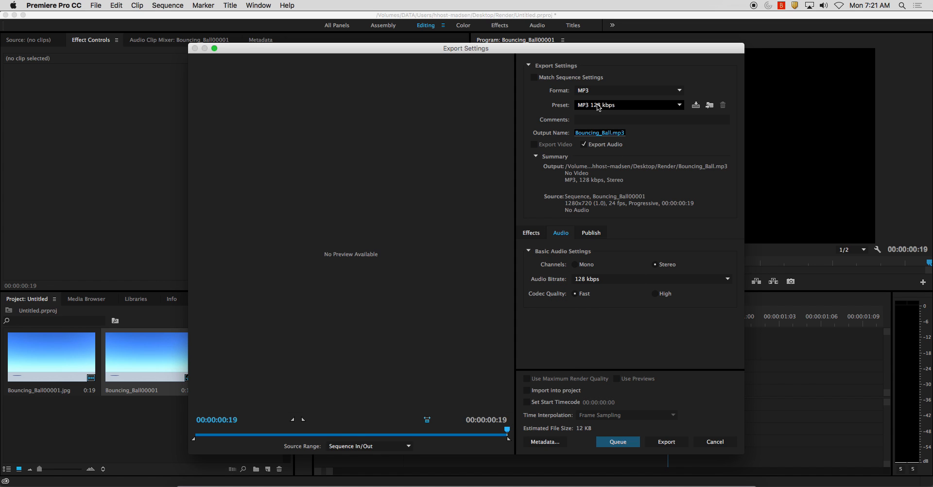
- Export as QuickTime H.264 with Export Audio unchecked, producing Bouncing_Ball.mov
left_click(626, 89)
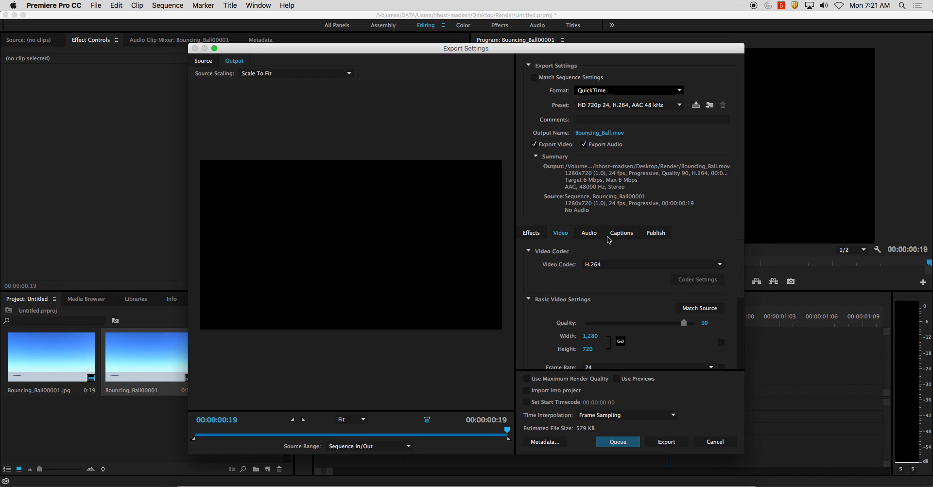
mouse_move(498, 429)
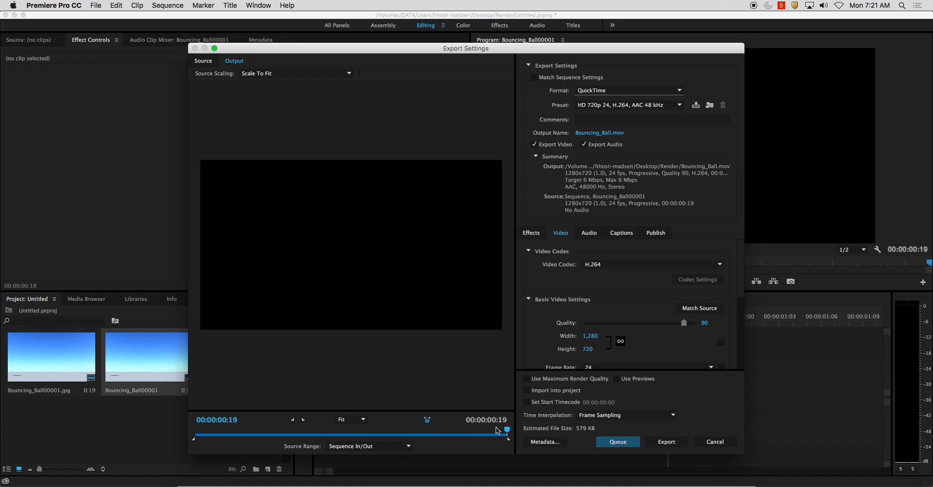
left_click_drag(505, 429, 441, 429)
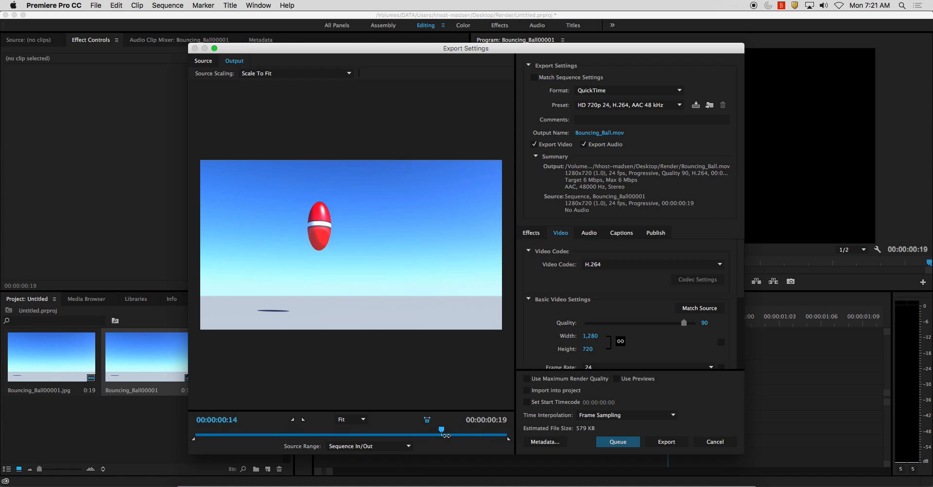
left_click_drag(441, 429, 457, 429)
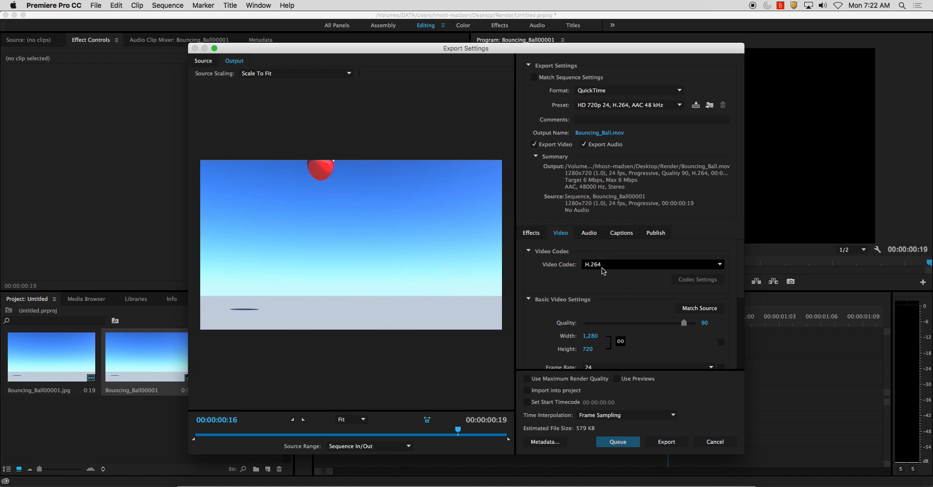
mouse_move(599, 132)
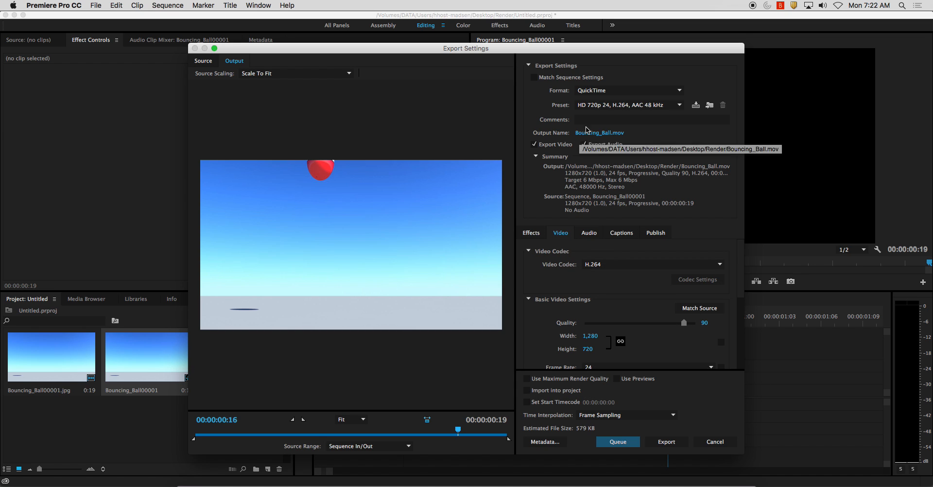
mouse_move(632, 466)
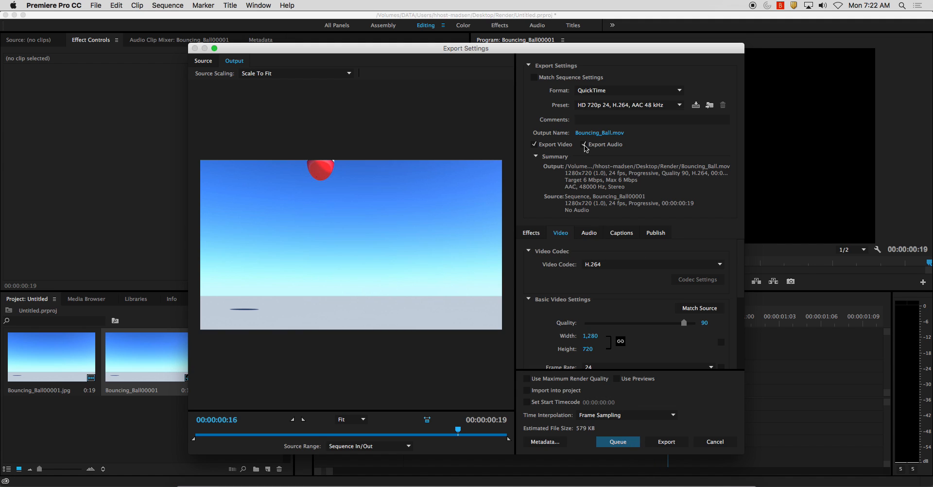
left_click(581, 144)
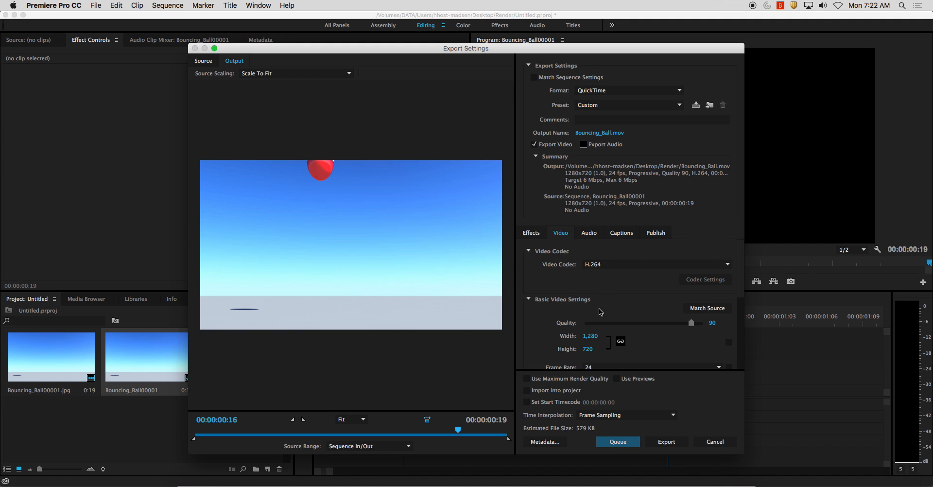
mouse_move(665, 441)
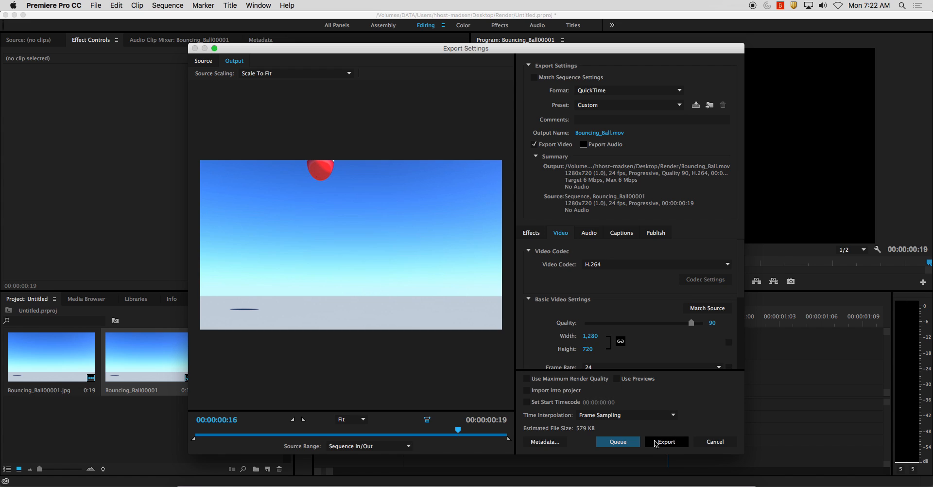
left_click(665, 441)
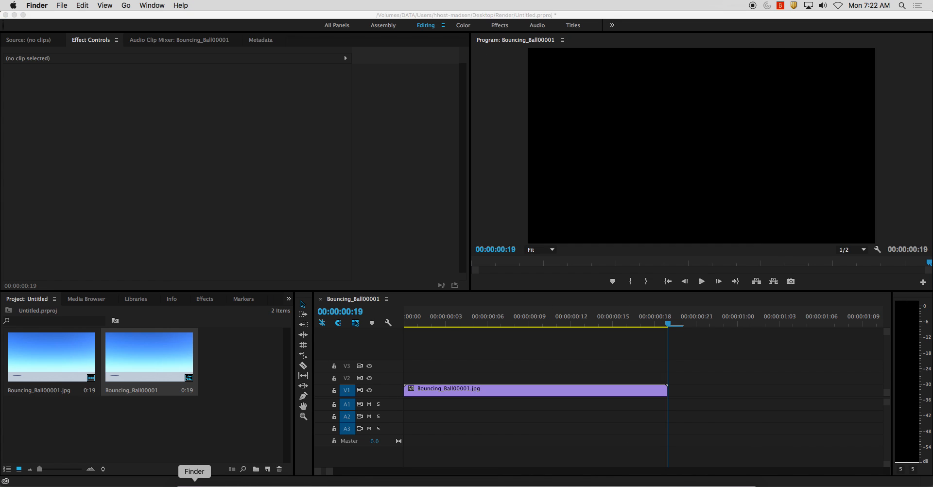
- Open Bouncing_Ball.mov from the Desktop Render folder in Finder
left_click(194, 470)
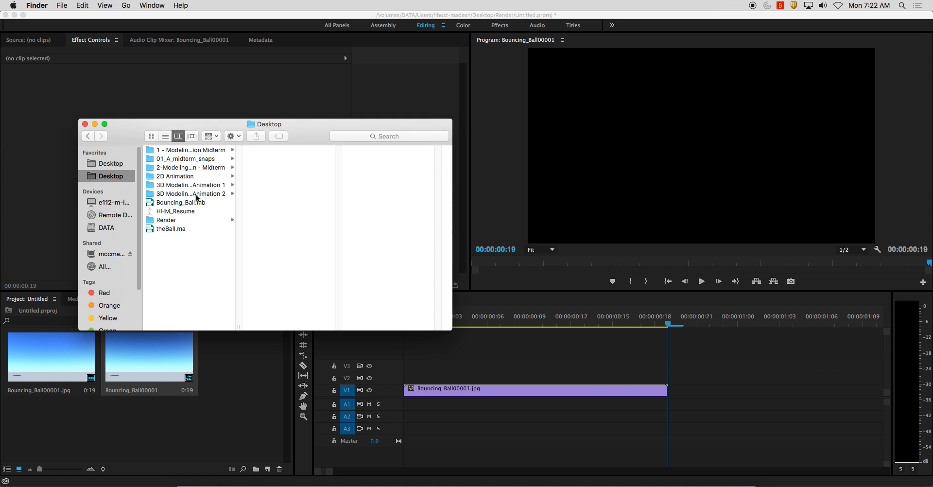
left_click(166, 220)
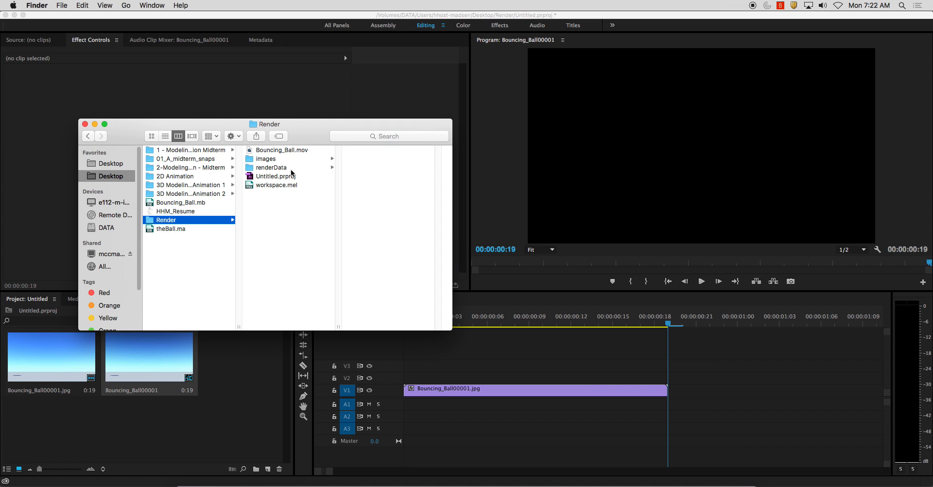
mouse_move(293, 165)
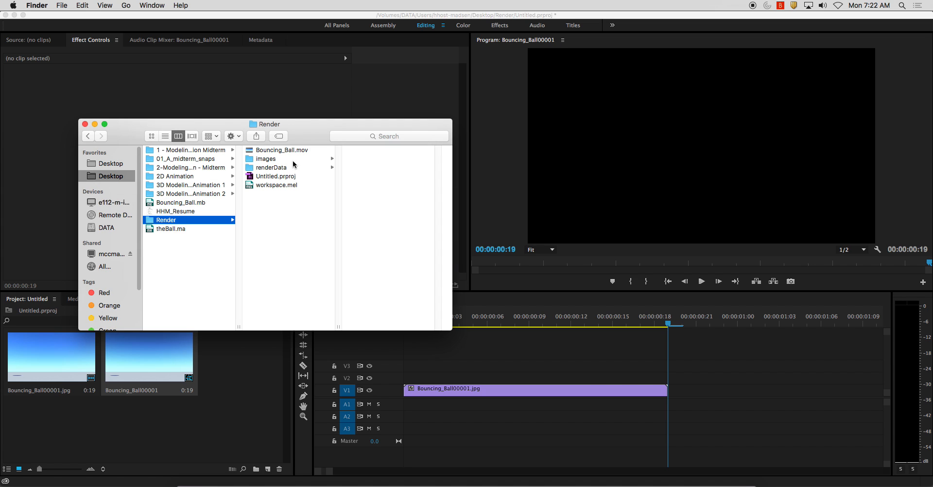
double_click(281, 149)
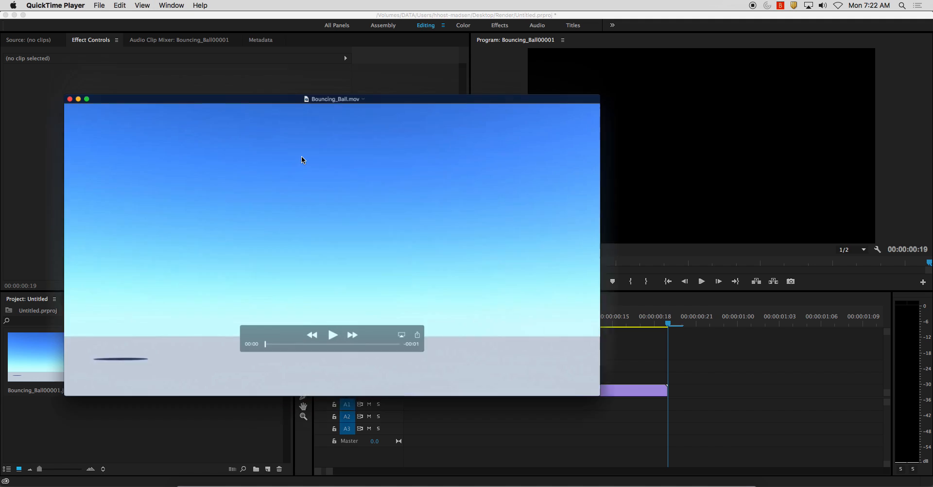
- Enlarge the QuickTime window, dismiss the Open Location prompt and play Bouncing_Ball.mov
left_click_drag(333, 99, 347, 92)
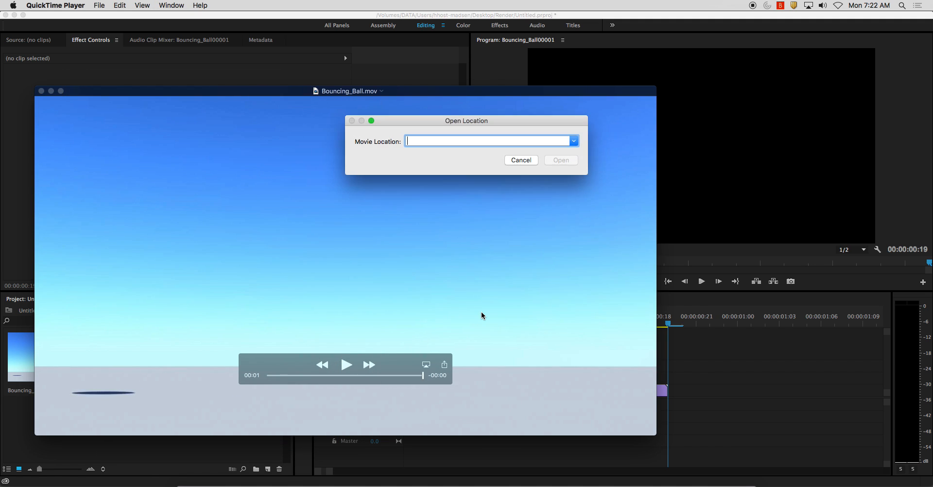
left_click(141, 5)
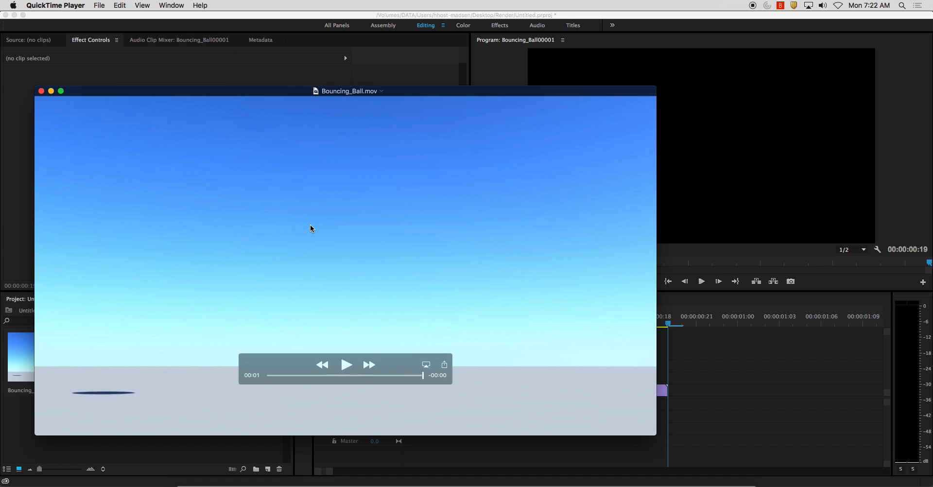
left_click(346, 364)
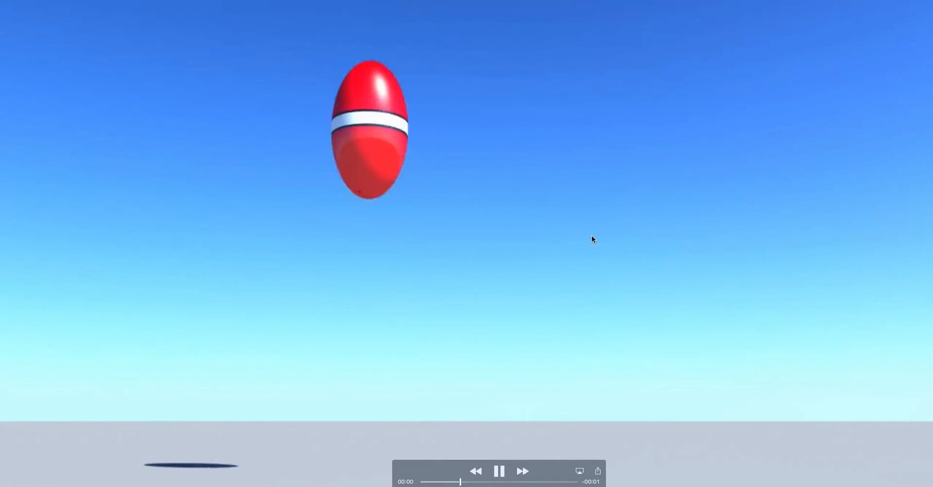
mouse_move(476, 227)
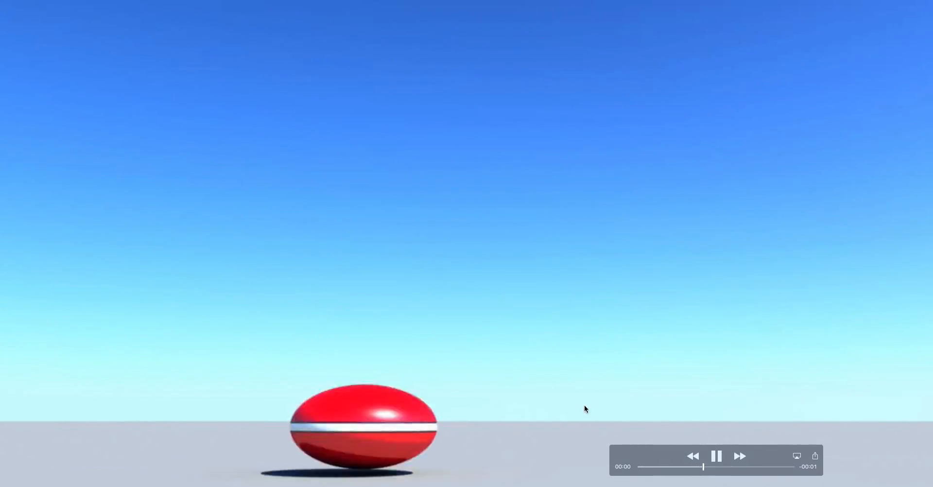
mouse_move(777, 4)
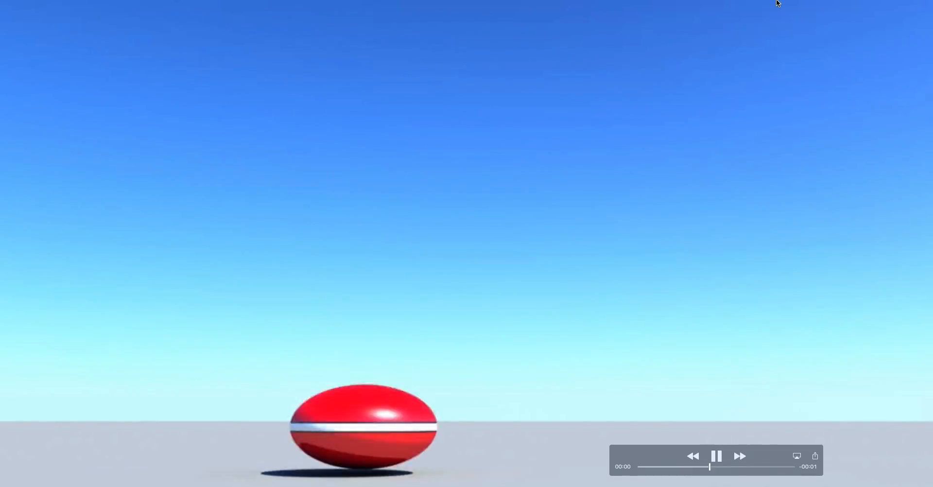